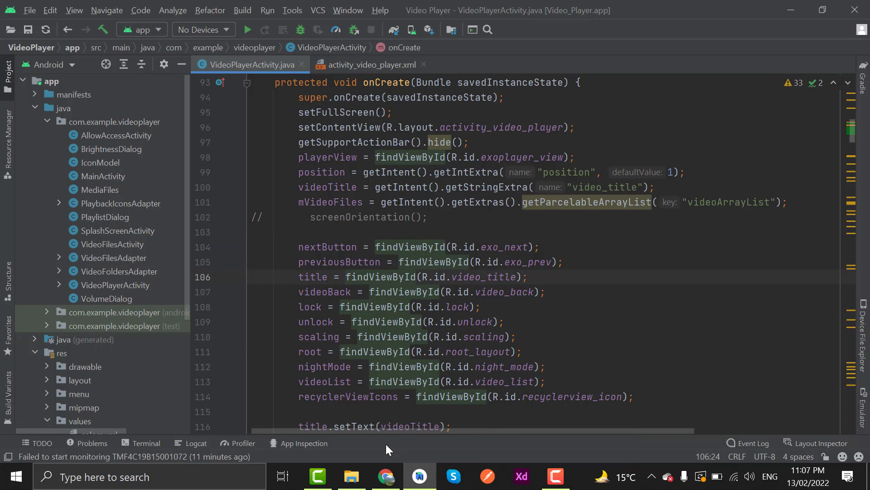
Scroll the AndroidEqualizer GitHub README to its settings.gradle and dependencies snippets
{"action": "left_click", "coordinate": [385, 477]}
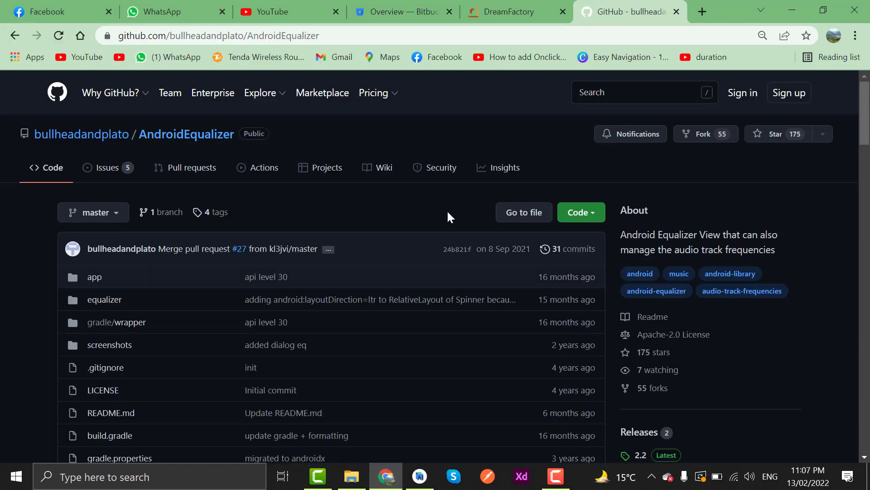
{"action": "mouse_move", "coordinate": [303, 154]}
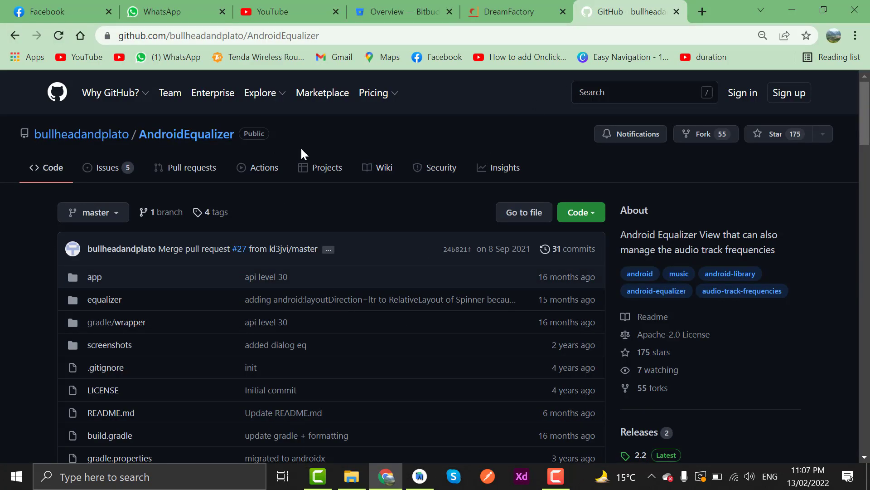
{"action": "scroll", "scroll_direction": "down", "scroll_amount": 3}
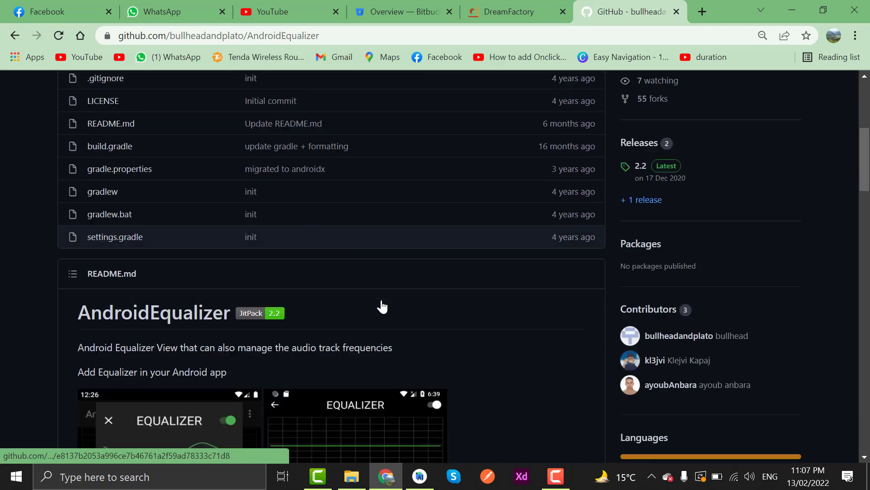
{"action": "scroll", "scroll_direction": "down", "scroll_amount": 3}
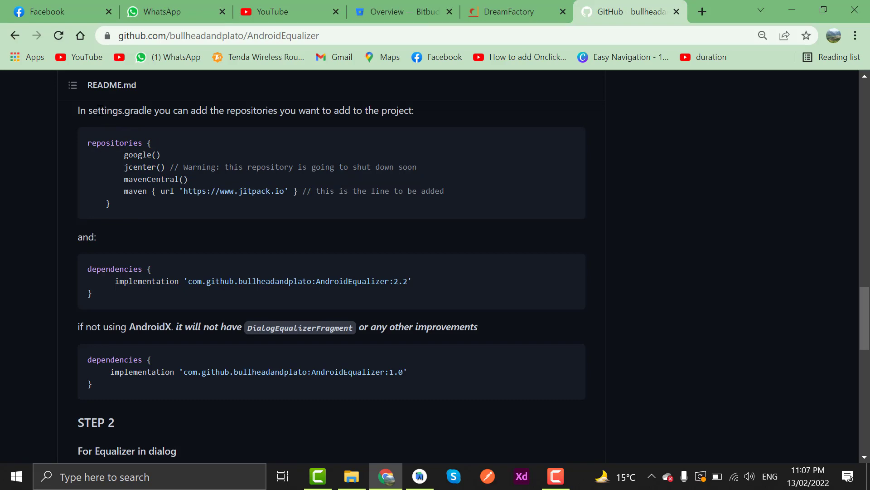
{"action": "mouse_move", "coordinate": [418, 463]}
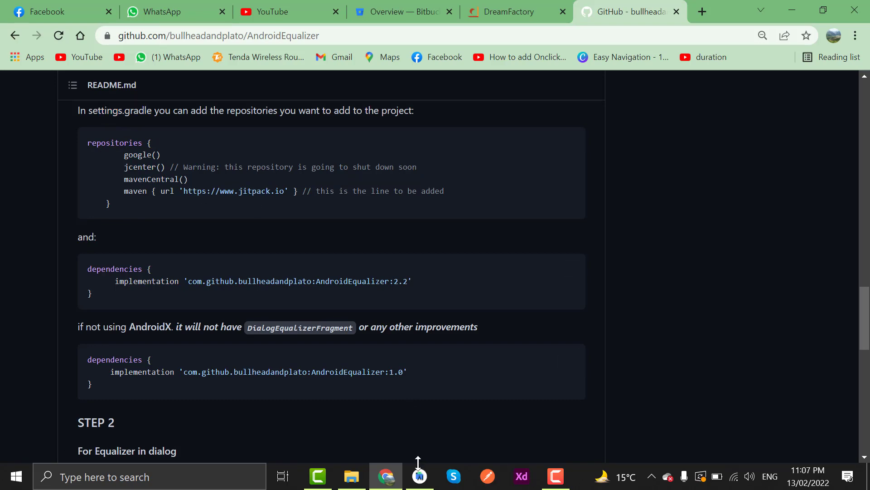
Open settings.gradle from Gradle Scripts in the Video Player project
{"action": "left_click", "coordinate": [418, 476]}
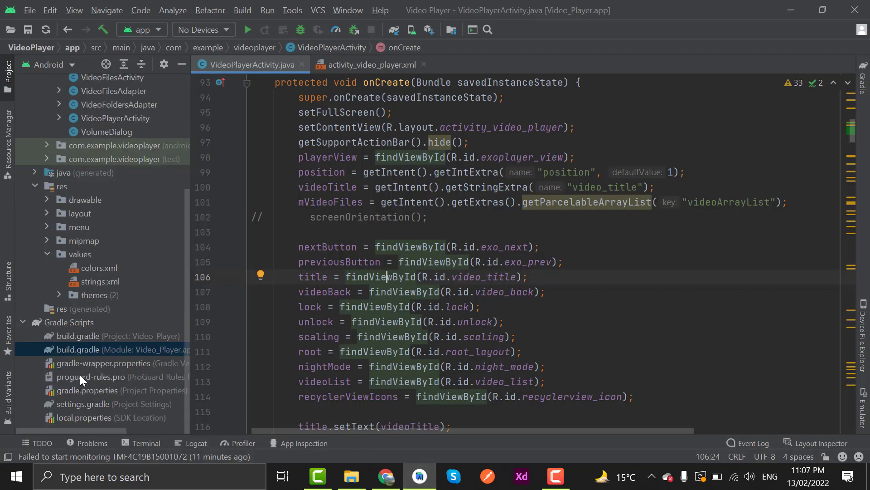
{"action": "left_click", "coordinate": [114, 403]}
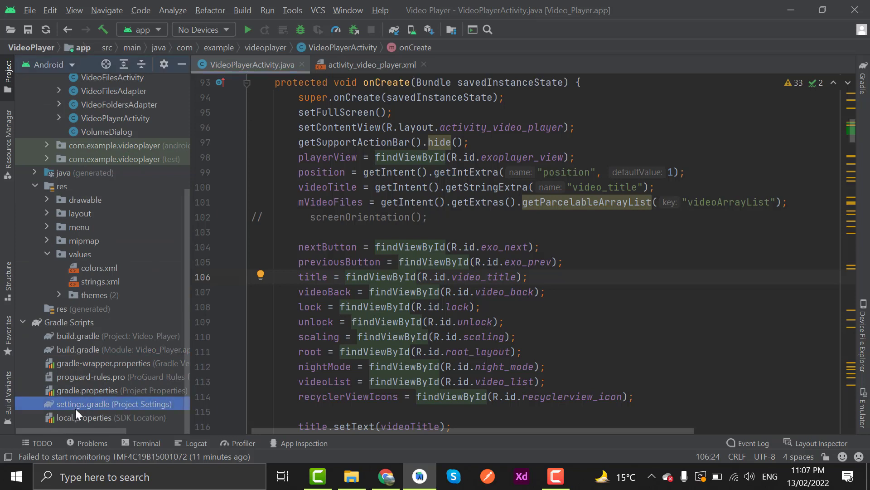
{"action": "double_click", "coordinate": [109, 403]}
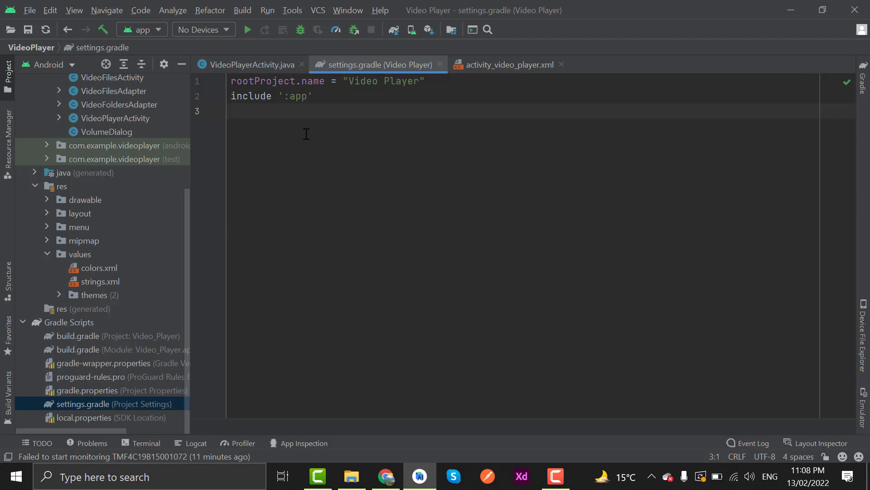
Open the project build.gradle and confirm allprojects repositories already list JitPack
{"action": "left_click", "coordinate": [232, 111]}
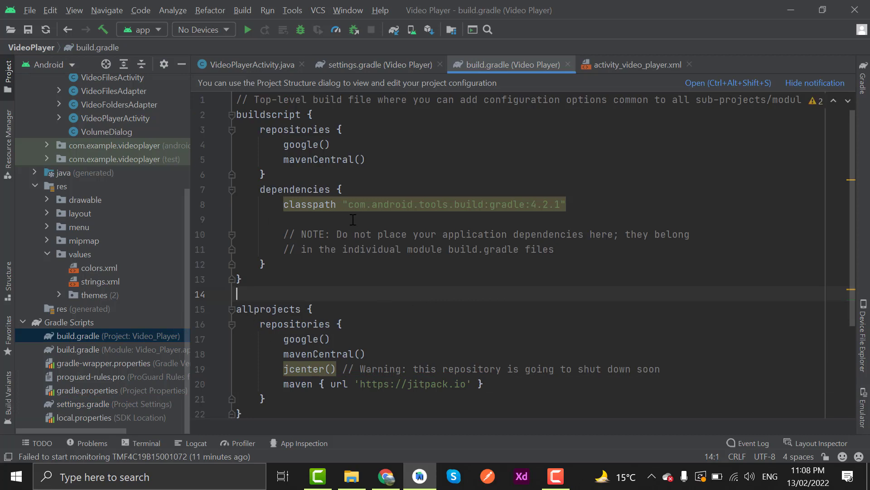
{"action": "scroll", "scroll_direction": "down", "scroll_amount": 3}
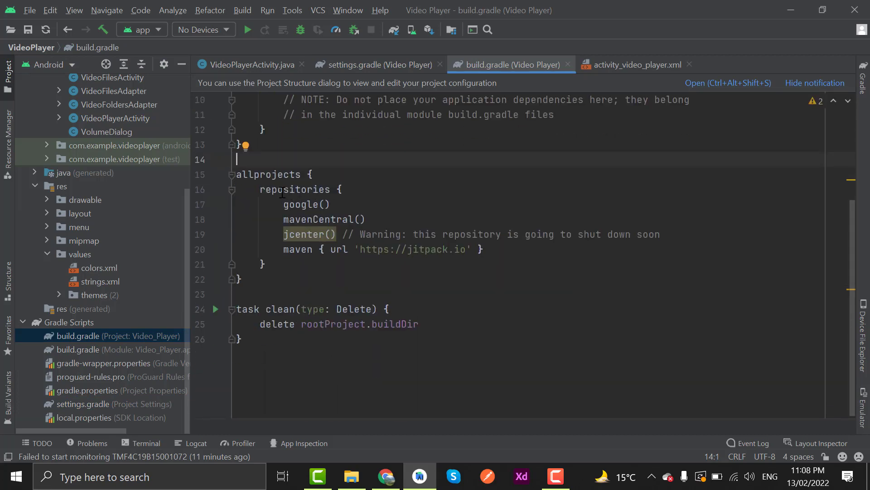
{"action": "left_click", "coordinate": [294, 190]}
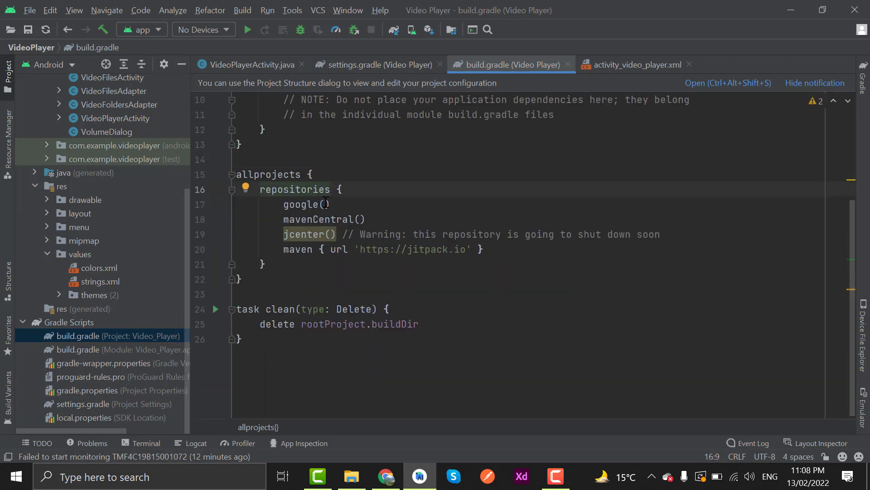
{"action": "left_click", "coordinate": [297, 204]}
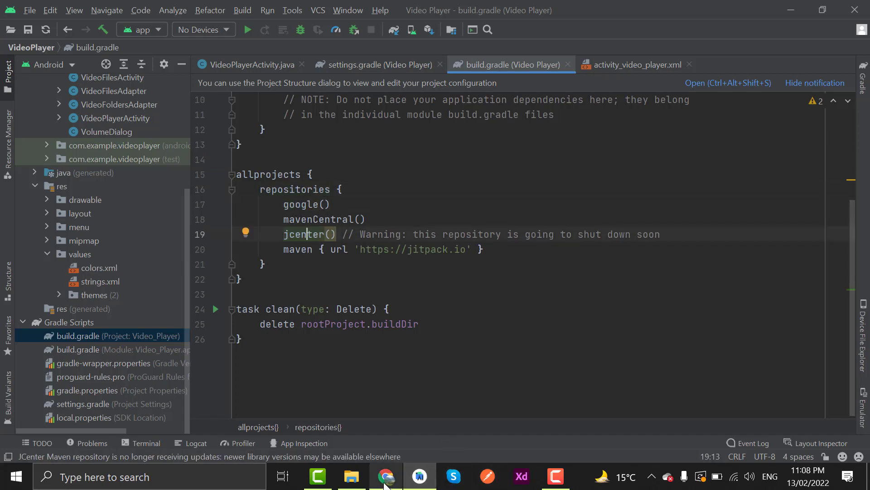
Copy the AndroidEqualizer 2.2 implementation line from the README's dependencies example
{"action": "left_click", "coordinate": [386, 477]}
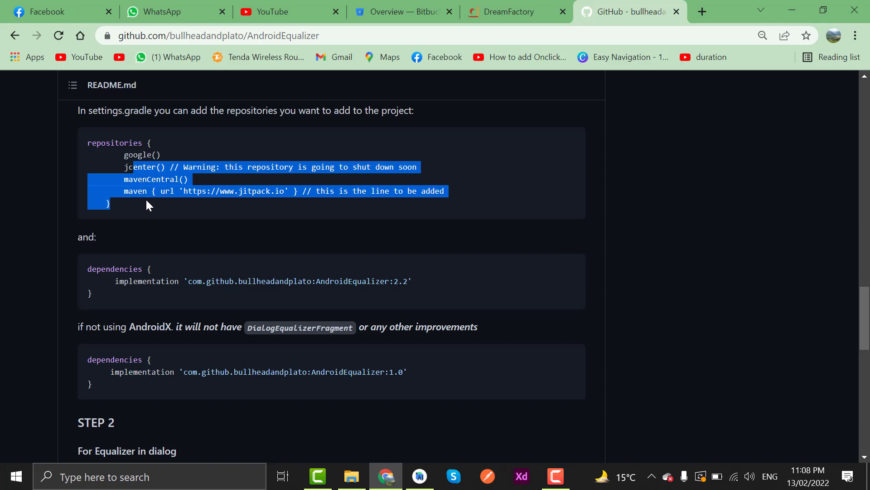
{"action": "scroll", "scroll_direction": "down", "scroll_amount": 3}
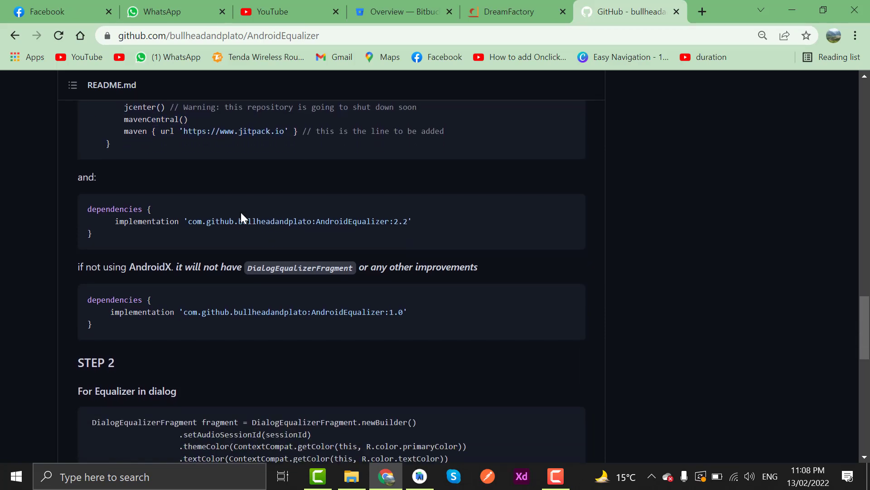
{"action": "mouse_move", "coordinate": [417, 227]}
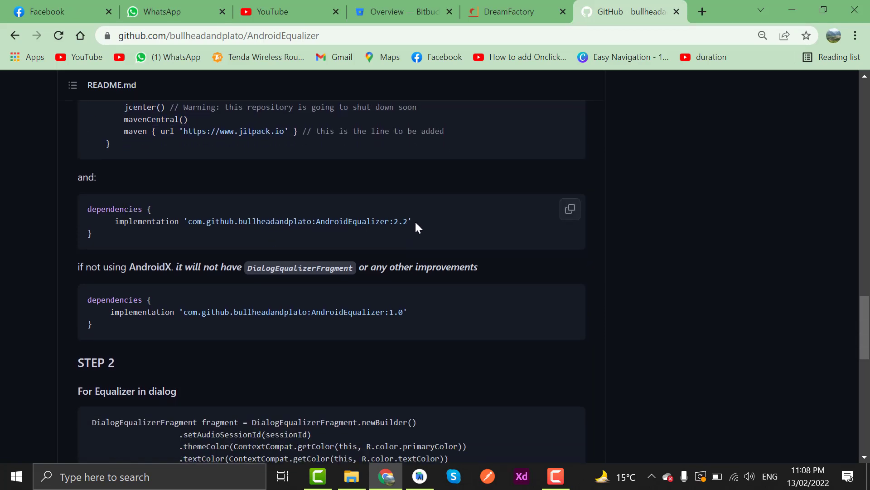
{"action": "triple_click", "coordinate": [261, 220]}
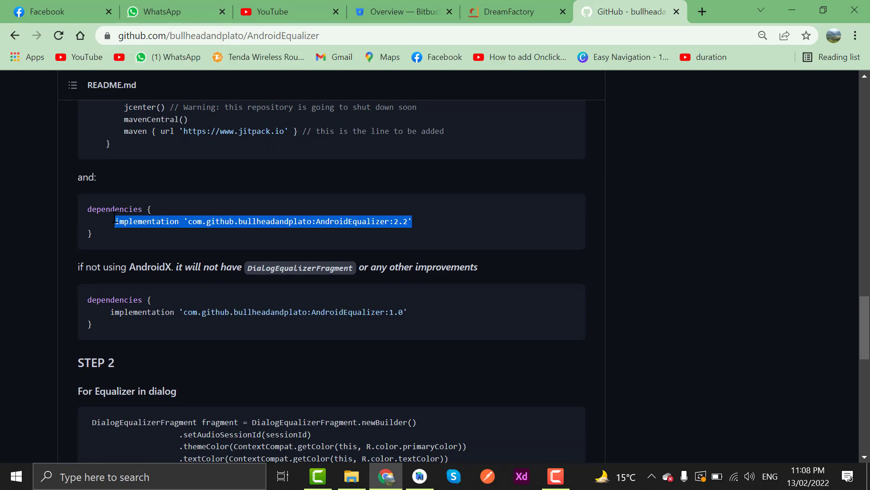
{"action": "left_click", "coordinate": [419, 477]}
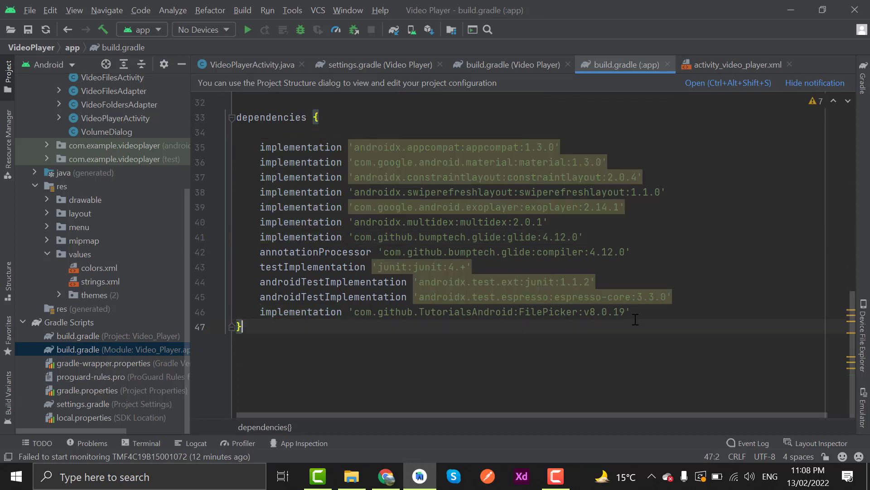
Add an //Equalizer comment with the AndroidEqualizer 2.2 dependency to build.gradle (:app) and sync
{"action": "type", "text": "//"}
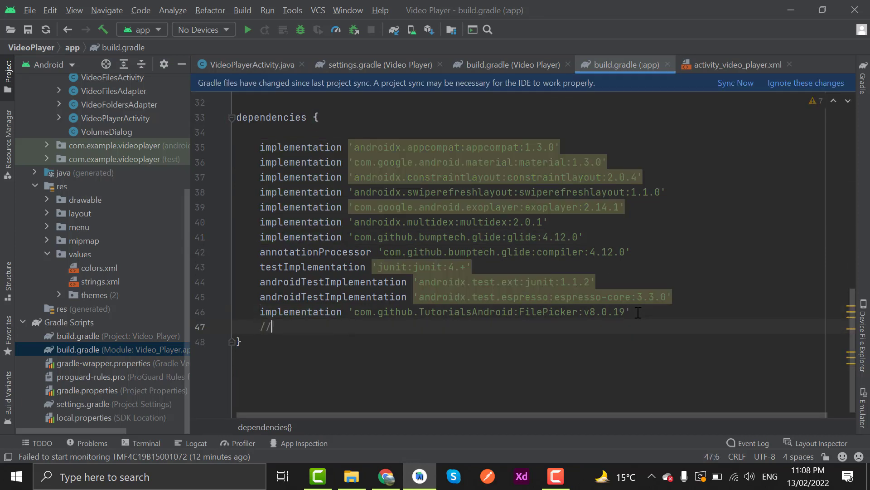
{"action": "type", "text": "Equa"}
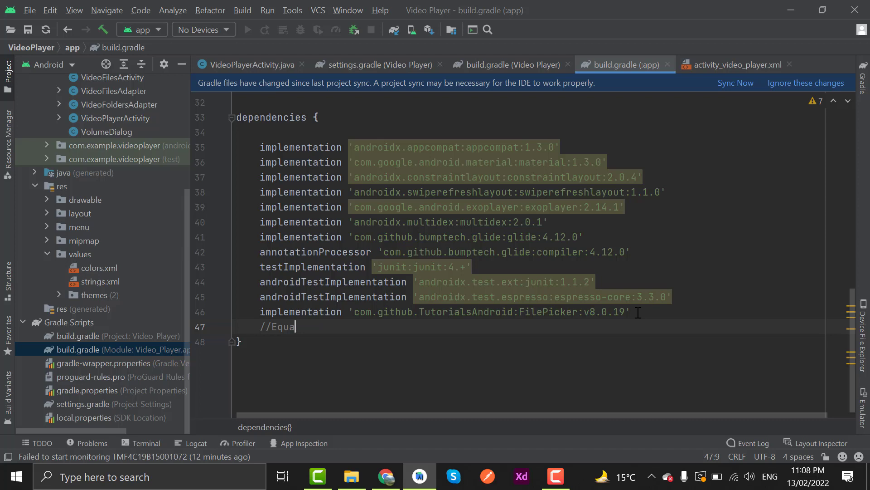
{"action": "type", "text": "lizer"}
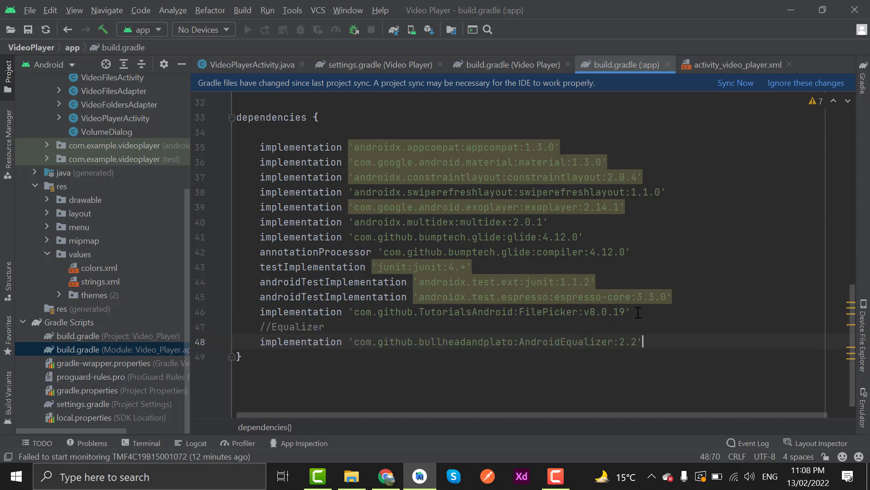
{"action": "left_click", "coordinate": [735, 83]}
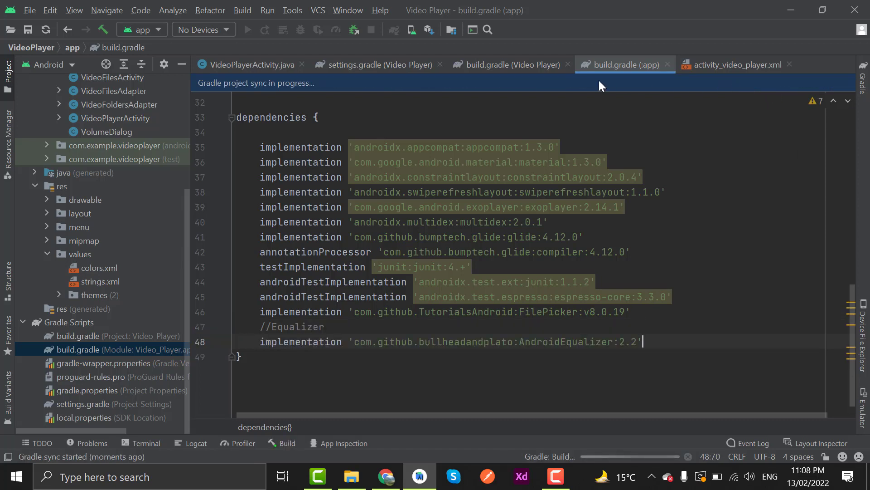
{"action": "mouse_move", "coordinate": [253, 65]}
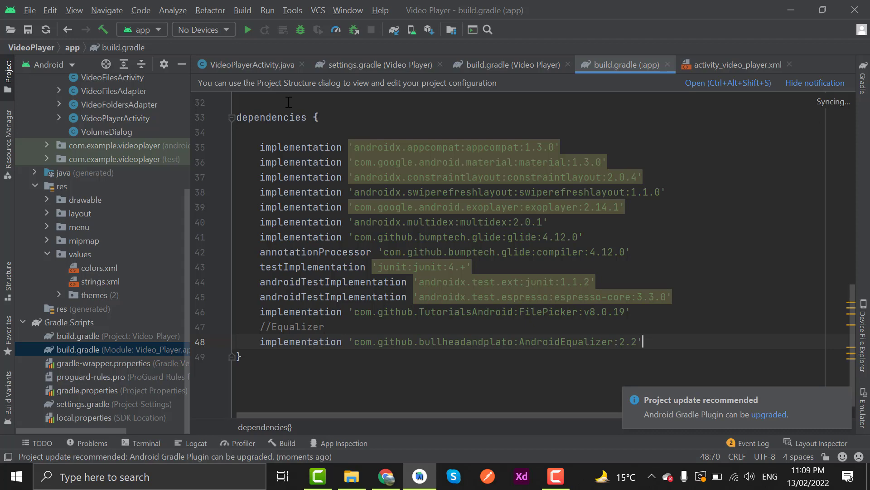
Start a 400dp FrameLayout with a transparent background in activity_video_player.xml
{"action": "left_click", "coordinate": [251, 65]}
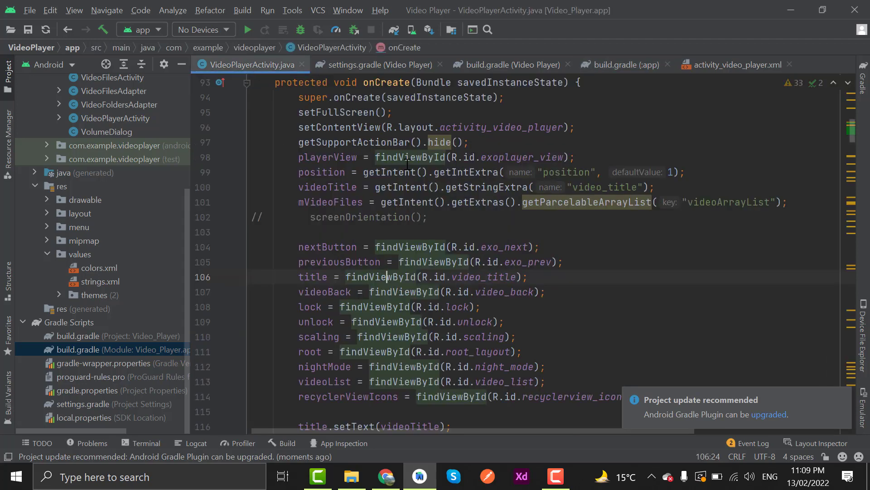
{"action": "mouse_move", "coordinate": [722, 79]}
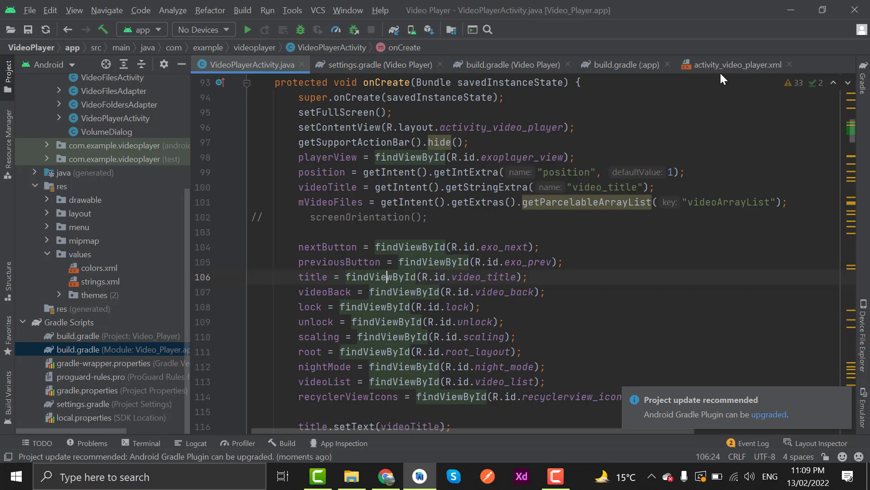
{"action": "left_click", "coordinate": [738, 64]}
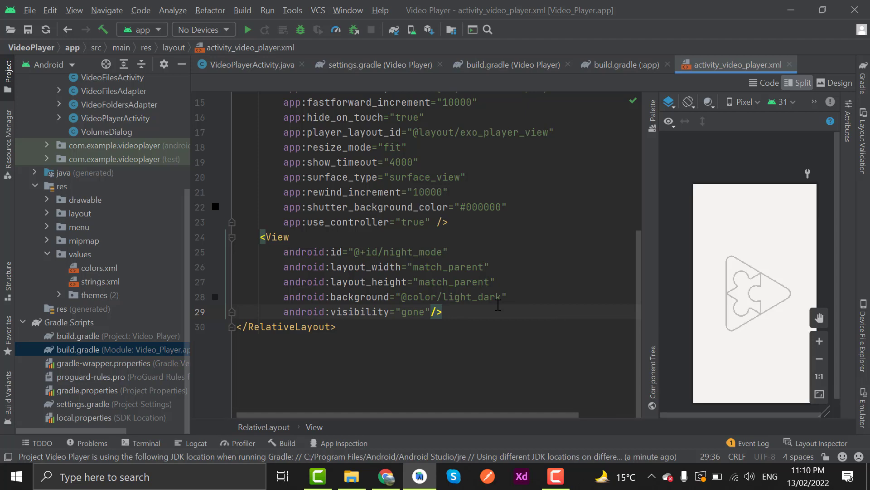
{"action": "type", "text": "<FrameLayout"}
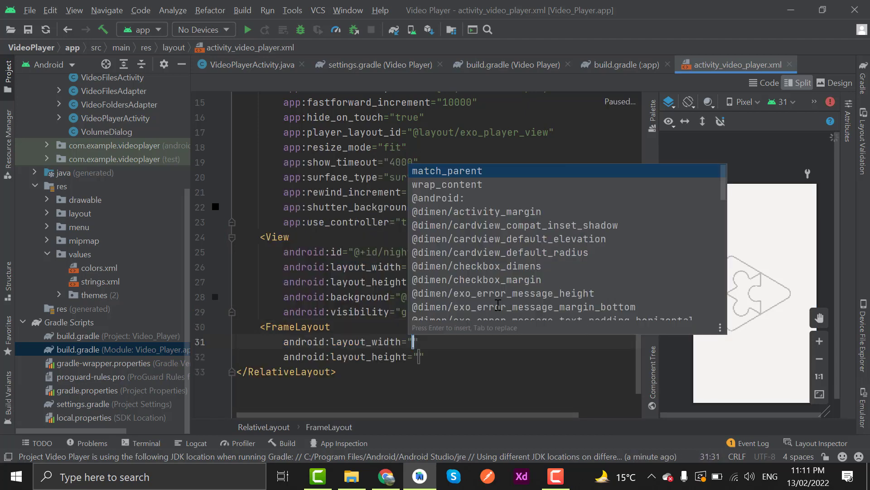
{"action": "type", "text": "400dp"}
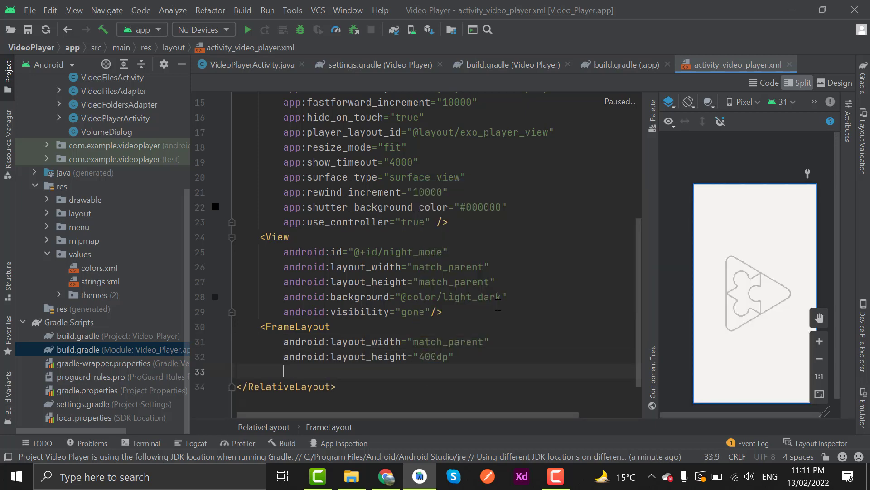
{"action": "type", "text": "android:background=\"@android:color/transparent"}
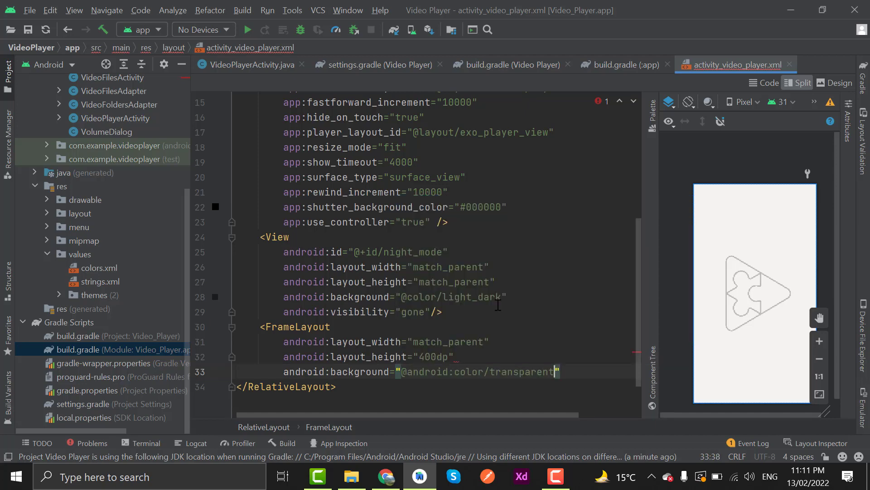
Make the FrameLayout bottom-aligned, visibility gone, with id eqFrame
{"action": "type", "text": "android:layout_alignParentBottom=\"\""}
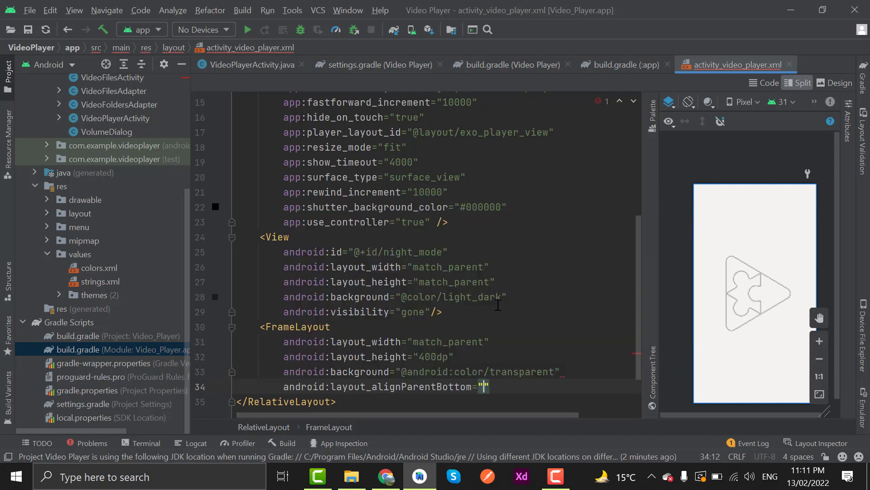
{"action": "type", "text": "true\"/>"}
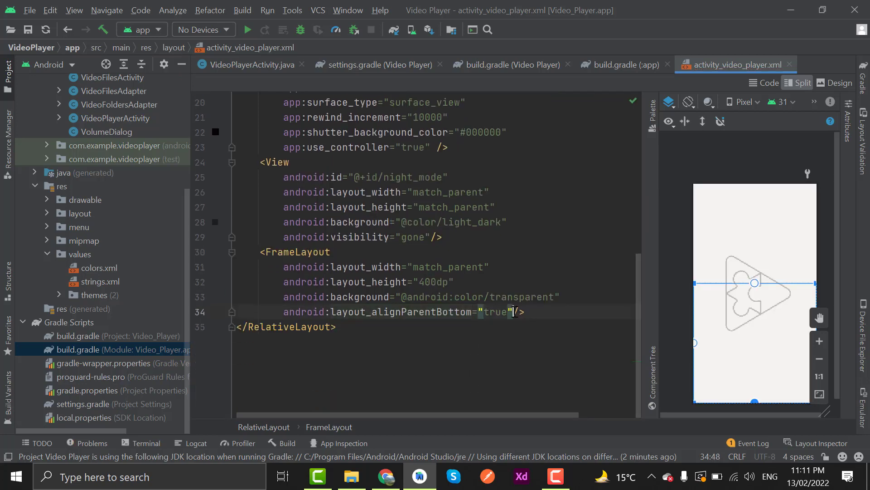
{"action": "type", "text": "visibility=\"gone\"/>"}
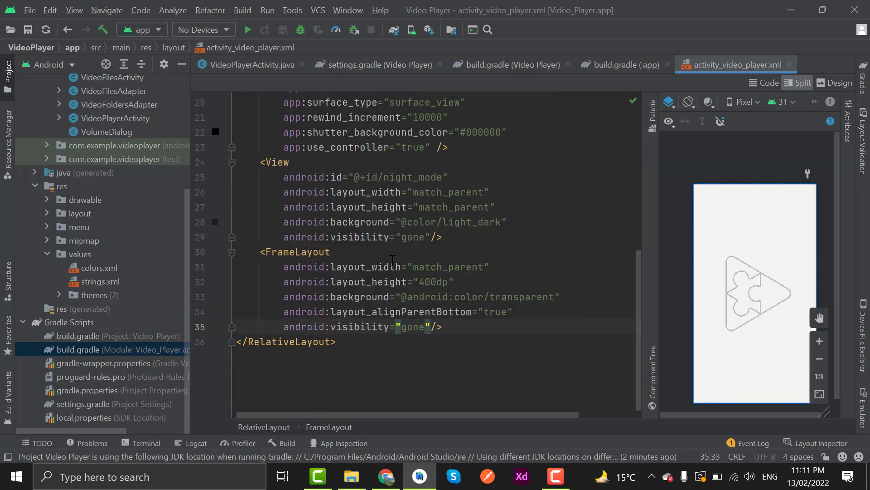
{"action": "type", "text": "android:id=\"\""}
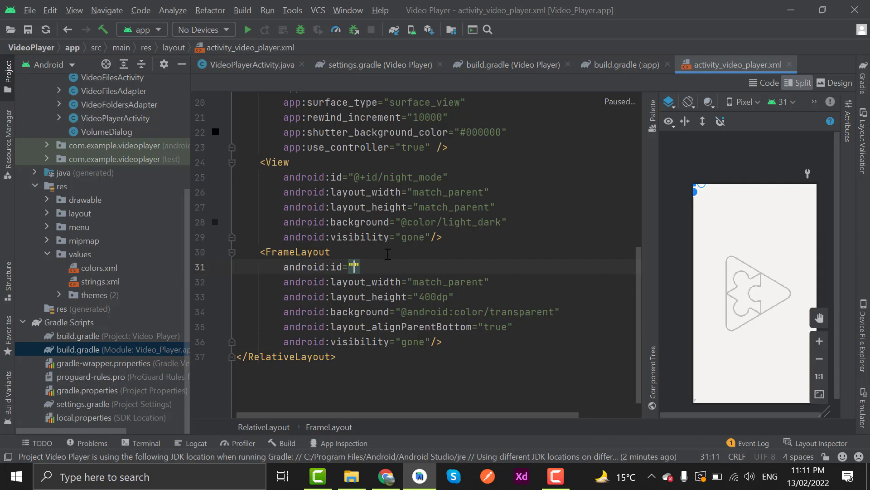
{"action": "type", "text": "@+id/"}
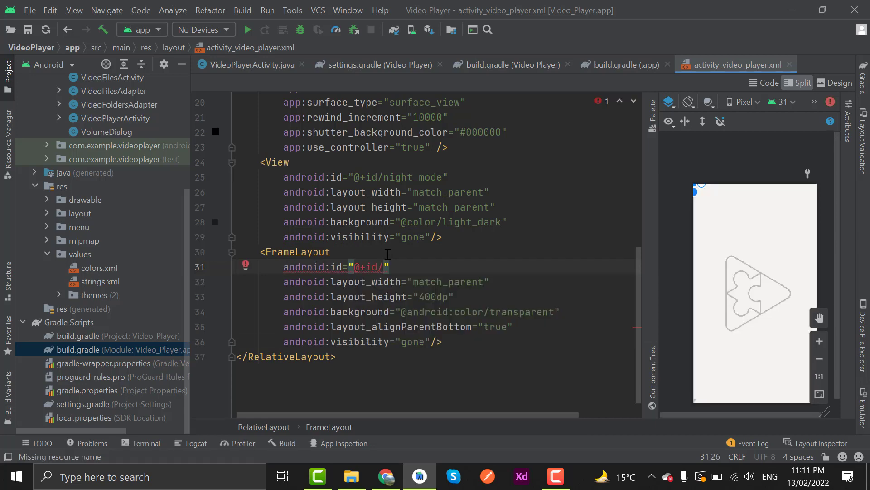
{"action": "type", "text": "egD"}
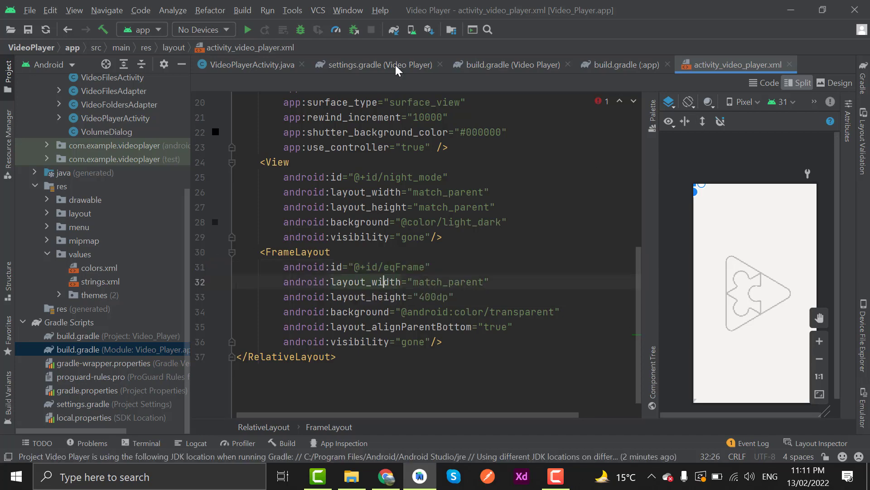
{"action": "left_click", "coordinate": [251, 64]}
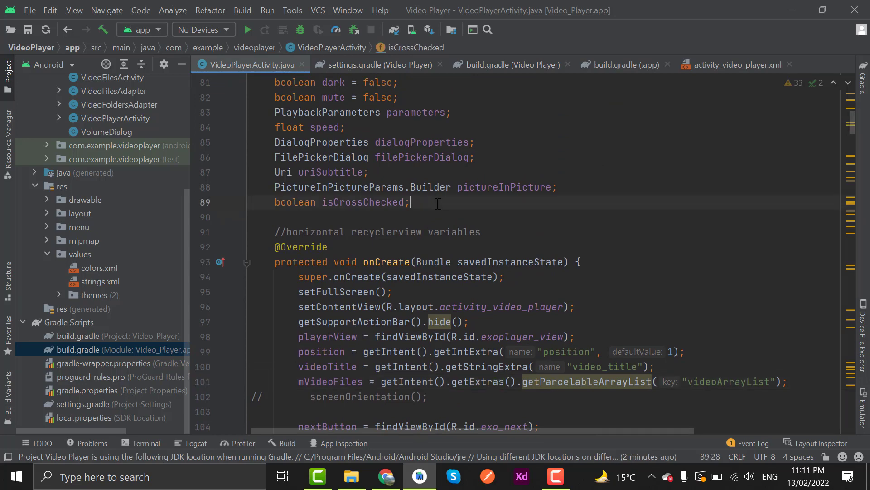
Declare a FrameLayout eqContainer field in VideoPlayerActivity
{"action": "type", "text": "FrameLayout"}
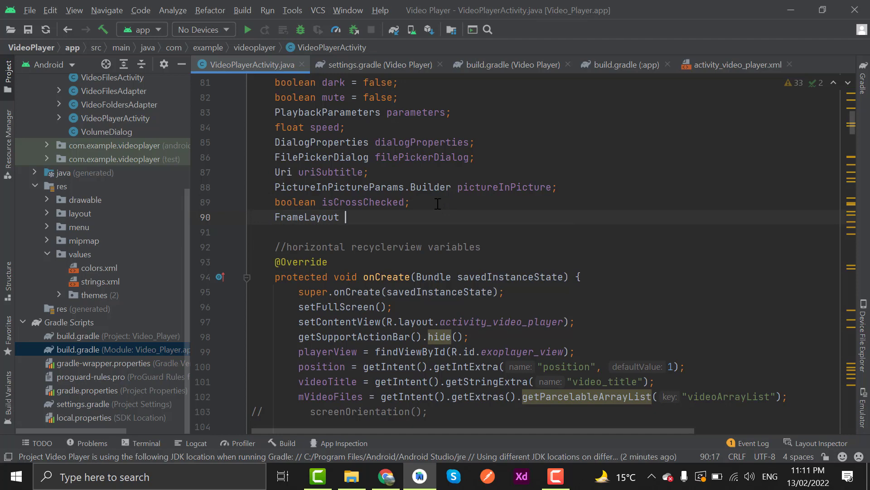
{"action": "type", "text": "eqC"}
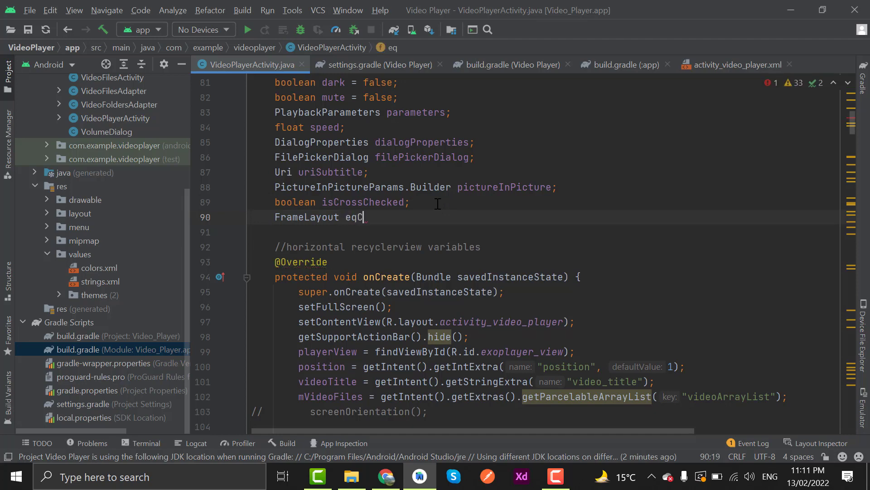
{"action": "type", "text": "ontainer"}
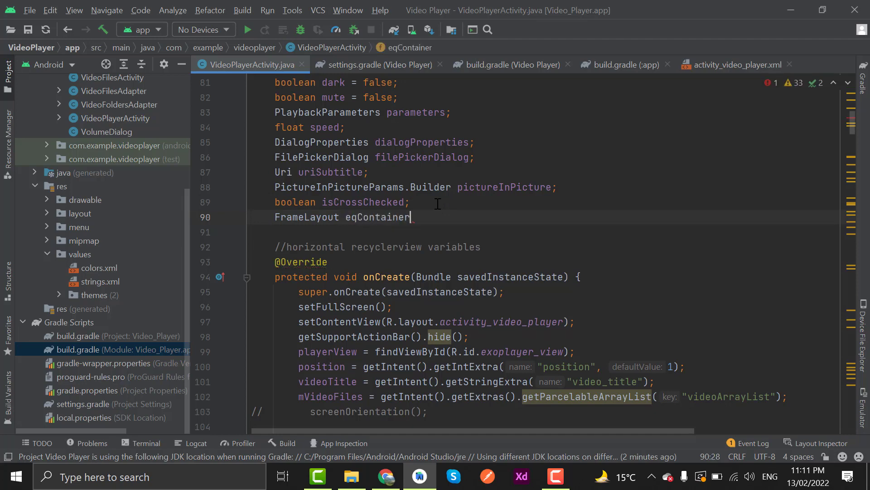
{"action": "scroll", "scroll_direction": "down", "scroll_amount": 3}
{"action": "type", "text": "eq"}
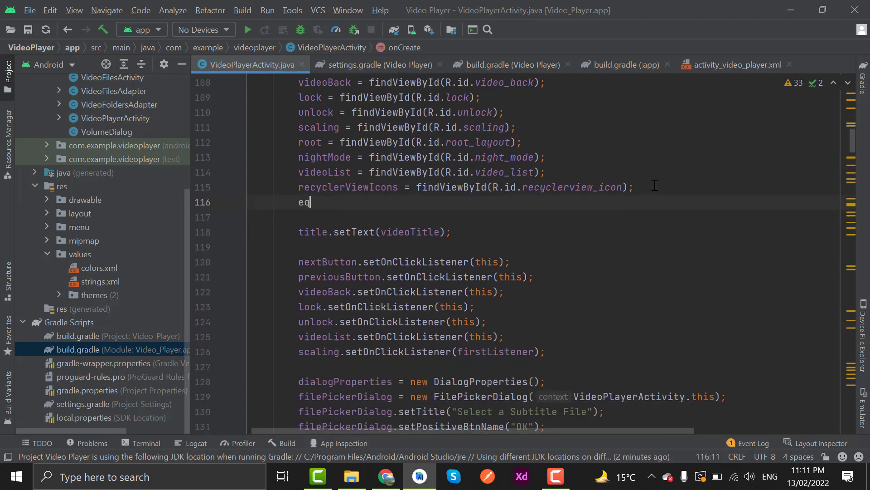
Assign eqContainer = findViewById(R.id.eqFrame) in onCreate
{"action": "type", "text": "Container = findViewById(R.id.eqFrame);"}
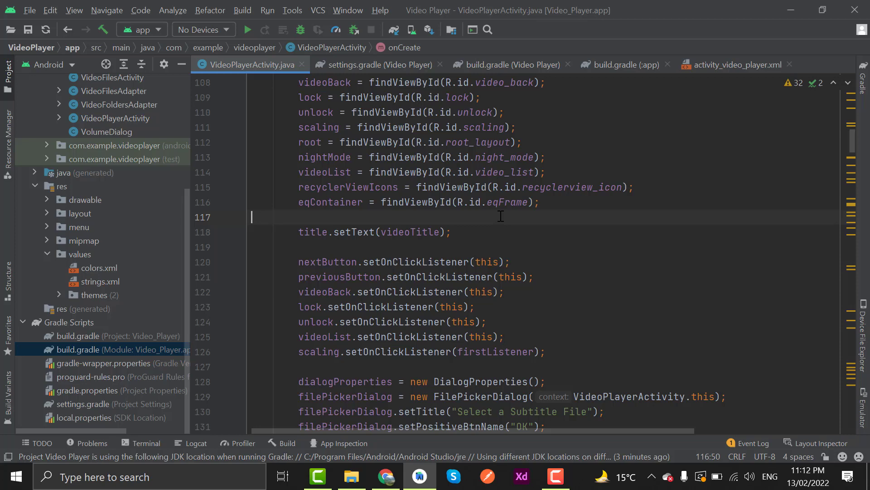
{"action": "scroll", "scroll_direction": "down", "scroll_amount": 3}
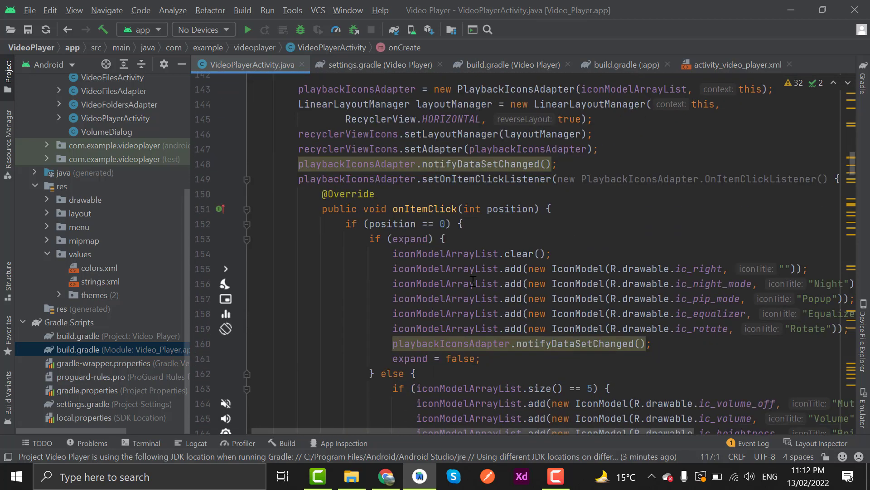
{"action": "scroll", "scroll_direction": "down", "scroll_amount": 3}
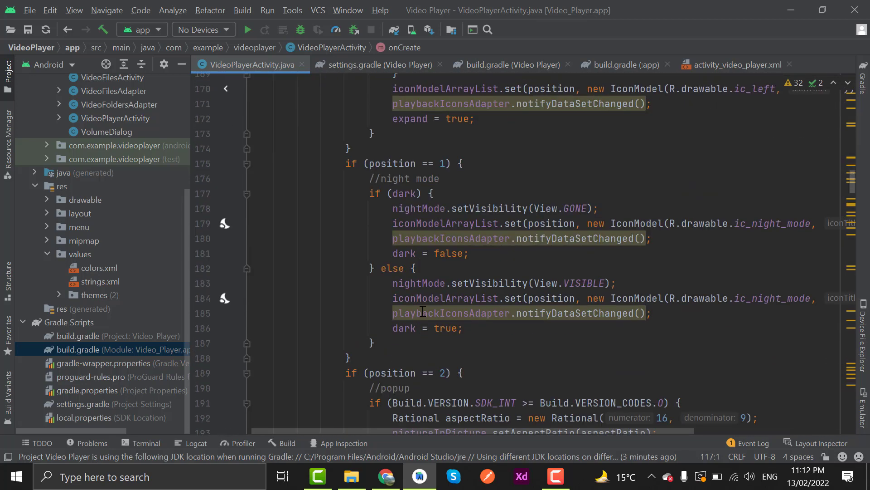
{"action": "scroll", "scroll_direction": "down", "scroll_amount": 3}
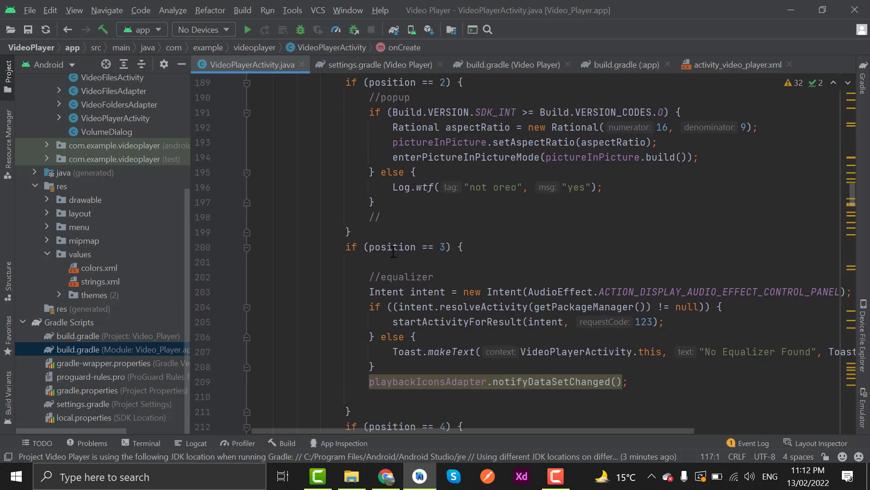
{"action": "scroll", "scroll_direction": "down", "scroll_amount": 3}
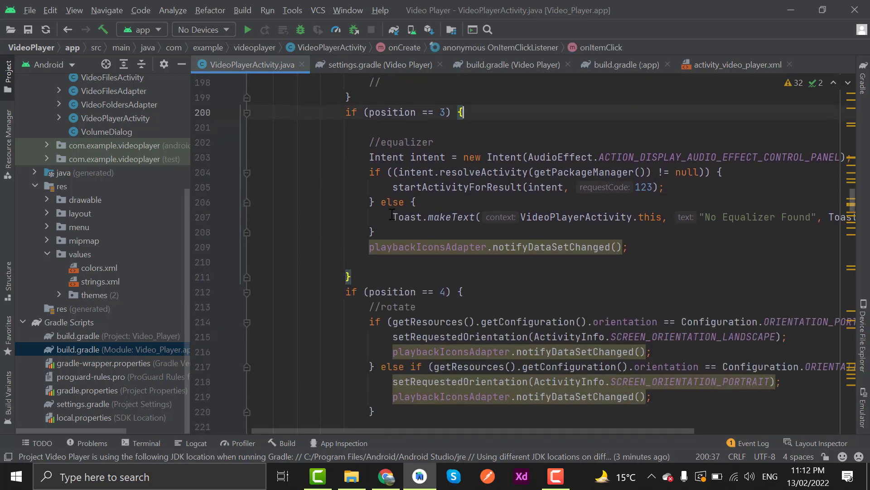
{"action": "scroll", "scroll_direction": "up", "scroll_amount": 3}
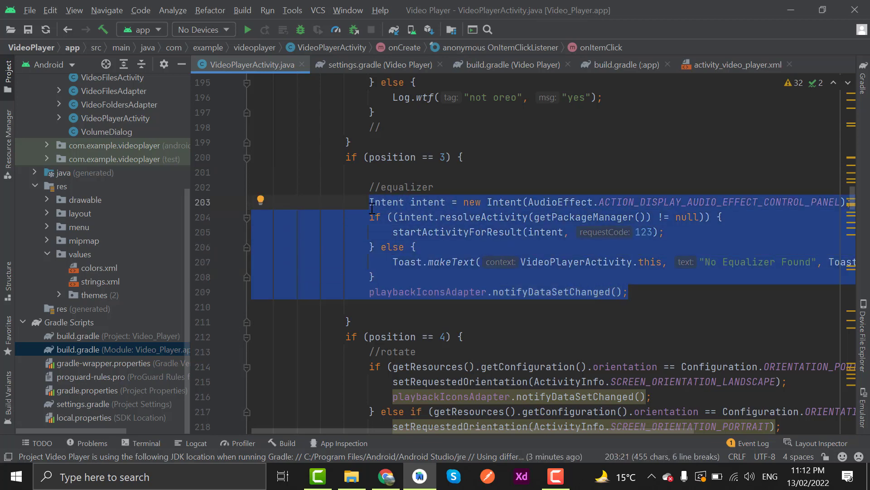
Replace the old equalizer intent code with if (eqContainer.getVisibility() == View.GONE)
{"action": "key", "text": "Delete"}
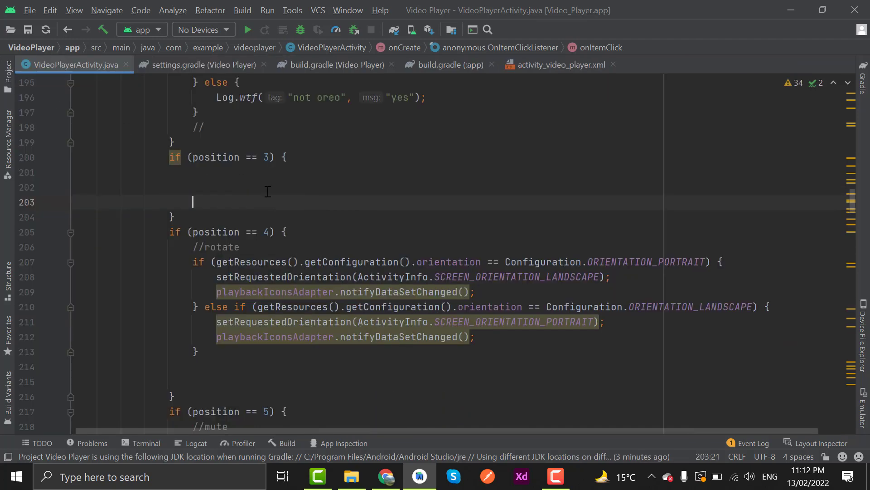
{"action": "mouse_move", "coordinate": [290, 189]}
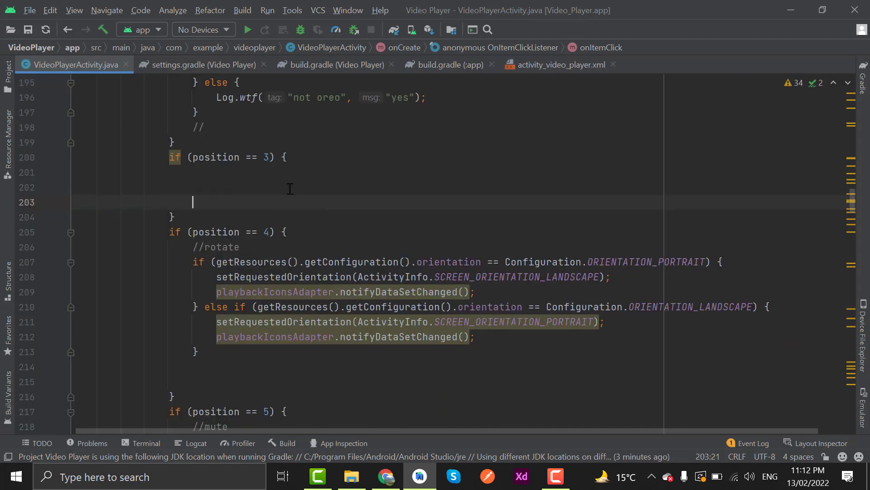
{"action": "type", "text": "if ("}
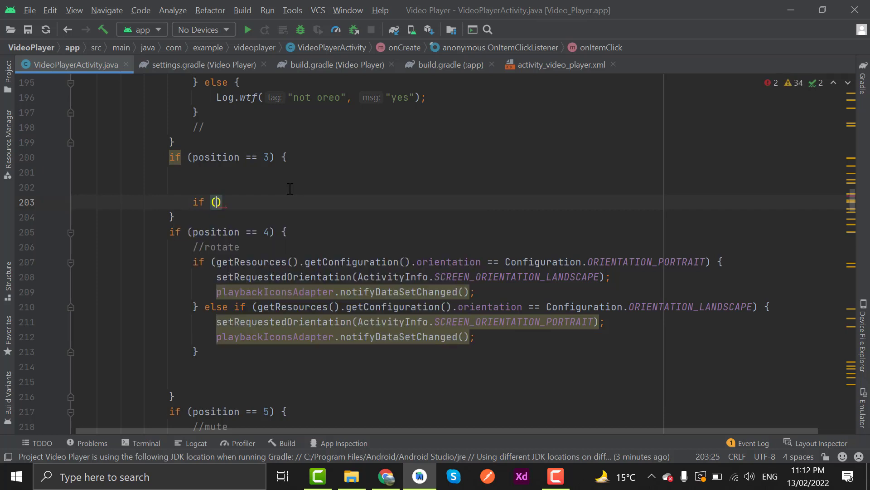
{"action": "type", "text": "eqContainer"}
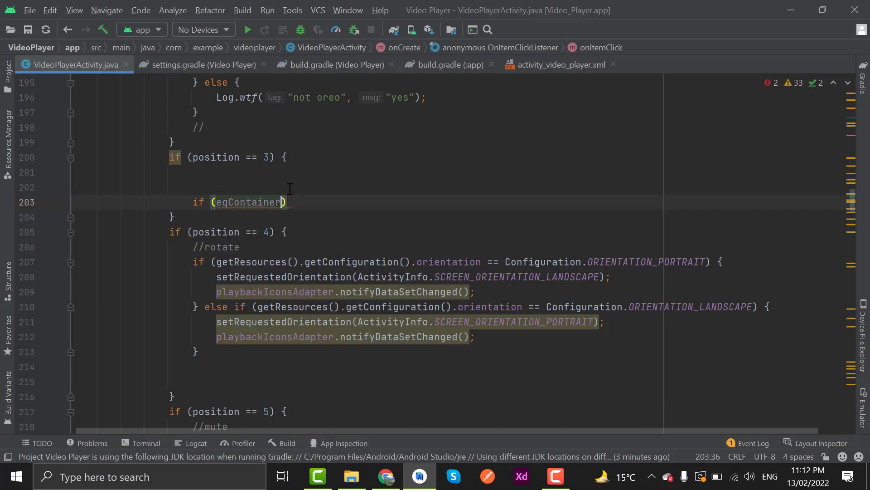
{"action": "type", "text": ".getVisibility()"}
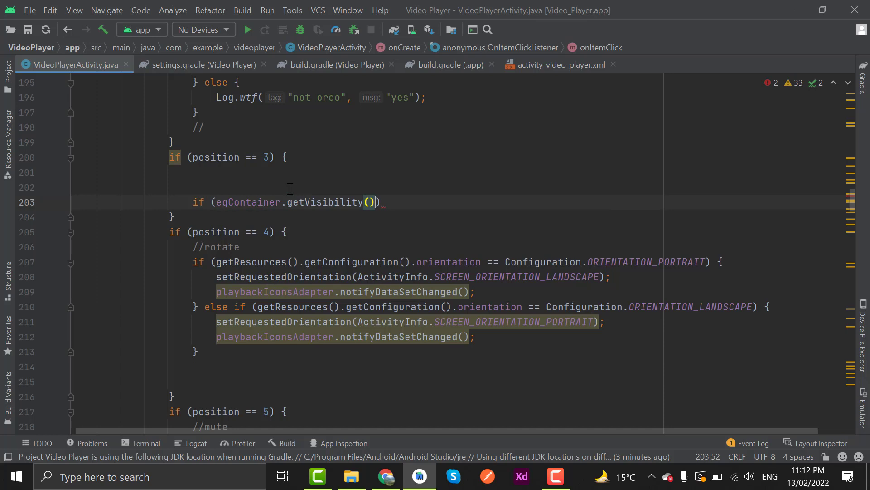
{"action": "type", "text": "=="}
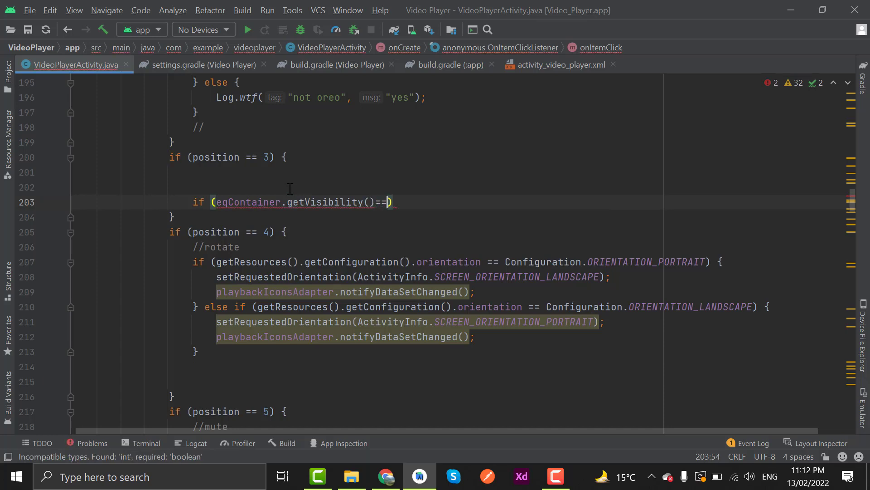
{"action": "type", "text": "VI"}
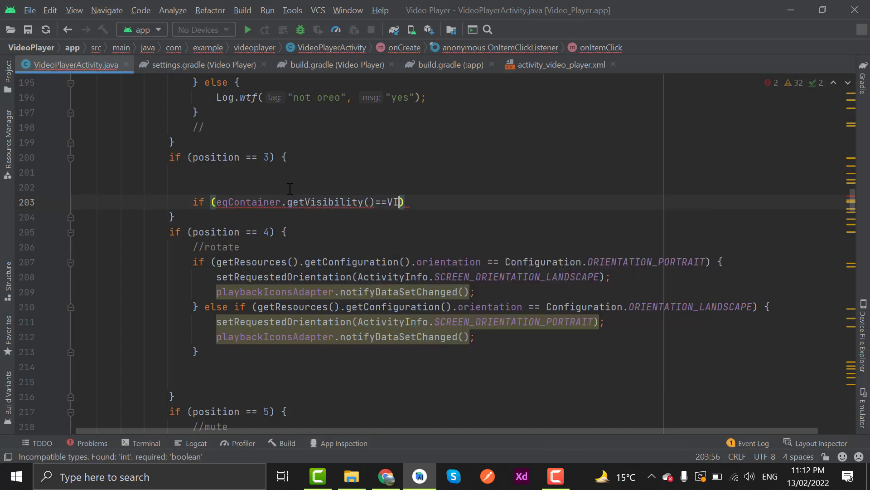
{"action": "key", "text": "Backspace"}
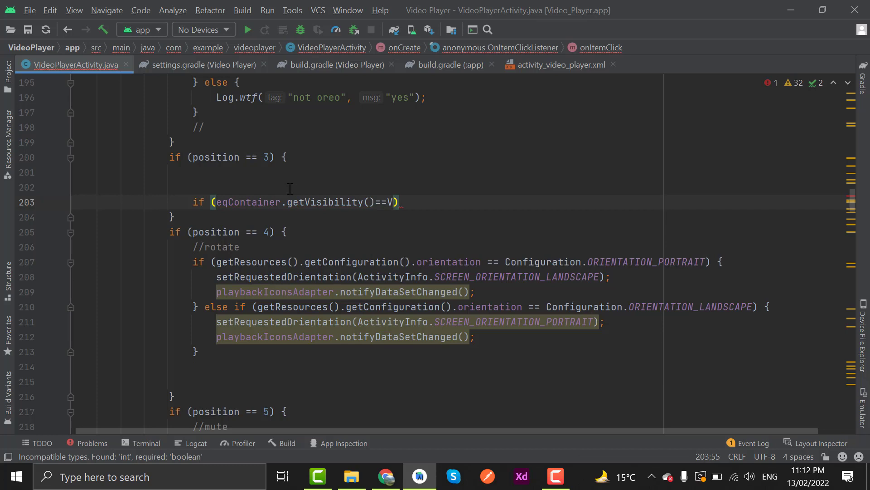
{"action": "type", "text": "iew"}
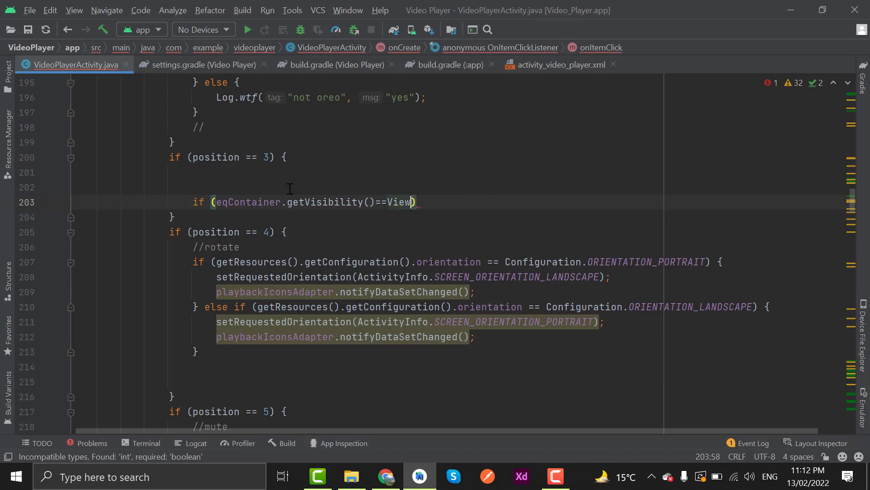
{"action": "type", "text": ".GONE"}
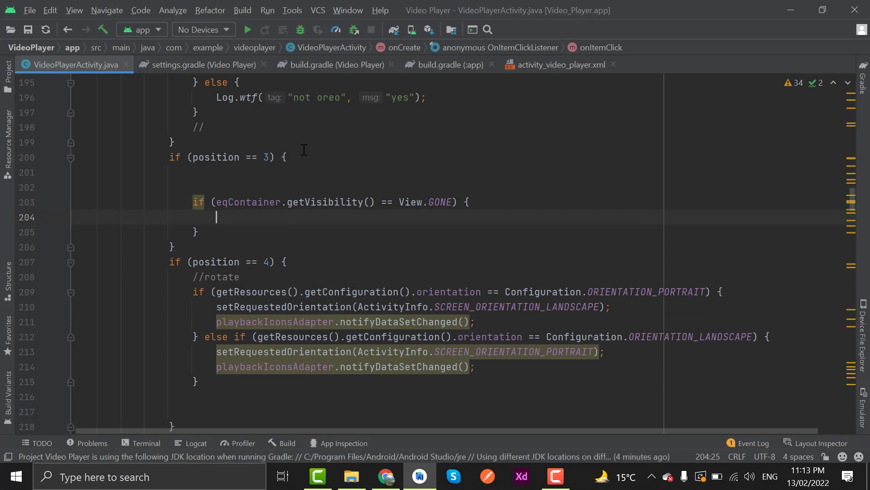
Inside that if, set eqContainer's visibility to View.VISIBLE
{"action": "type", "text": "eq"}
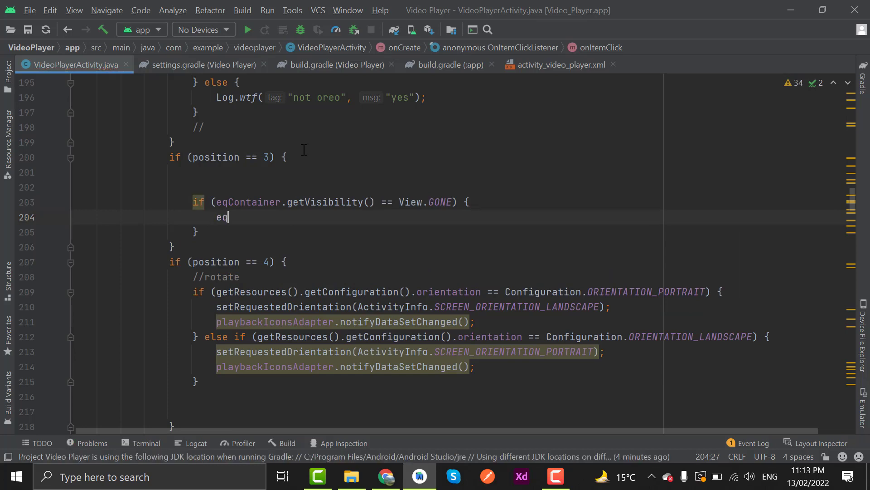
{"action": "type", "text": "Container."}
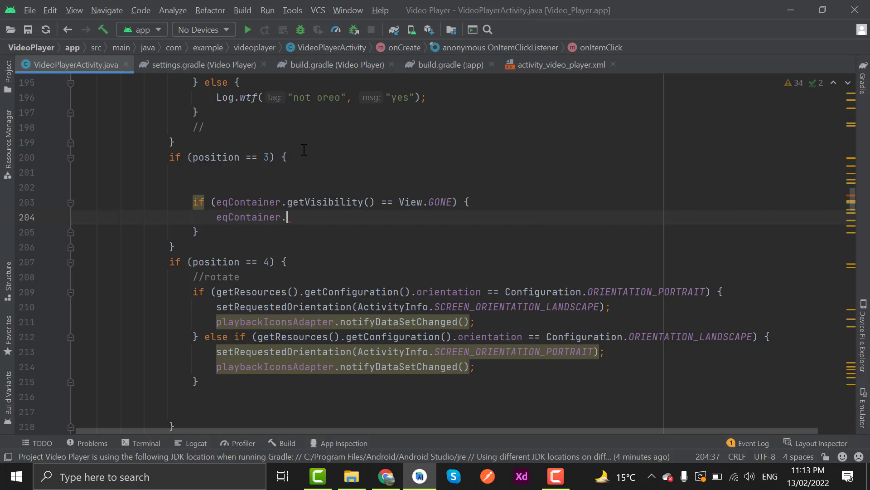
{"action": "type", "text": "setVisibility();"}
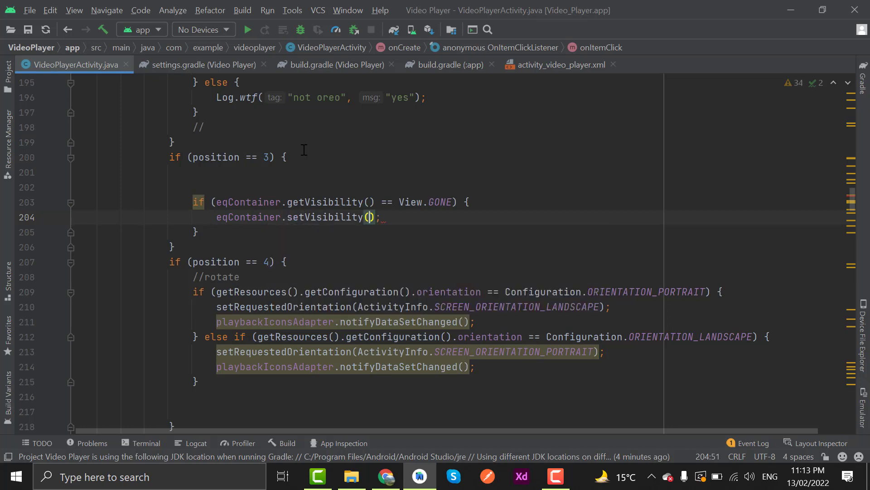
{"action": "type", "text": "View.VISIBLE"}
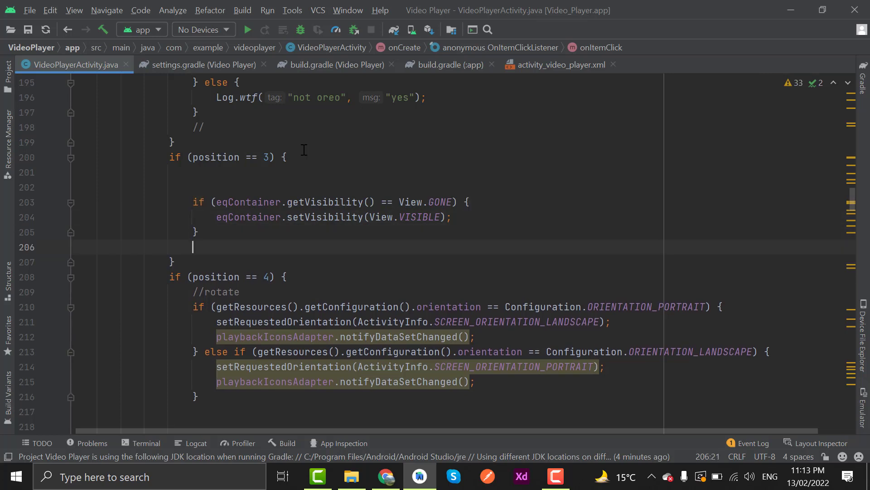
Declare final int sessionId = player.getAudioSessionId()
{"action": "type", "text": "fin"}
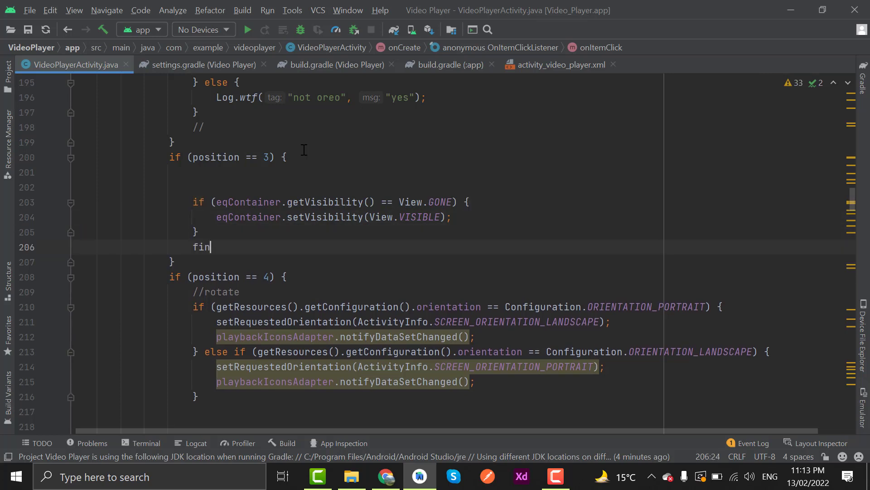
{"action": "type", "text": "al"}
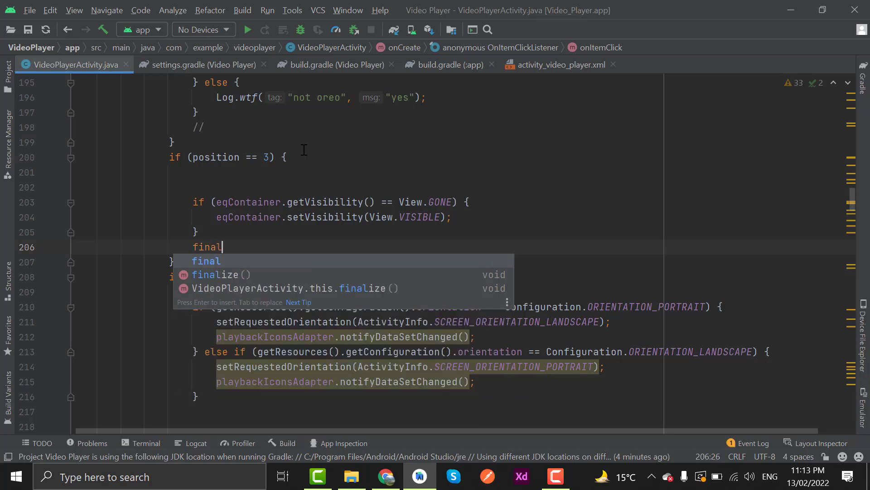
{"action": "type", "text": "int sessionId ="}
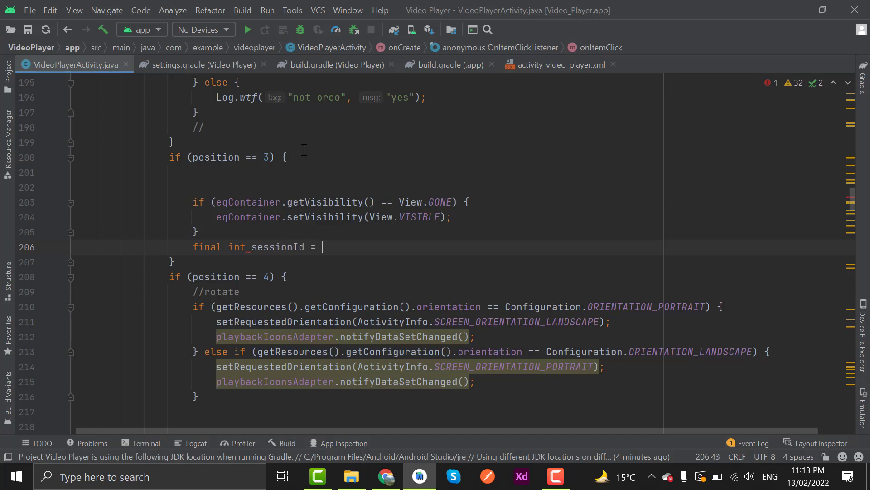
{"action": "type", "text": "player"}
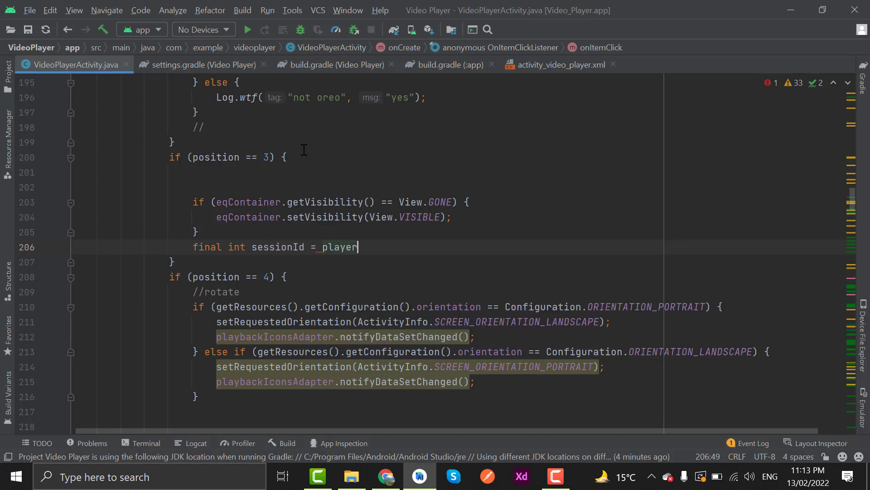
{"action": "type", "text": ".getS"}
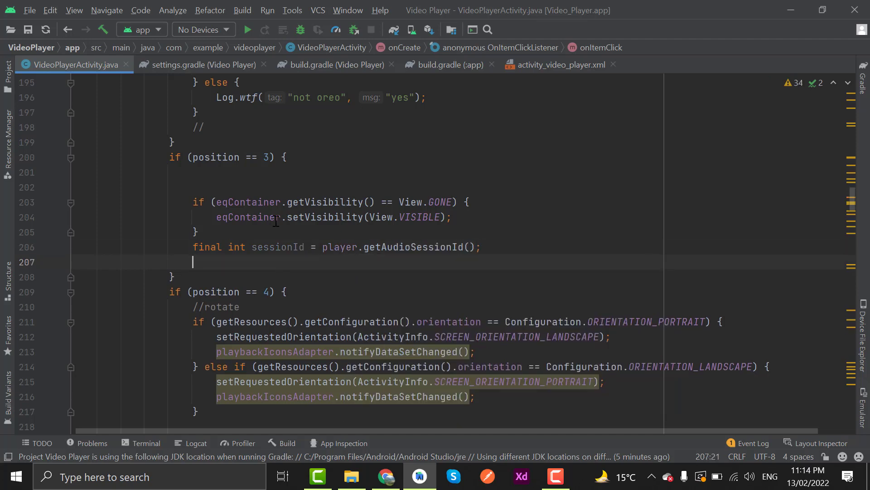
Set Settings.isEditing = false
{"action": "type", "text": "Sett"}
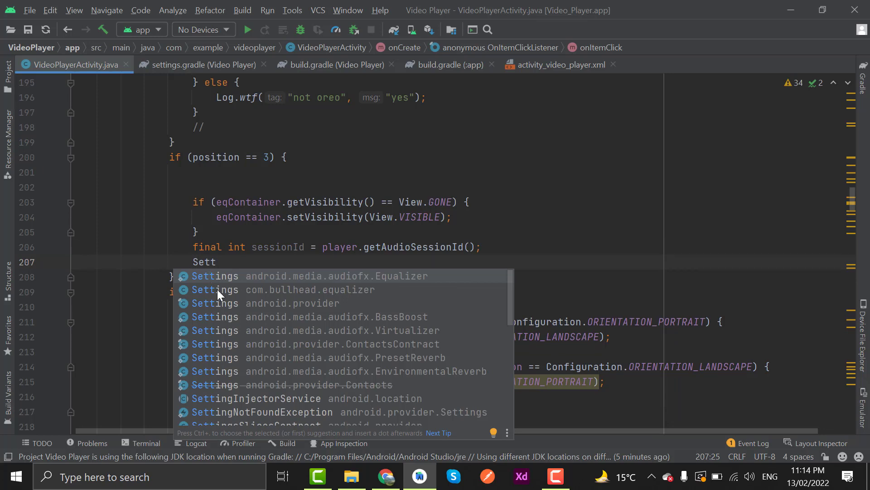
{"action": "mouse_move", "coordinate": [336, 297]}
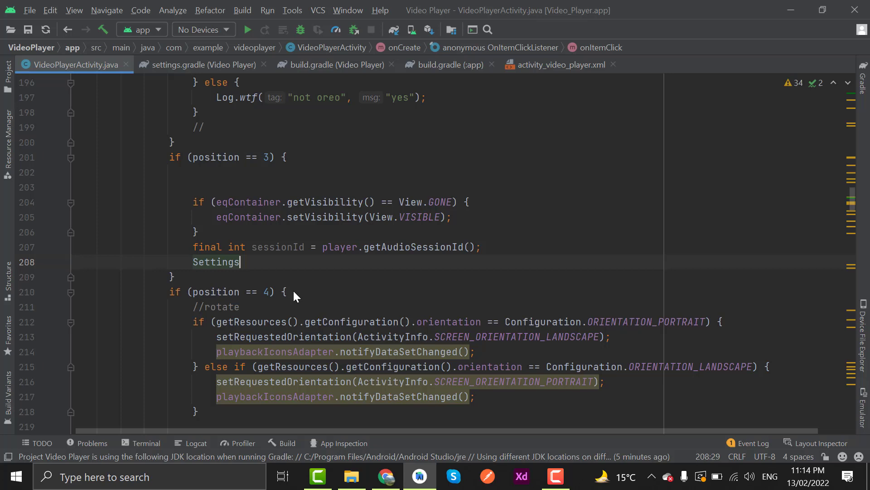
{"action": "type", "text": ".isEditing"}
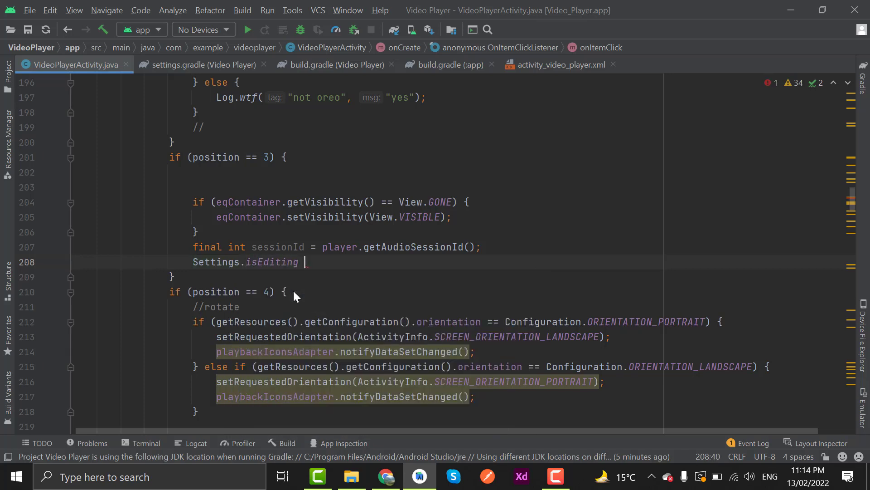
{"action": "type", "text": "= false;"}
{"action": "type", "text": "Eq"}
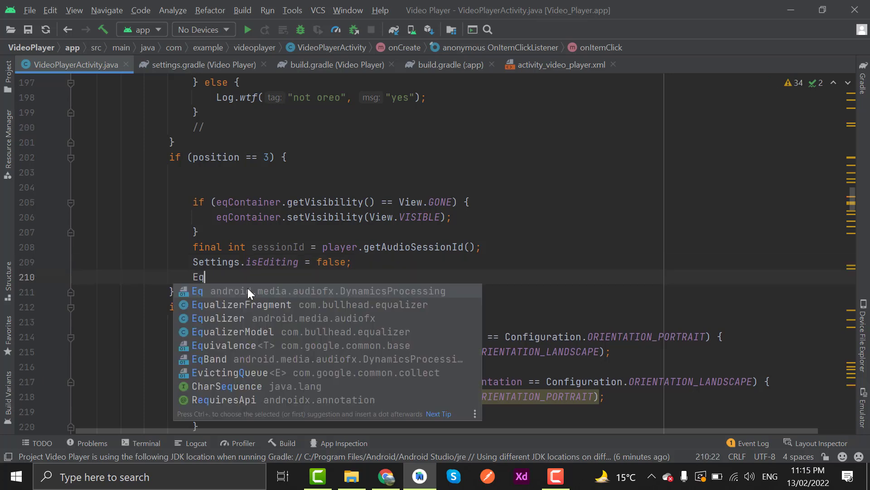
Declare EqualizerFragment equalizerFragment = EqualizerFragment.newBuilder()
{"action": "type", "text": "ual"}
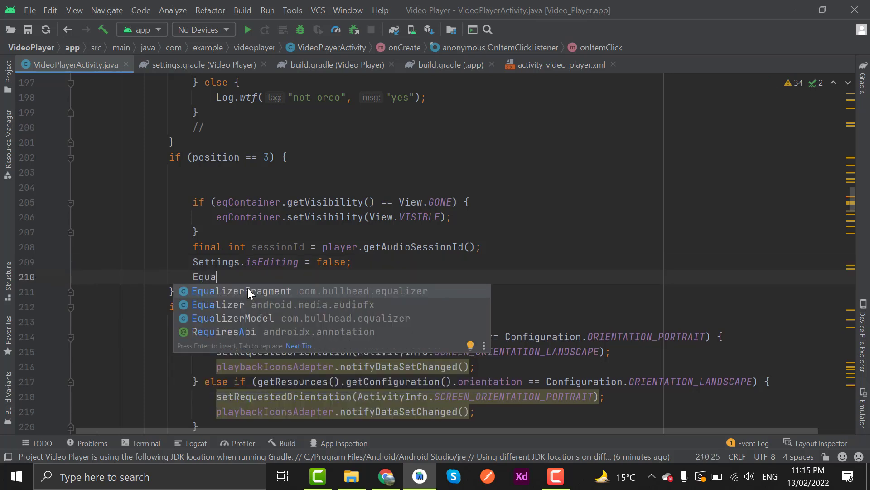
{"action": "mouse_move", "coordinate": [257, 296]}
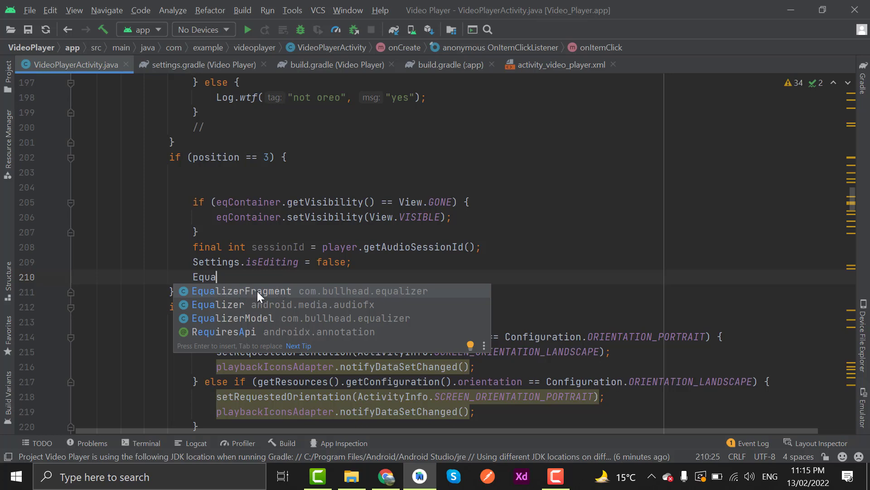
{"action": "mouse_move", "coordinate": [221, 295]}
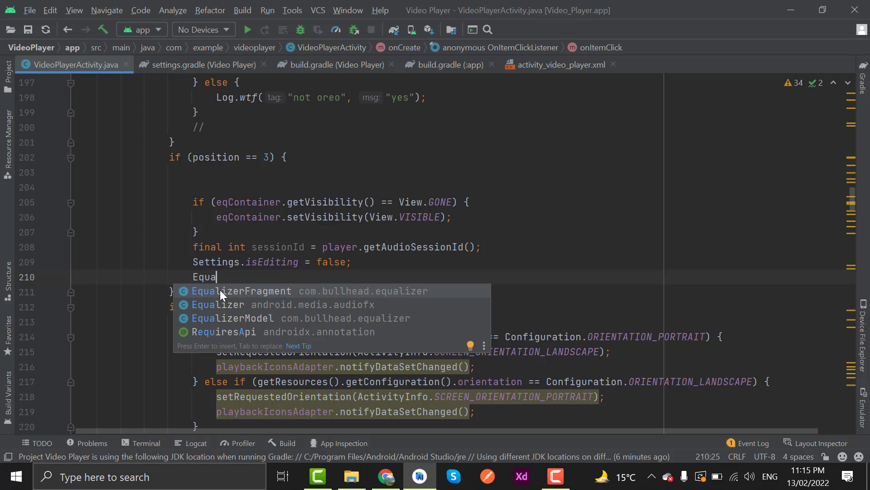
{"action": "mouse_move", "coordinate": [283, 243]}
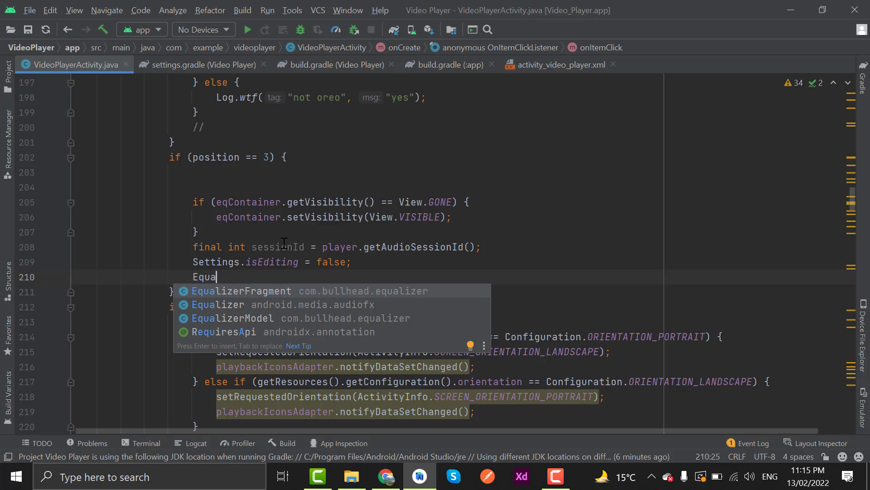
{"action": "type", "text": "lizerFragment"}
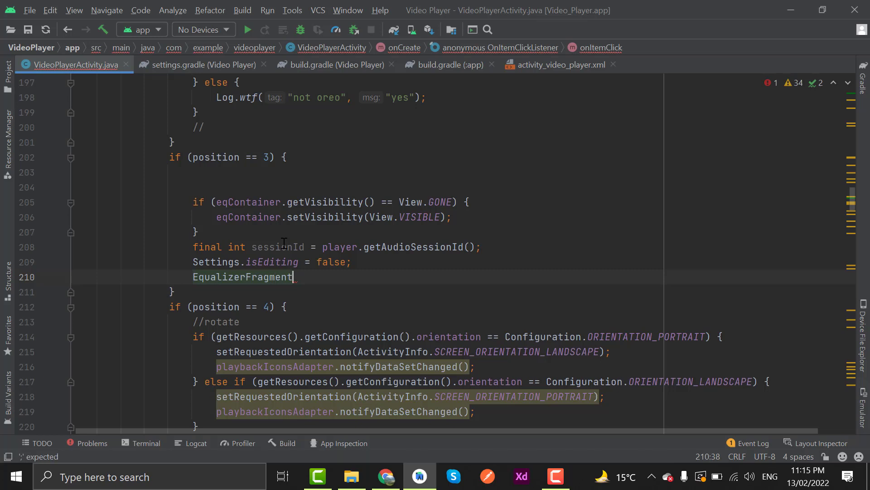
{"action": "type", "text": "_"}
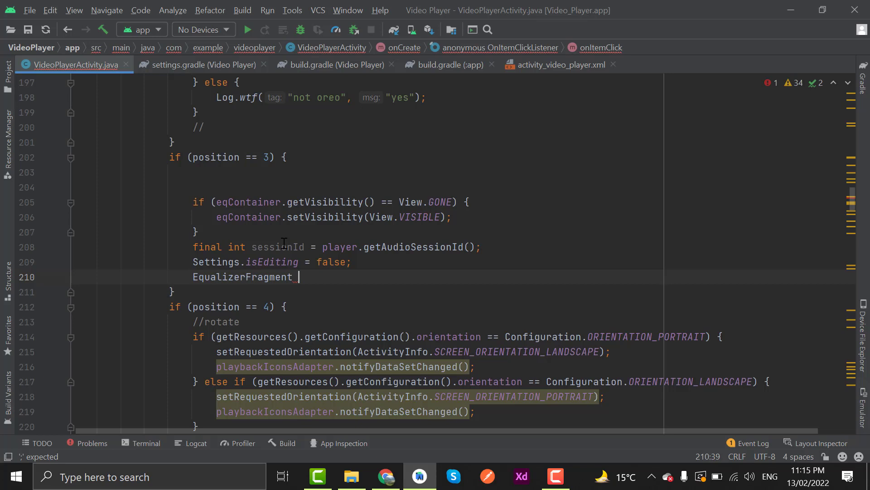
{"action": "type", "text": "equalizerFragment"}
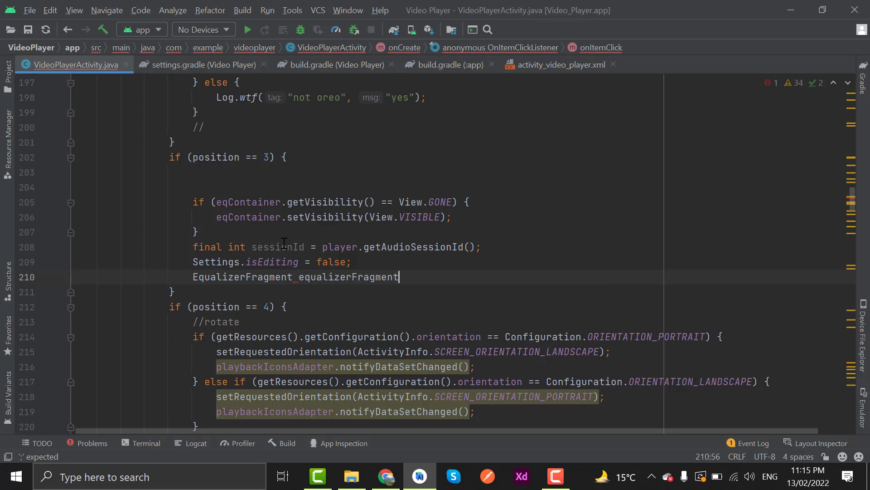
{"action": "type", "text": "= R"}
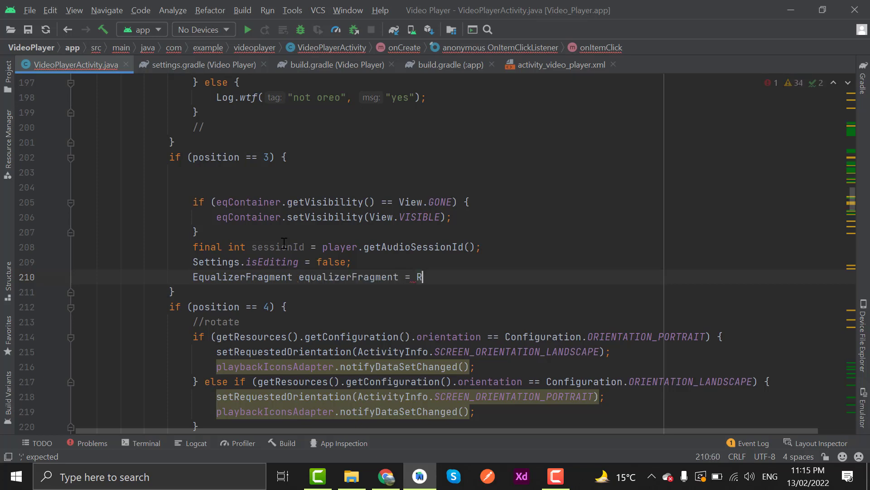
{"action": "type", "text": "q"}
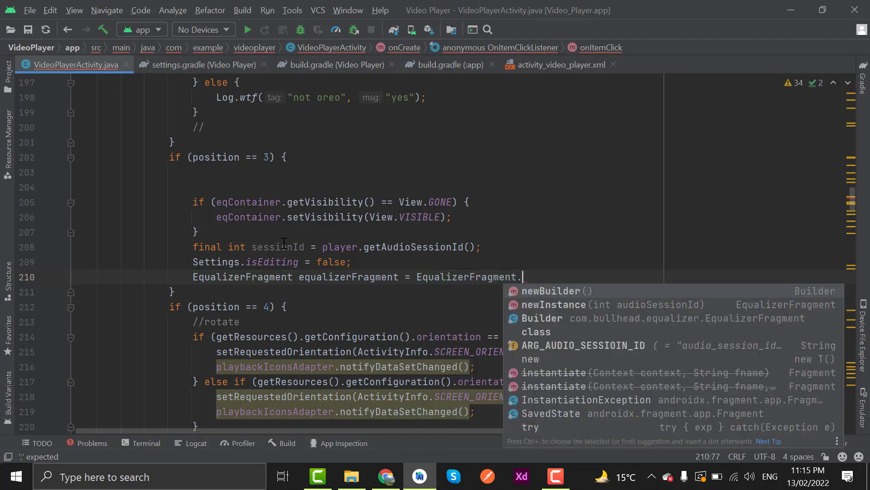
{"action": "left_click", "coordinate": [550, 290]}
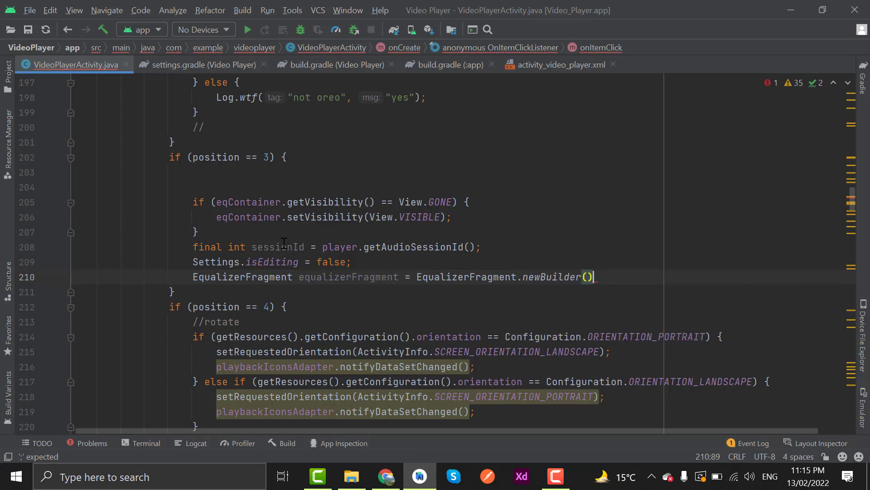
Chain setAccentColor(Color.parseColor(String.valueOf(R.color.purple_200))) onto the builder
{"action": "type", "text": ".setAc"}
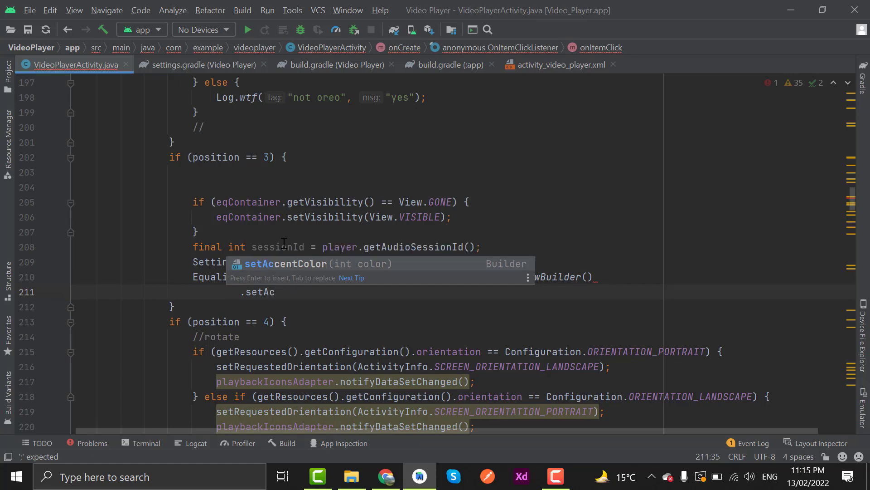
{"action": "type", "text": "COlo)"}
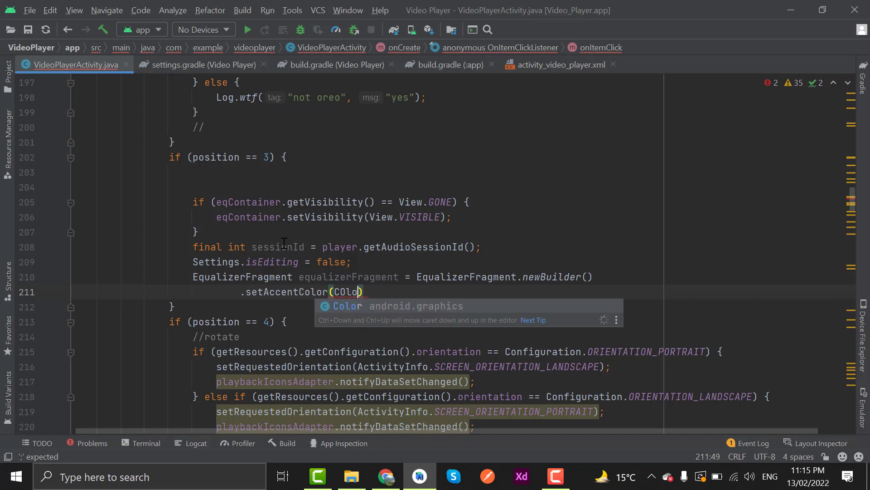
{"action": "type", "text": ".parseColor("}
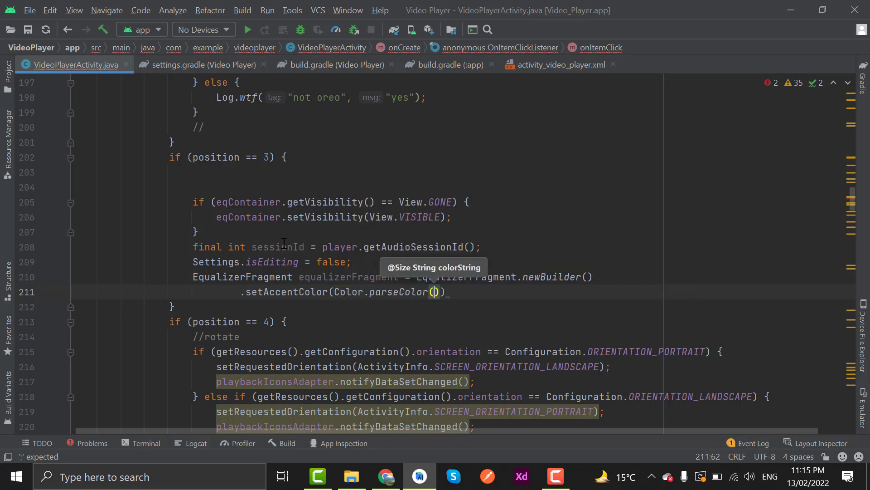
{"action": "type", "text": "\""}
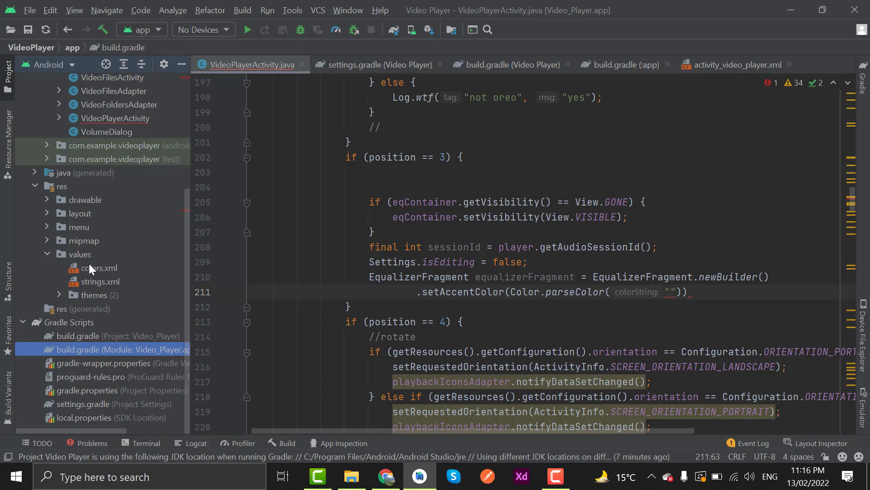
{"action": "double_click", "coordinate": [100, 267]}
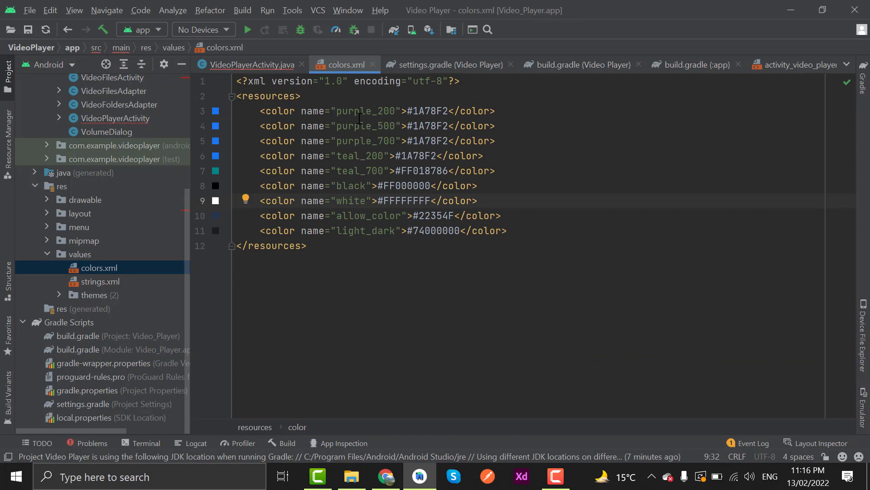
{"action": "left_click", "coordinate": [250, 65]}
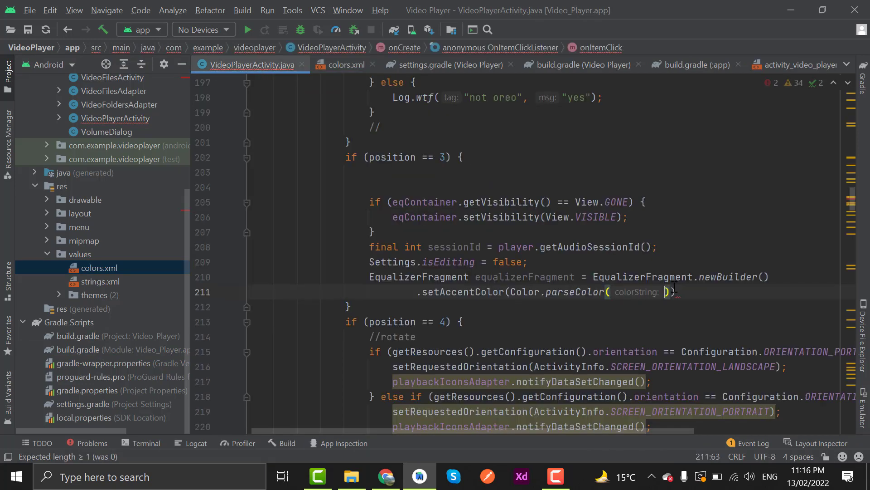
{"action": "type", "text": "R.color"}
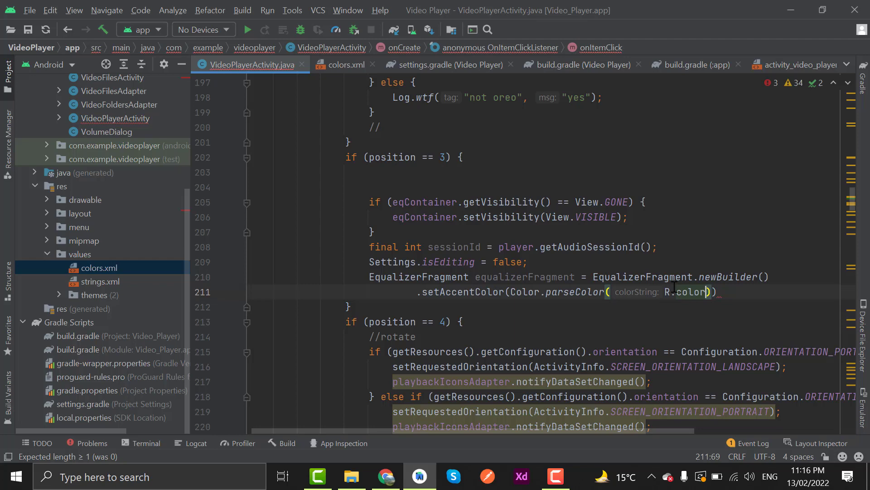
{"action": "type", "text": "purple_200"}
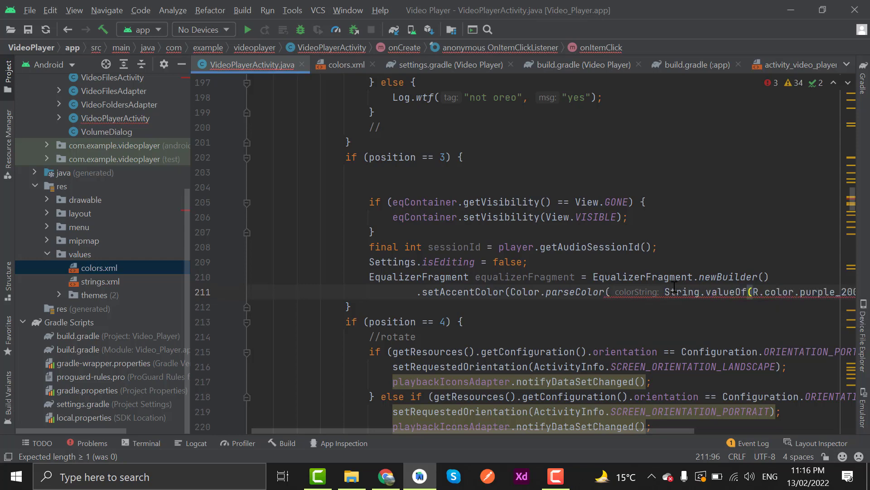
{"action": "left_click", "coordinate": [8, 66]}
{"action": "type", "text": ")"}
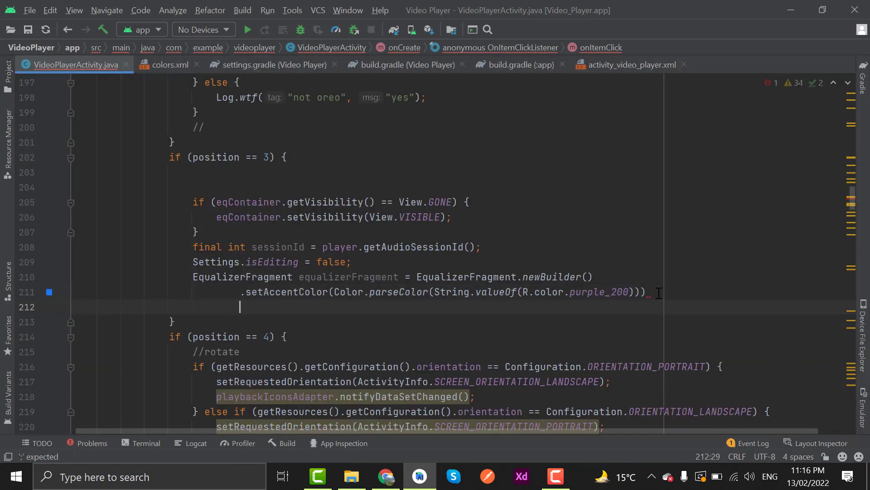
Build the fragment with sessionId and commit it into R.id.eqFrame via the fragment manager
{"action": "type", "text": ".setAudioSessionId(sessionId"}
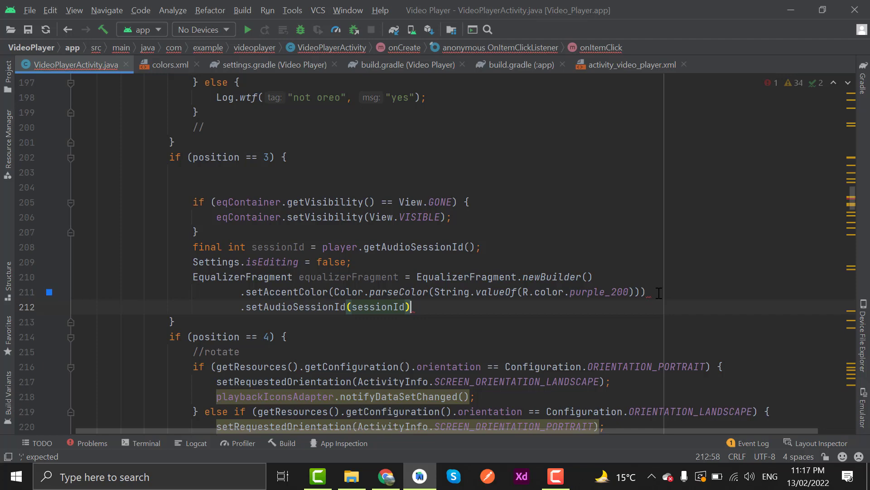
{"action": "type", "text": ".build();"}
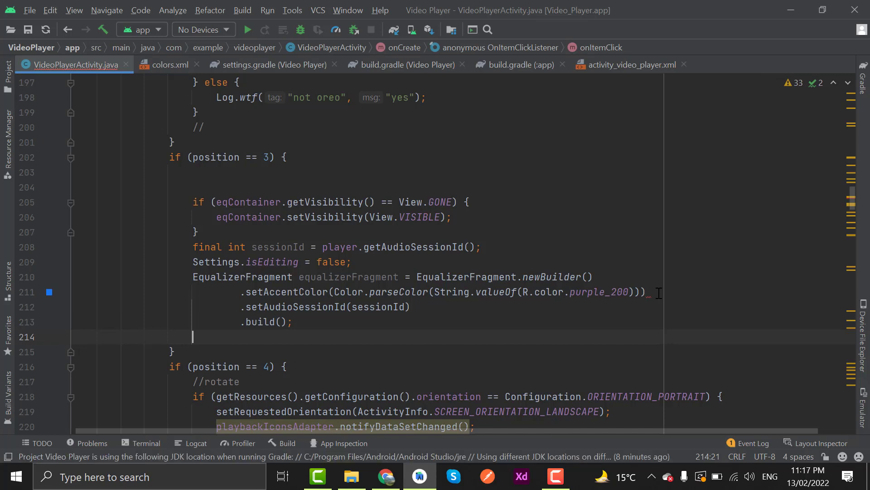
{"action": "type", "text": "getSupportFragmentManager("}
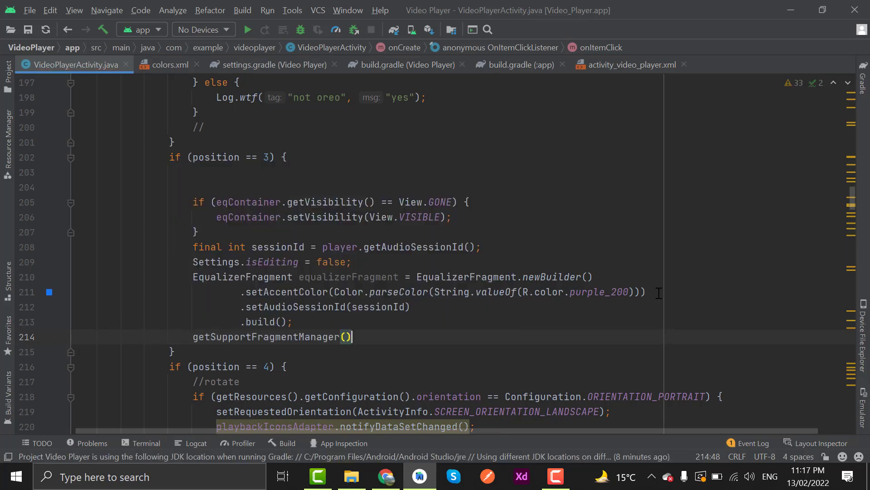
{"action": "type", "text": ".beginTransaction("}
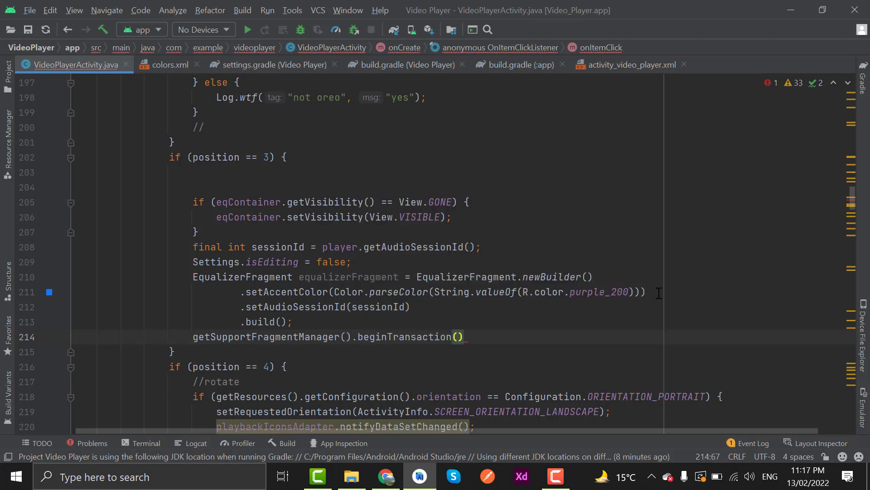
{"action": "type", "text": ".replace(R"}
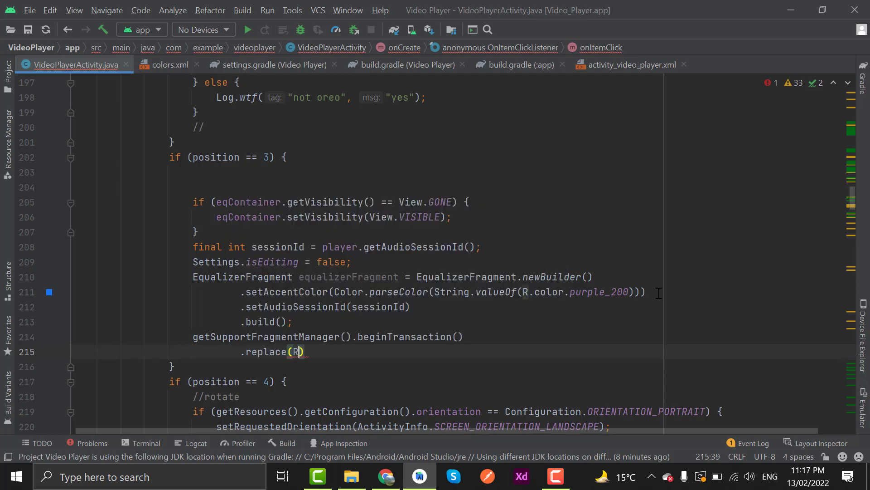
{"action": "type", "text": ".id.eqFrame"}
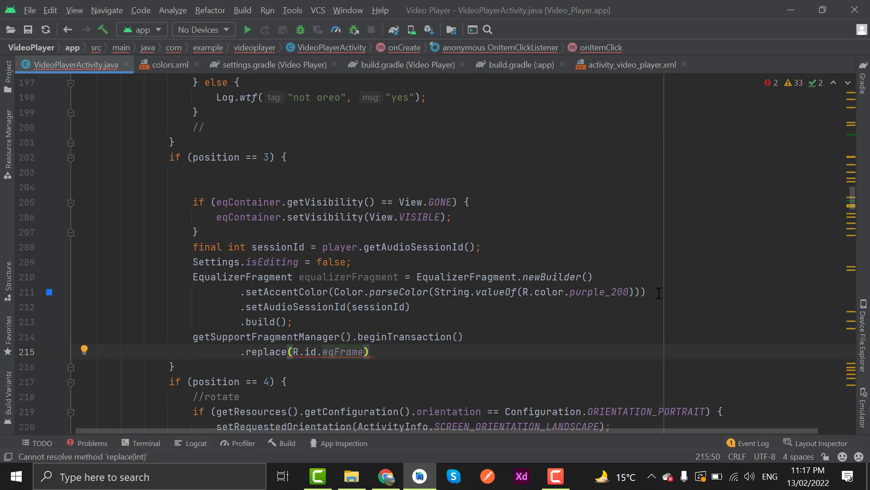
{"action": "type", "text": ",equalizerFragment"}
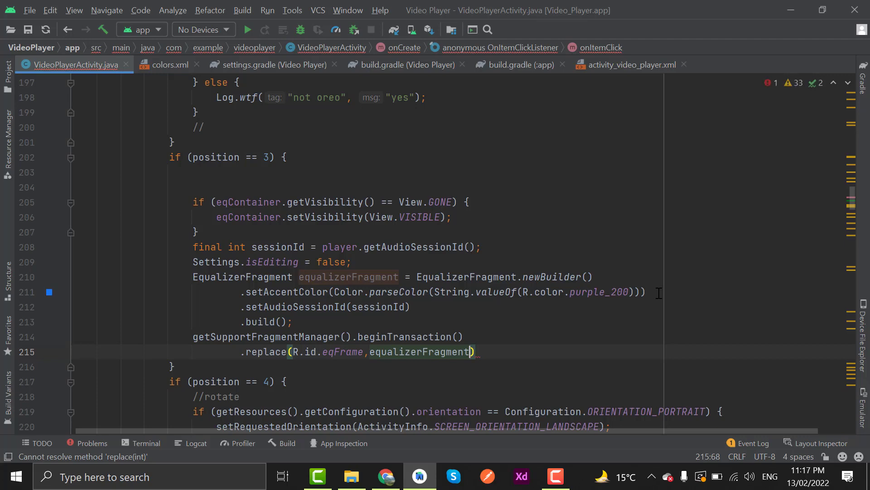
{"action": "type", "text": ".commit();"}
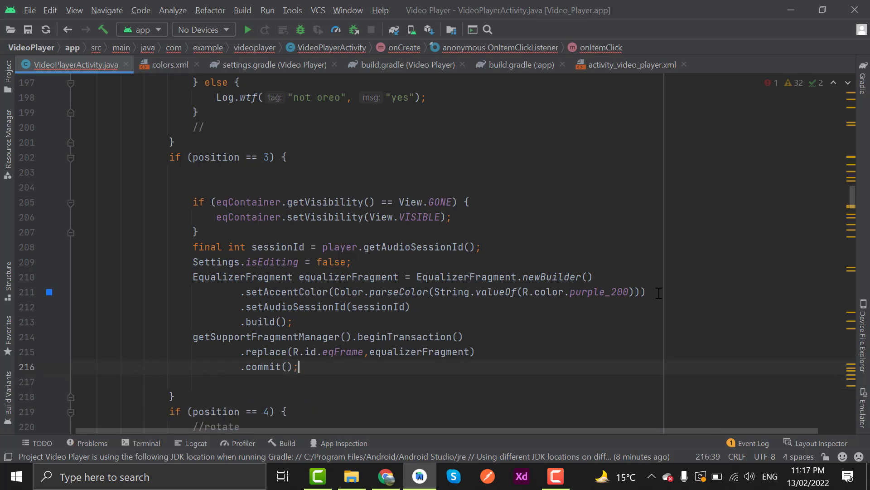
Call playbackIconsAdapter.notifyDataSetChanged() and run the app on the phone
{"action": "type", "text": "playbackIconsAdapter"}
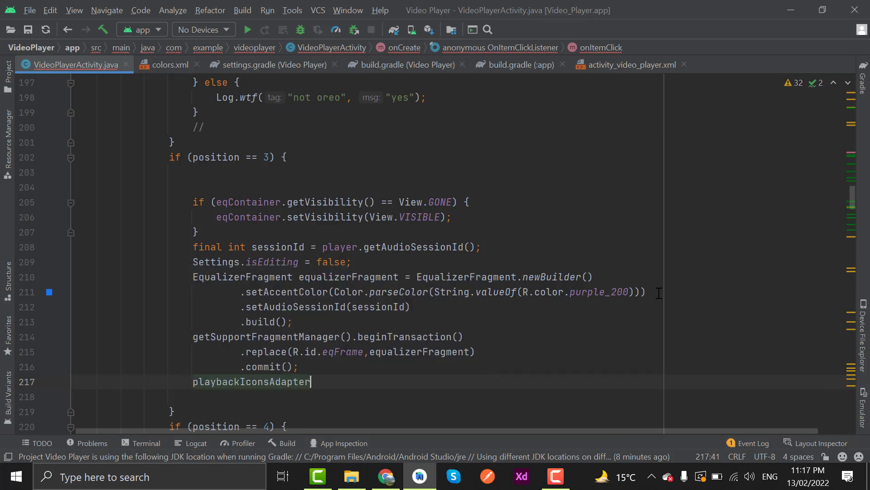
{"action": "type", "text": ".notifyDataSetChanged();"}
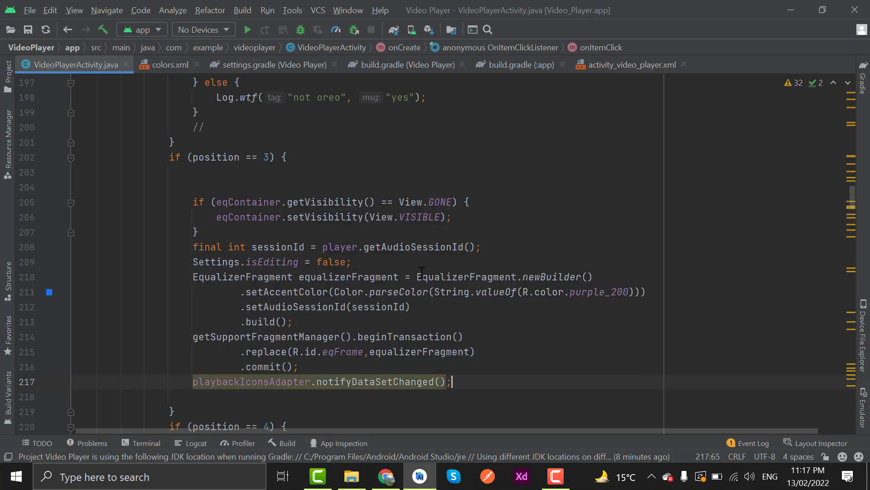
{"action": "scroll", "scroll_direction": "down", "scroll_amount": 3}
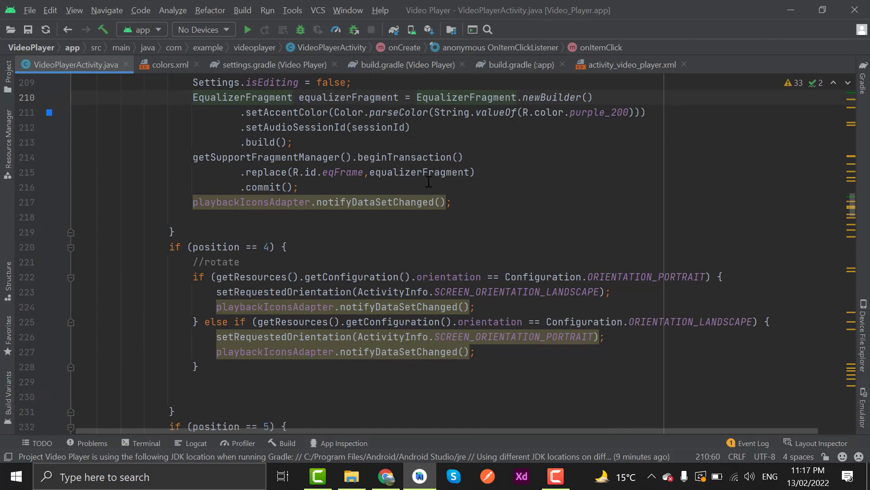
{"action": "scroll", "scroll_direction": "up", "scroll_amount": 3}
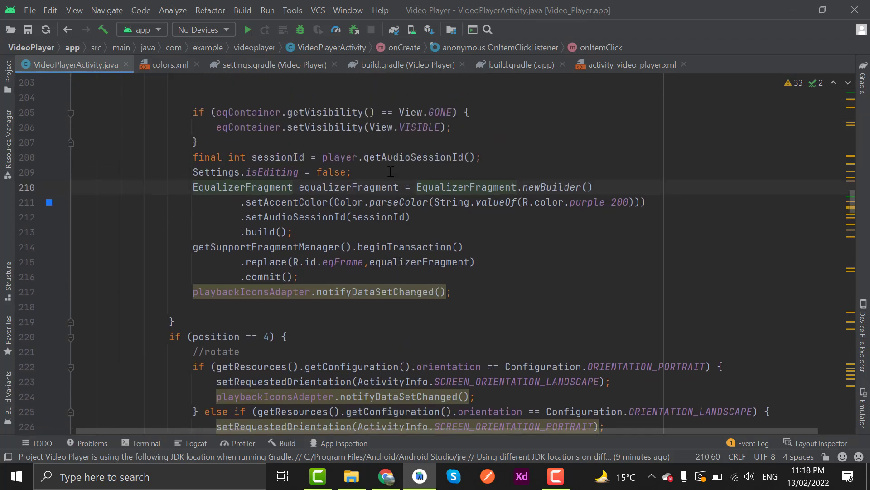
{"action": "left_click", "coordinate": [247, 29]}
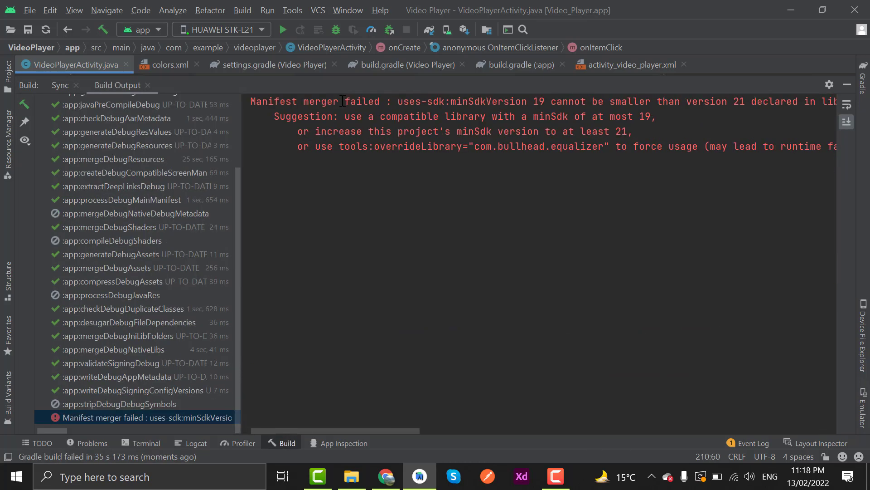
{"action": "mouse_move", "coordinate": [416, 107]}
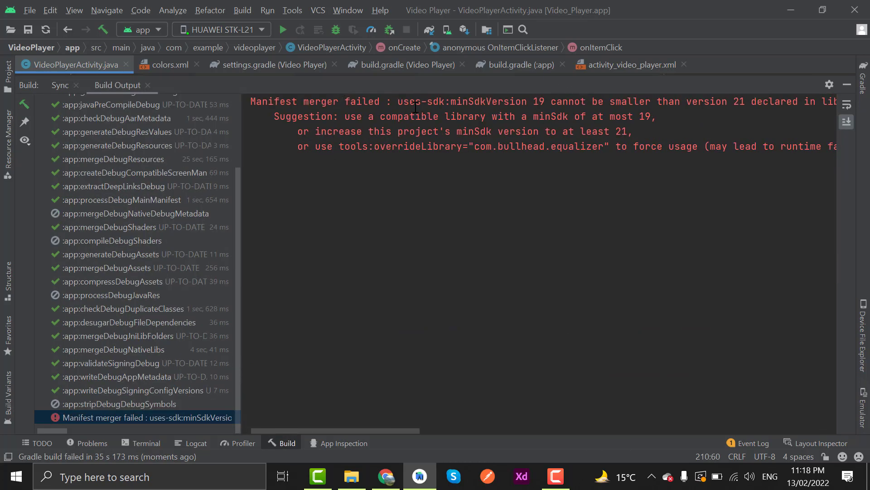
Read the Manifest merger error about minSdkVersion 19 versus required 21, then show the project tree
{"action": "left_click", "coordinate": [489, 101]}
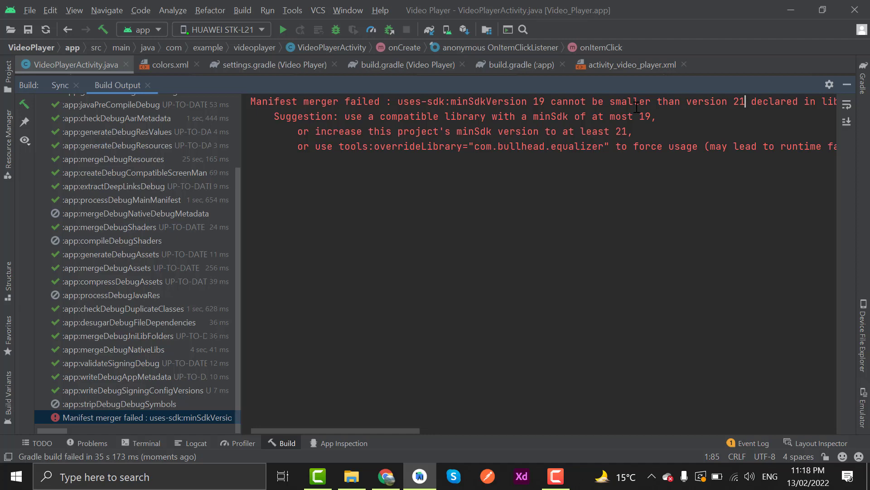
{"action": "left_click", "coordinate": [546, 101]}
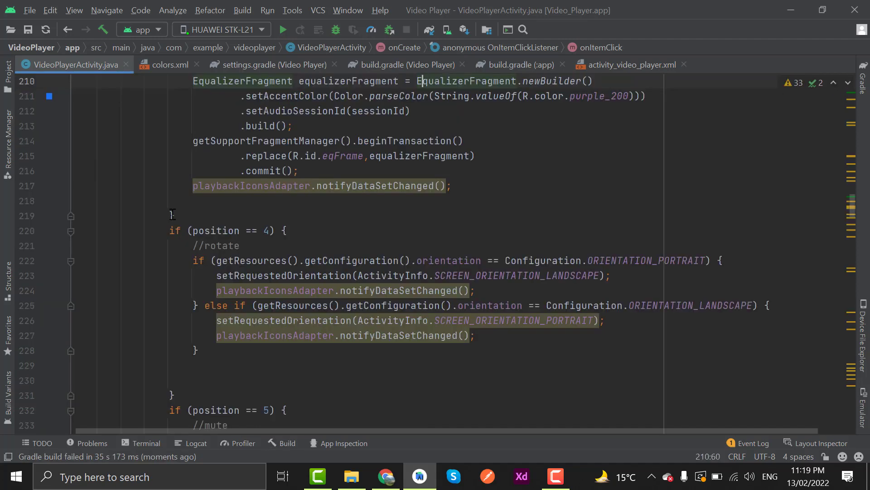
{"action": "left_click", "coordinate": [7, 71]}
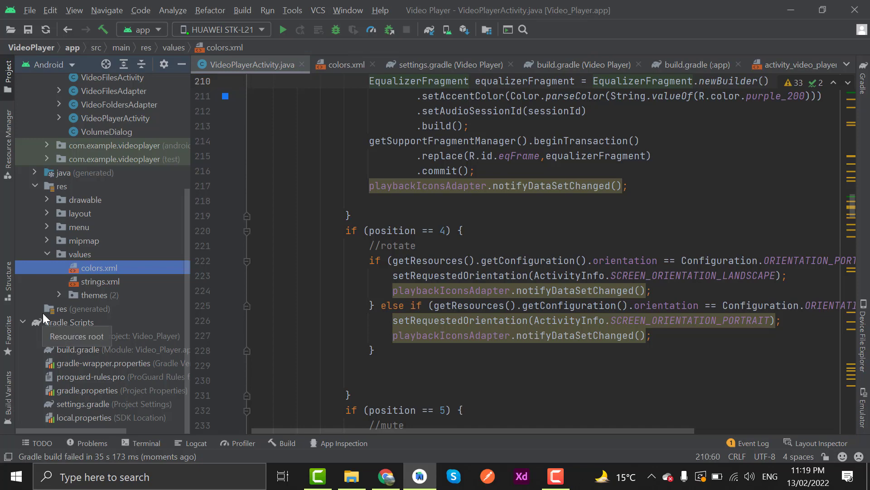
Set minSdkVersion 21 and compile and target SDK 30 in app build.gradle, sync, and run again
{"action": "left_click", "coordinate": [128, 349]}
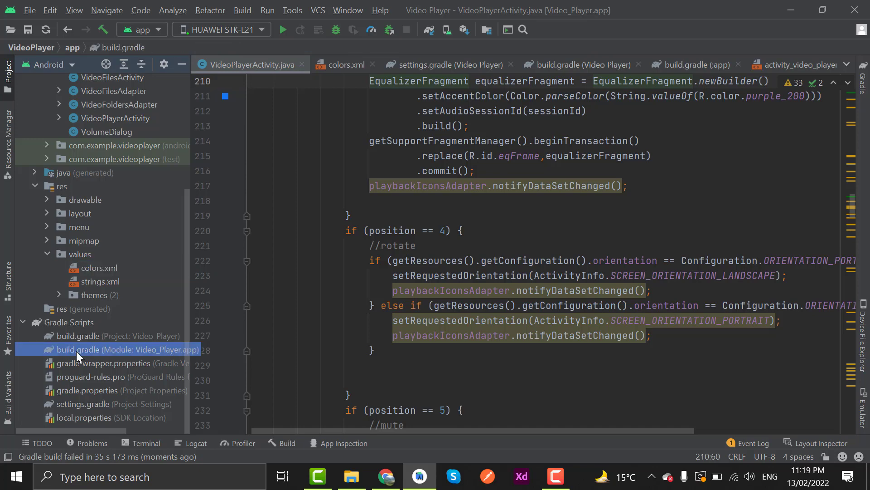
{"action": "double_click", "coordinate": [128, 349]}
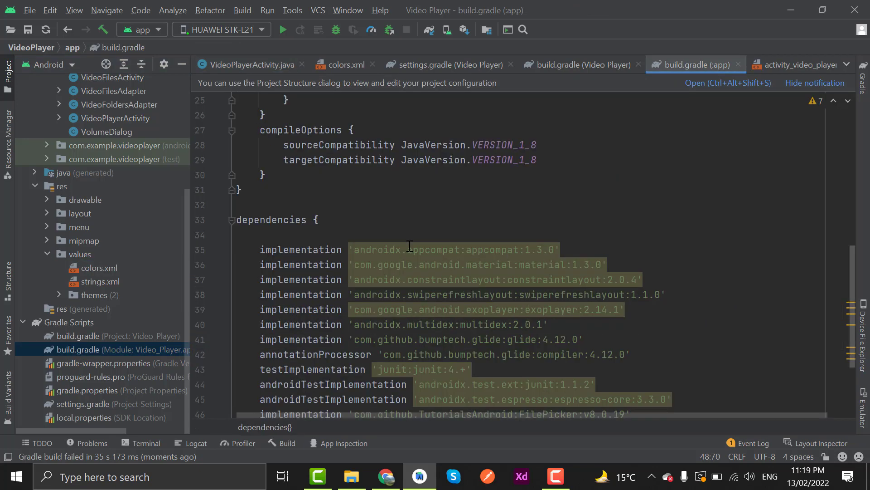
{"action": "scroll", "scroll_direction": "up", "scroll_amount": 3}
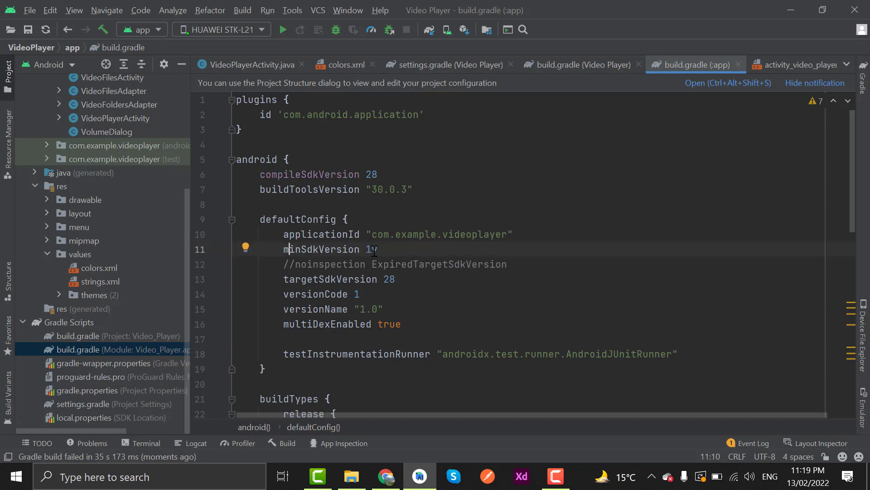
{"action": "type", "text": "2"}
{"action": "left_click", "coordinate": [554, 279]}
{"action": "type", "text": "30"}
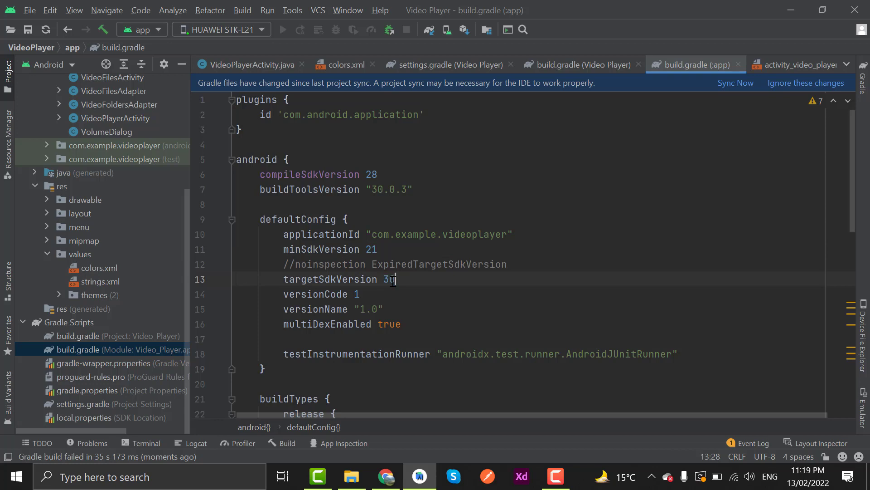
{"action": "double_click", "coordinate": [369, 174]}
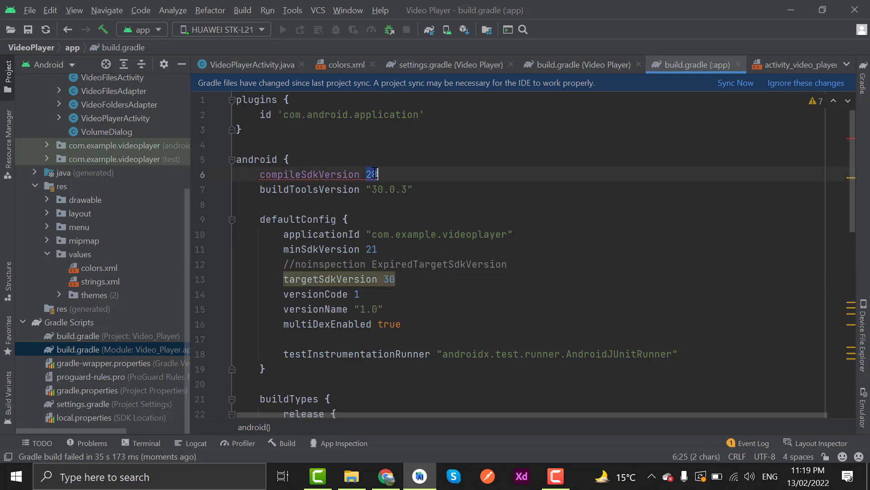
{"action": "type", "text": "30"}
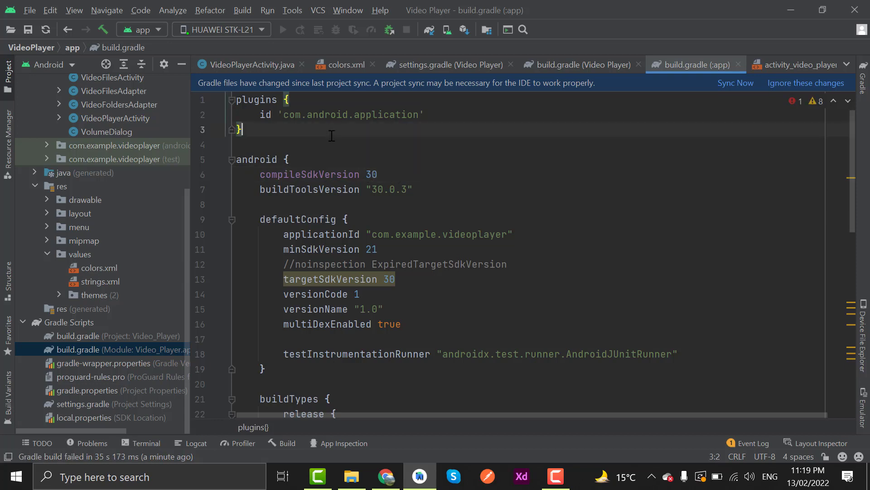
{"action": "double_click", "coordinate": [370, 174]}
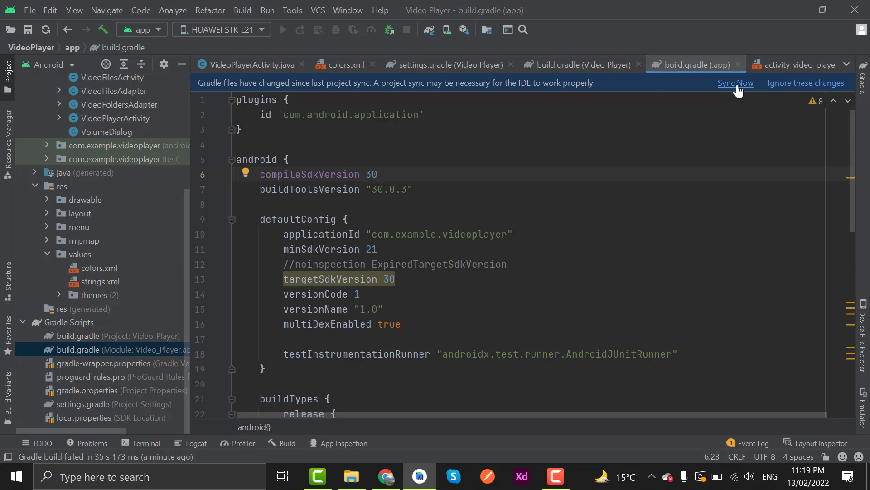
{"action": "left_click", "coordinate": [735, 82]}
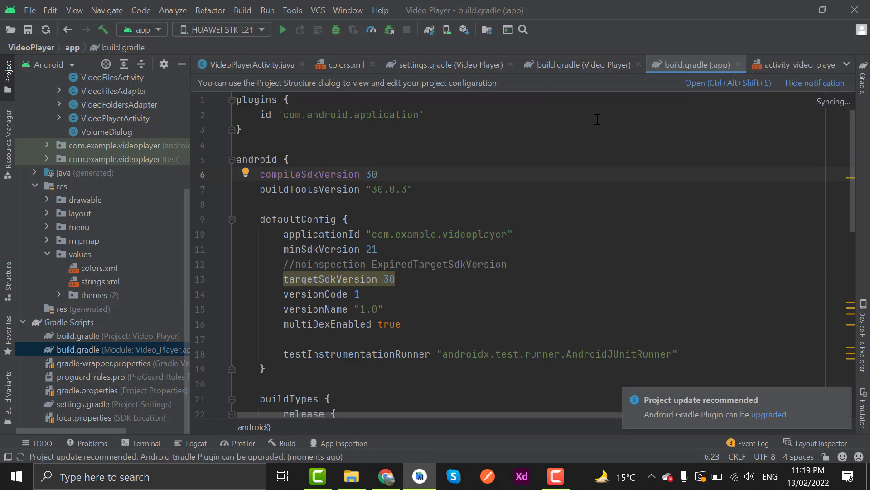
{"action": "left_click", "coordinate": [282, 30]}
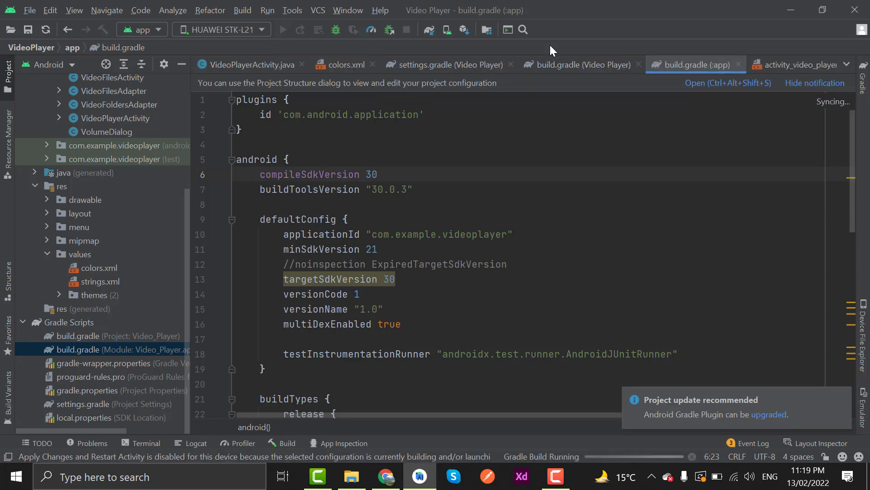
Rebuild the app and select the last duplicate android.support.v4 class error in Build Output
{"action": "left_click", "coordinate": [577, 64]}
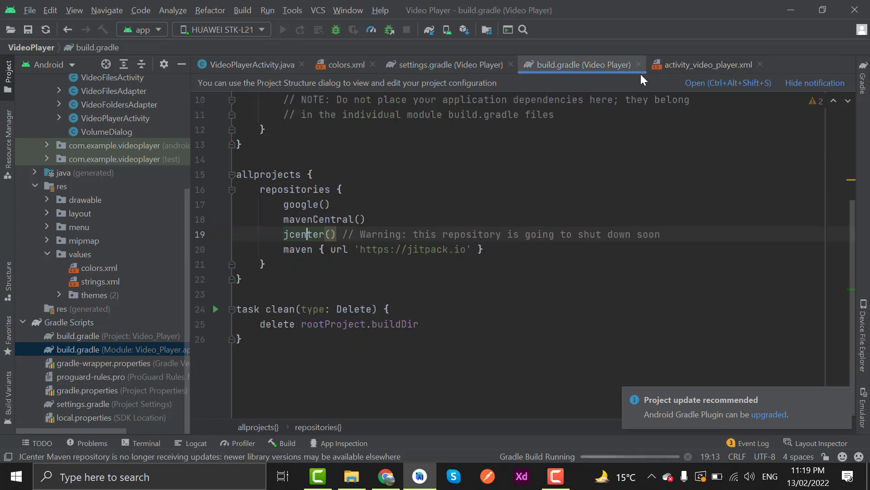
{"action": "mouse_move", "coordinate": [508, 72]}
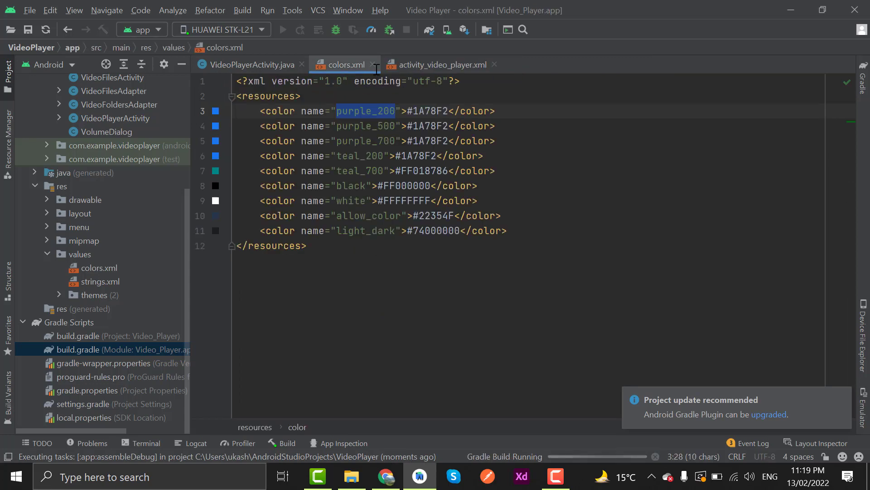
{"action": "left_click", "coordinate": [249, 64]}
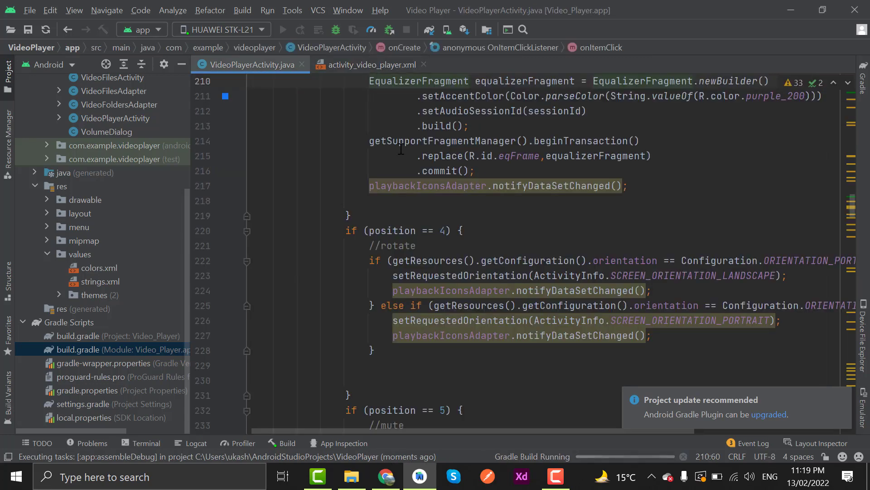
{"action": "left_click", "coordinate": [433, 126]}
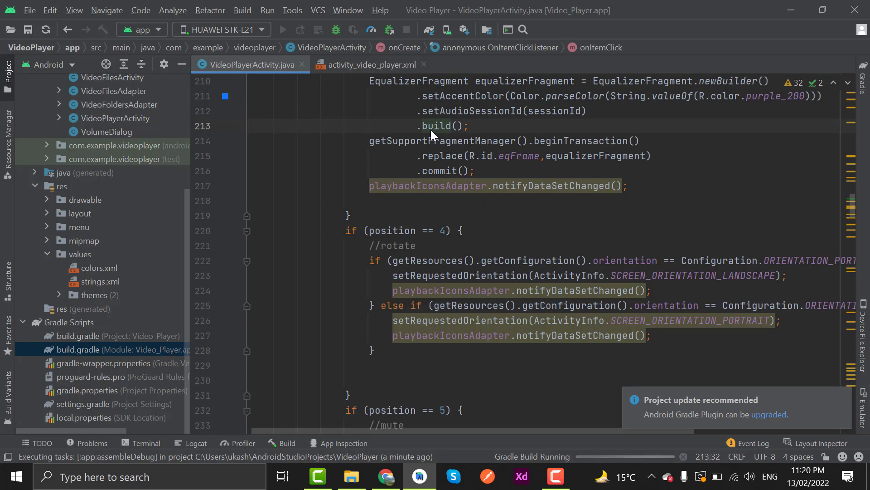
{"action": "left_click", "coordinate": [287, 442]}
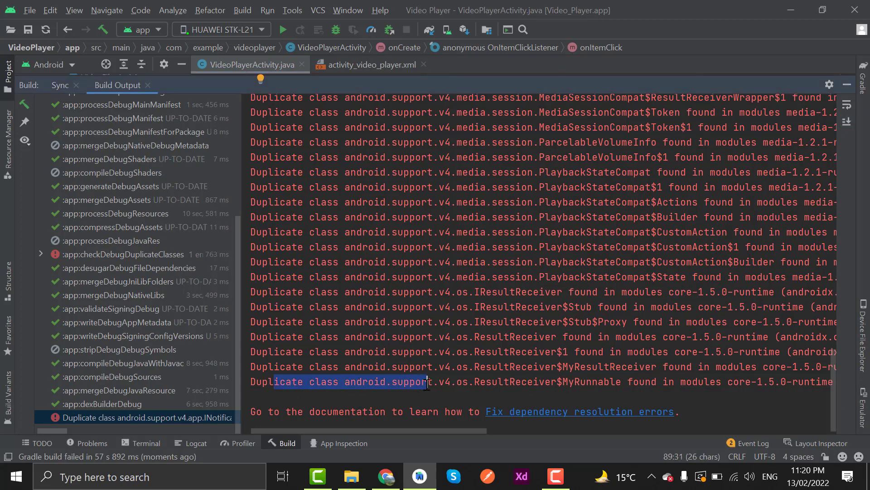
{"action": "double_click", "coordinate": [547, 381]}
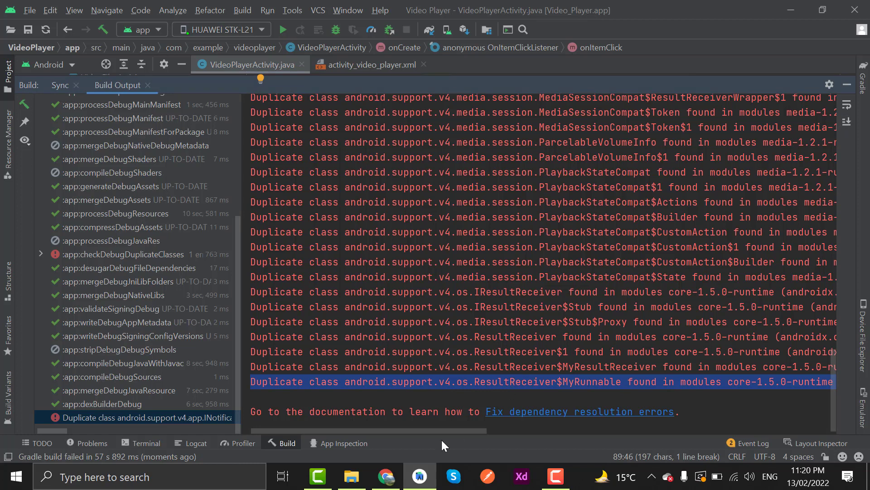
Google the duplicate class error in Chrome and scroll to the top Stack Overflow answer
{"action": "left_click", "coordinate": [385, 476]}
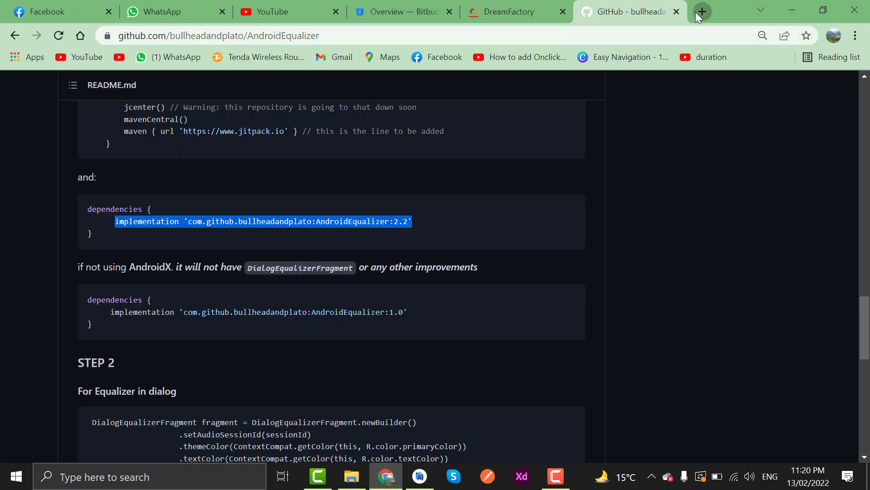
{"action": "left_click", "coordinate": [701, 11]}
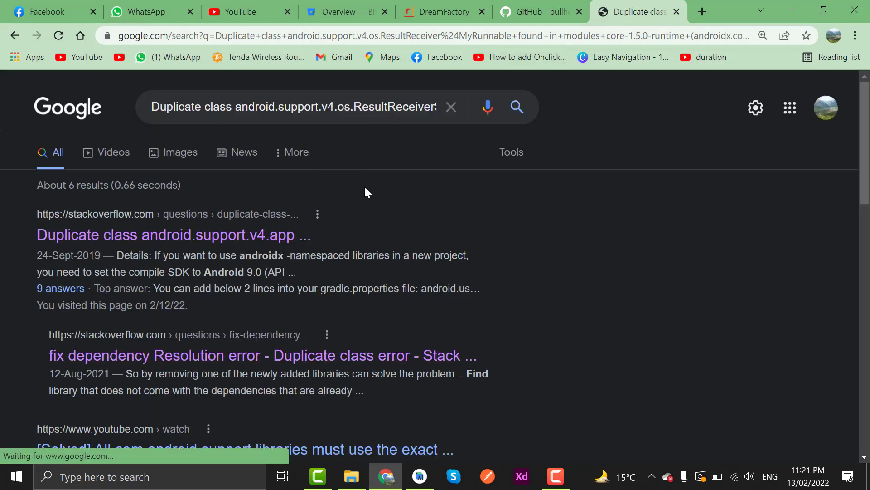
{"action": "left_click", "coordinate": [174, 234]}
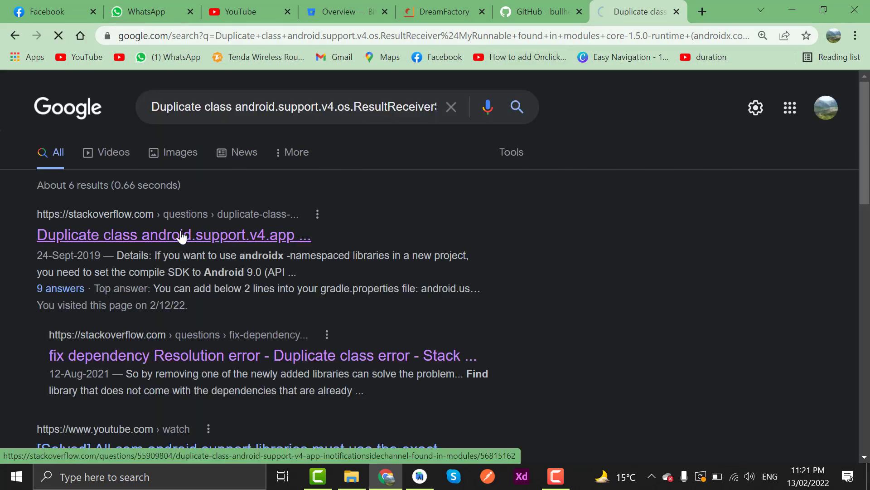
{"action": "left_click", "coordinate": [173, 234]}
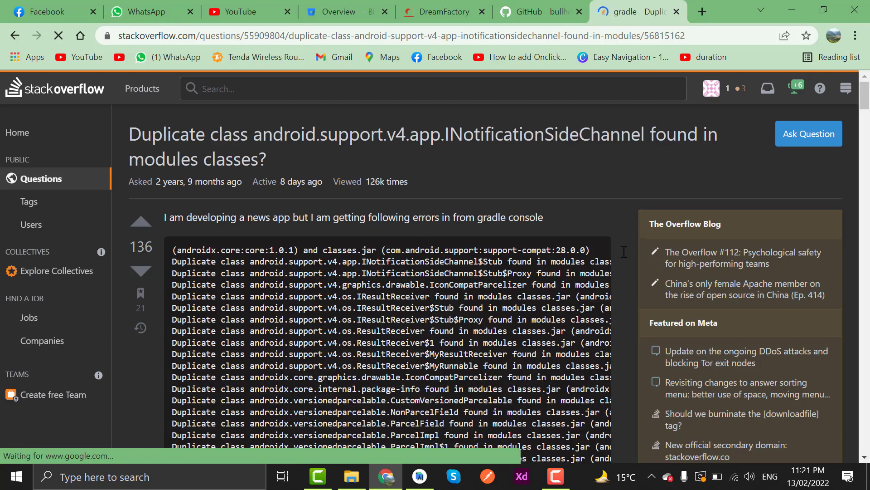
{"action": "mouse_move", "coordinate": [625, 283]}
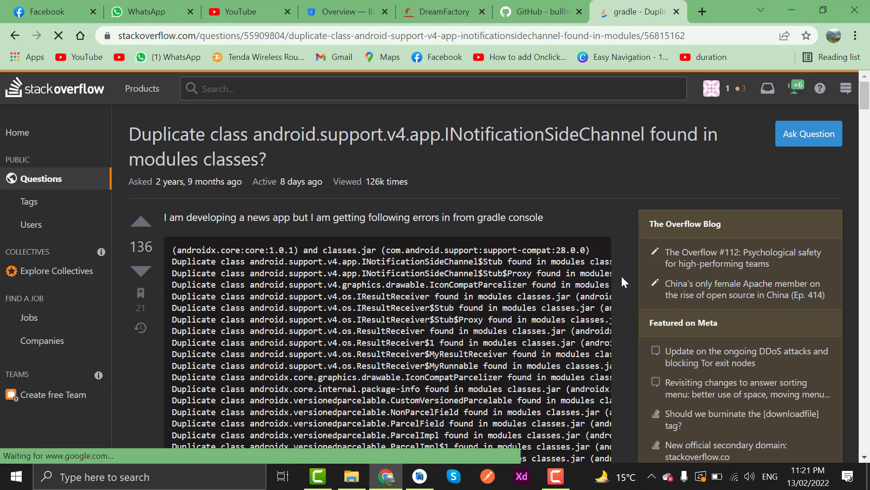
{"action": "scroll", "scroll_direction": "down", "scroll_amount": 3}
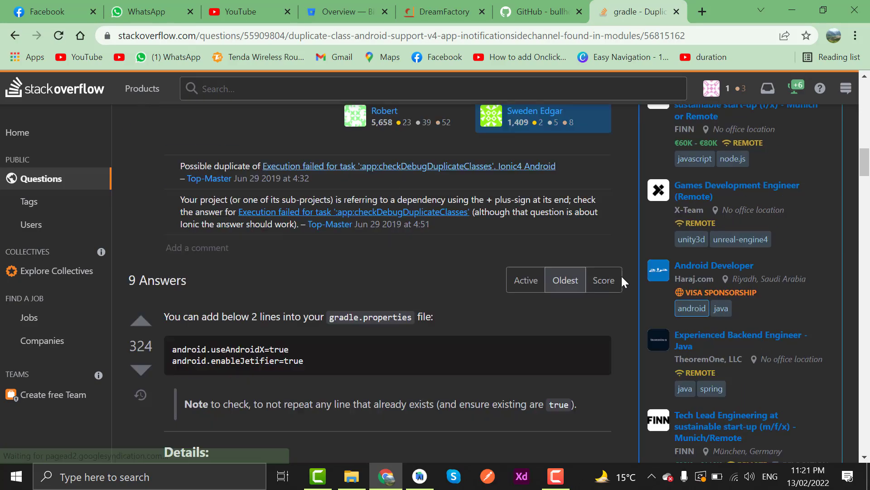
{"action": "scroll", "scroll_direction": "down", "scroll_amount": 3}
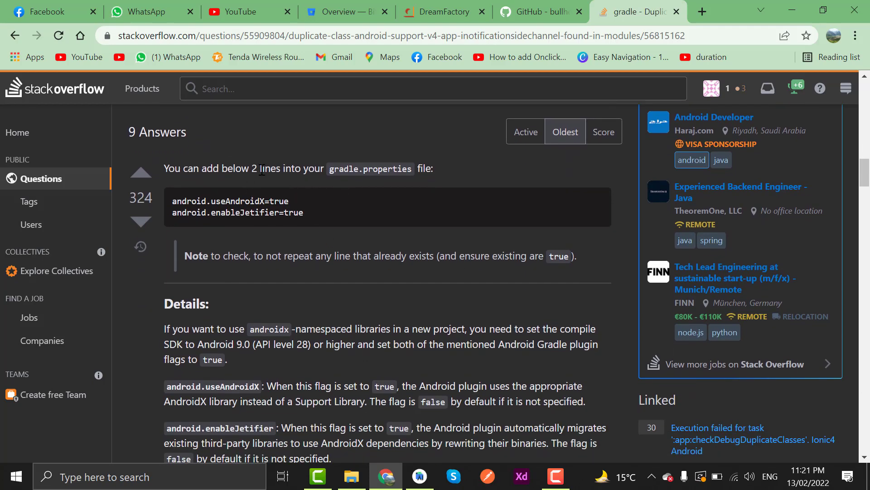
{"action": "scroll", "scroll_direction": "down", "scroll_amount": 3}
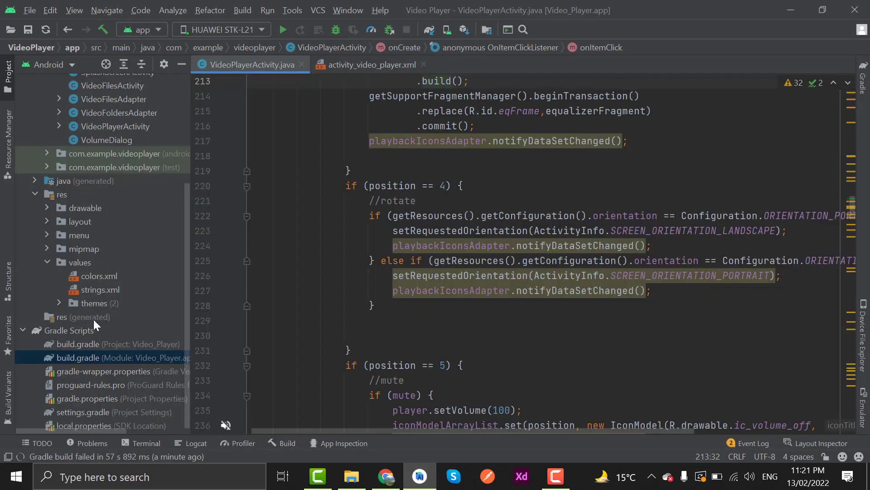
Keep one android.useAndroidX=true plus android.enableJetifier=true in gradle.properties, then sync Gradle
{"action": "scroll", "scroll_direction": "up", "scroll_amount": 3}
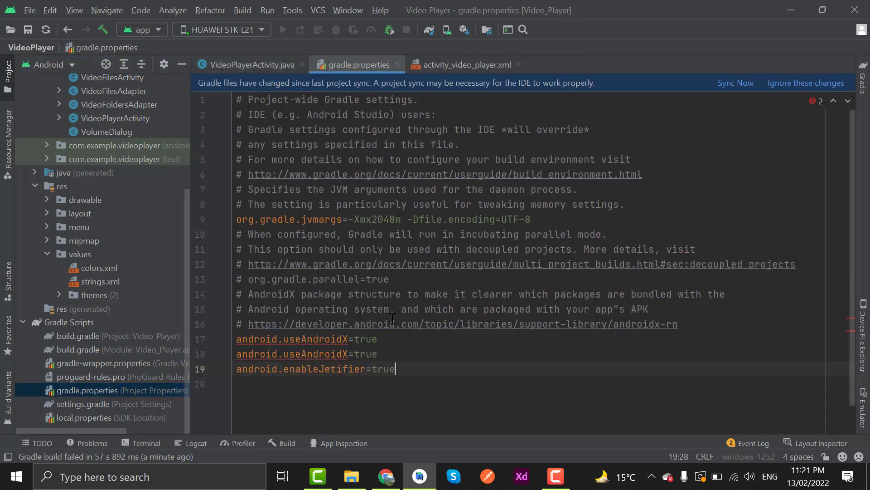
{"action": "left_click", "coordinate": [302, 353]}
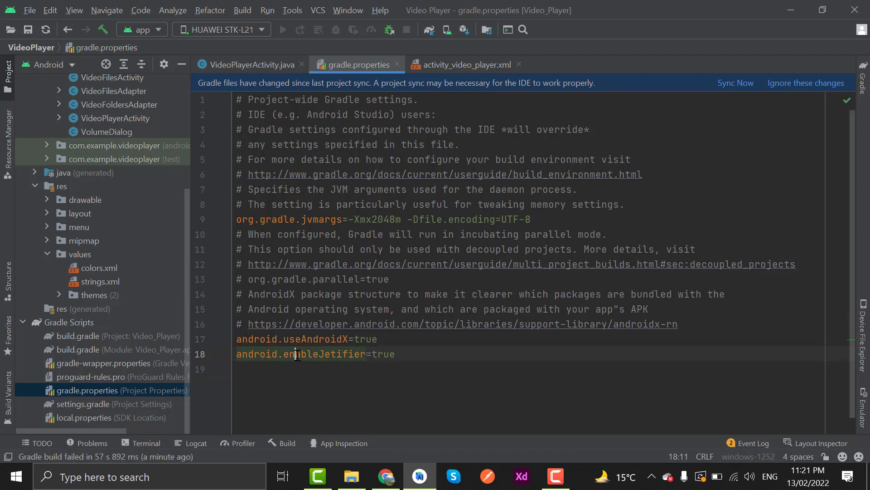
{"action": "mouse_move", "coordinate": [735, 82]}
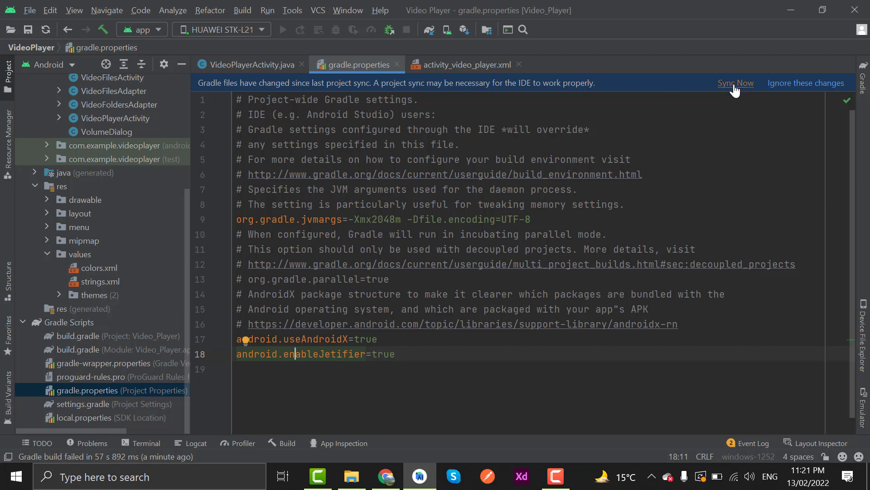
{"action": "left_click", "coordinate": [735, 83]}
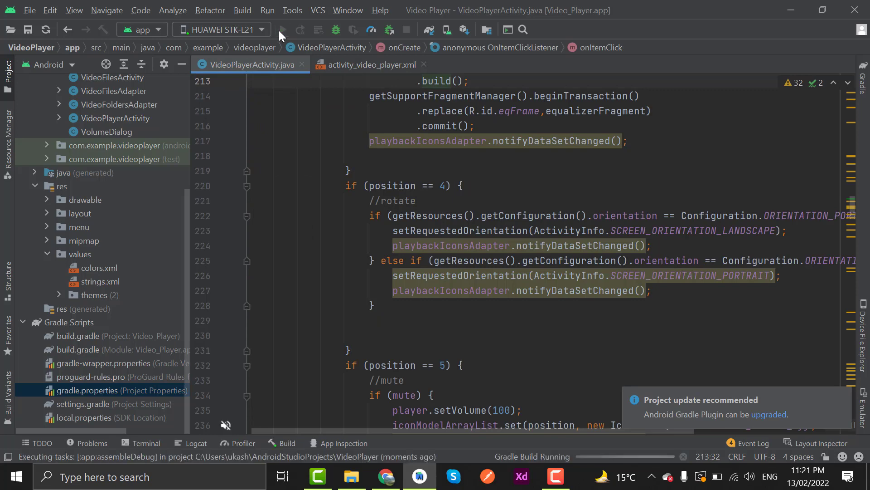
{"action": "mouse_move", "coordinate": [437, 126]}
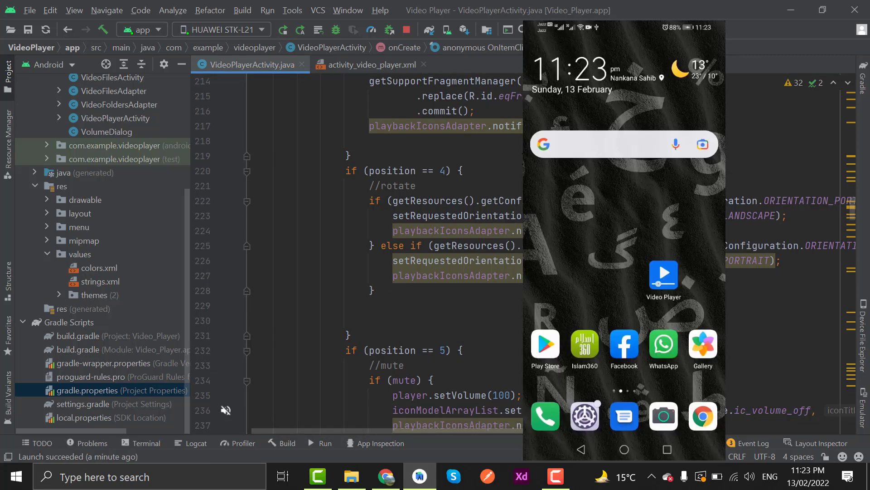
Launch Video Player on the phone, play a Download video, and view the crash in the run log
{"action": "left_click", "coordinate": [662, 276]}
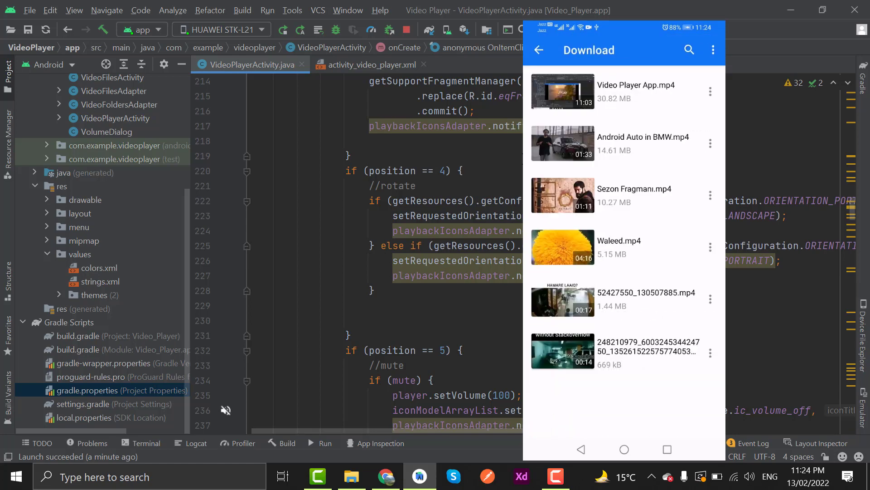
{"action": "left_click", "coordinate": [622, 143]}
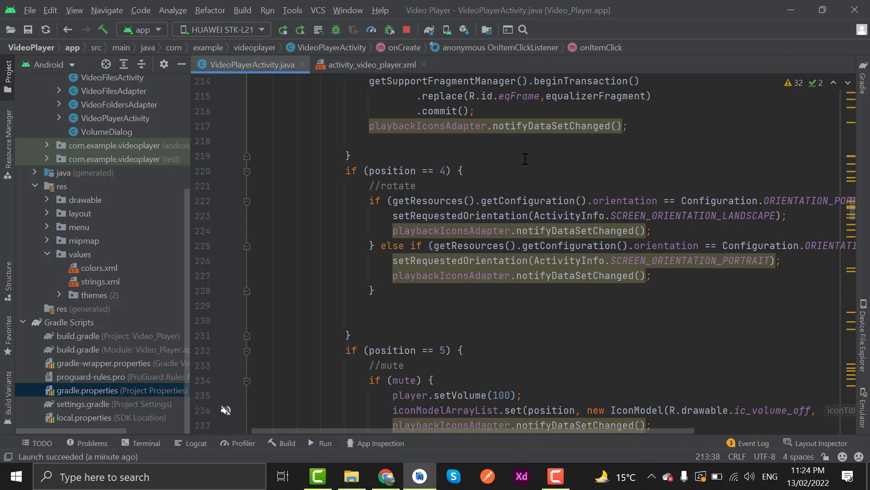
{"action": "left_click", "coordinate": [320, 443]}
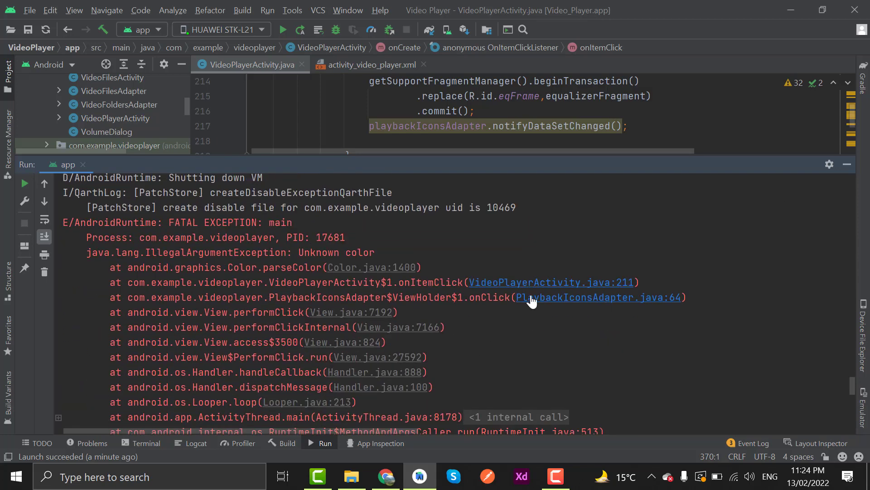
Go to VideoPlayerActivity line 211 and remove the String.valueOf argument from parseColor
{"action": "left_click", "coordinate": [552, 282]}
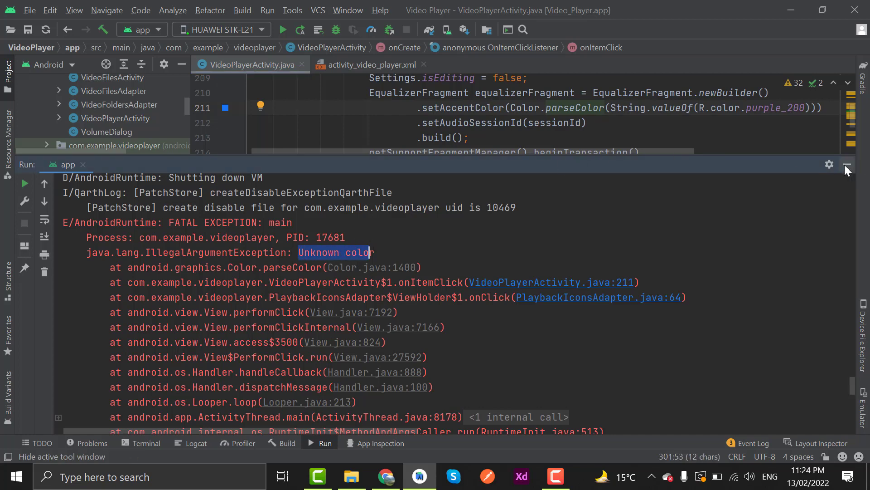
{"action": "left_click", "coordinate": [847, 164]}
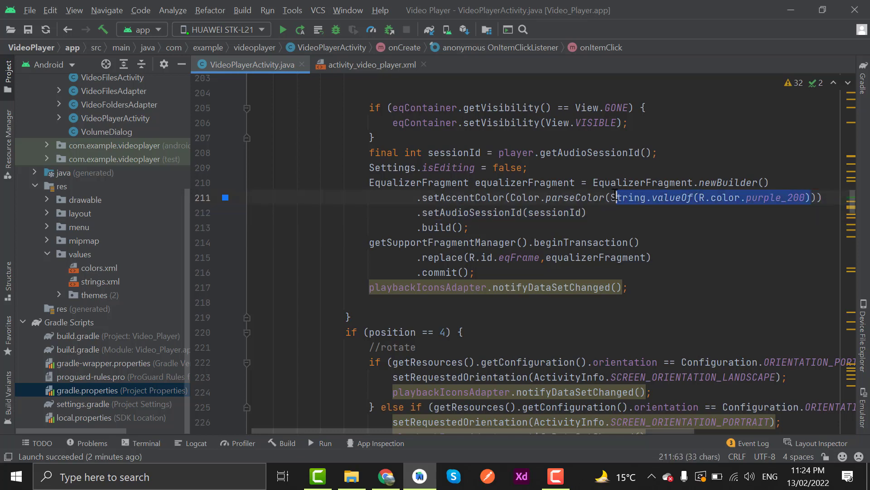
{"action": "key", "text": "Delete"}
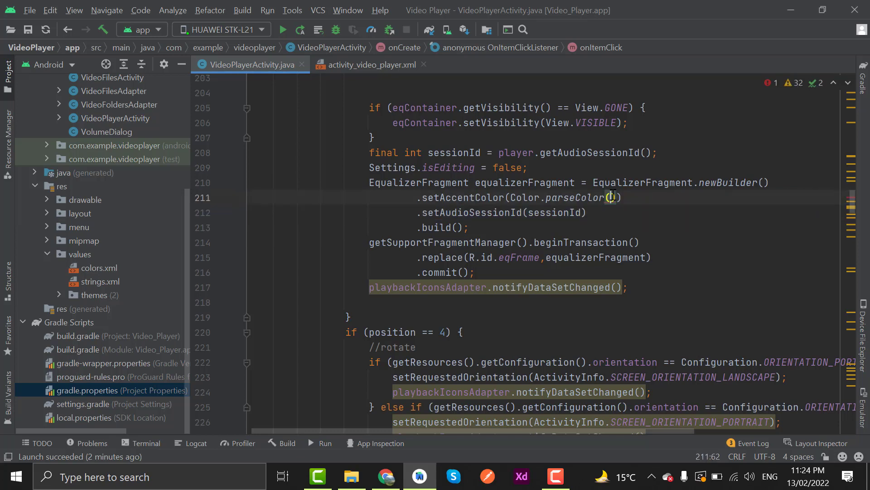
{"action": "double_click", "coordinate": [577, 196]}
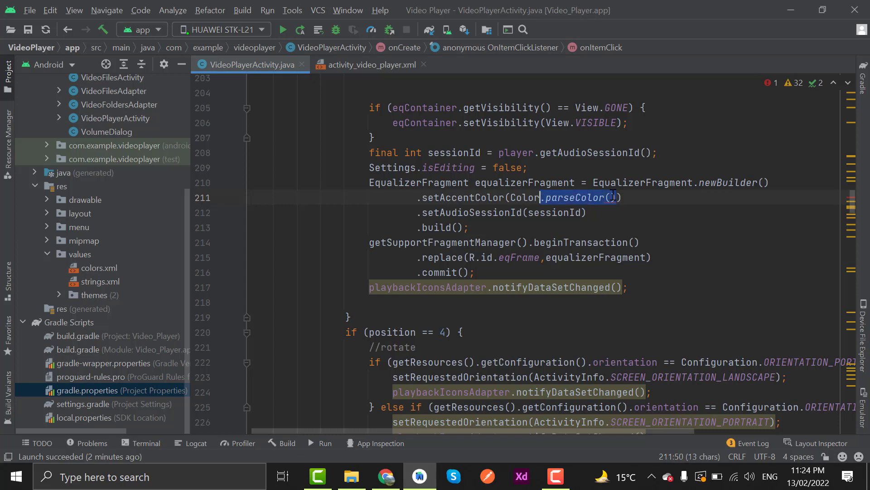
{"action": "left_click", "coordinate": [610, 197]}
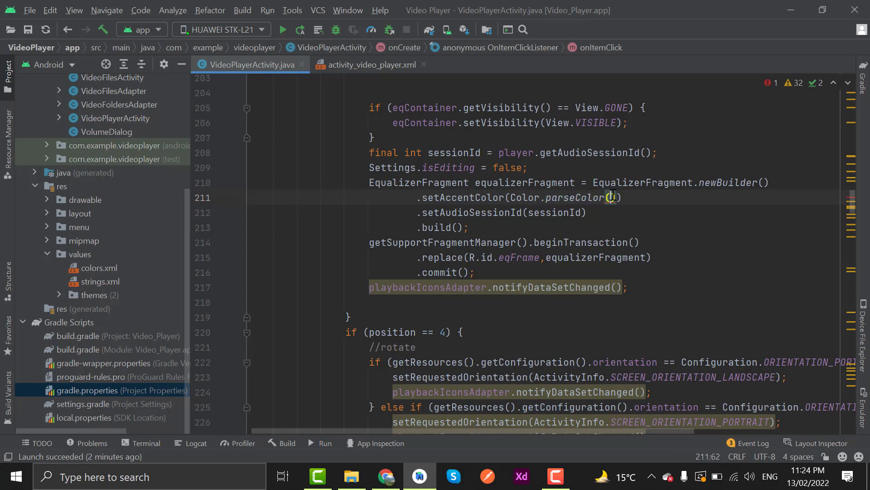
{"action": "type", "text": "\""}
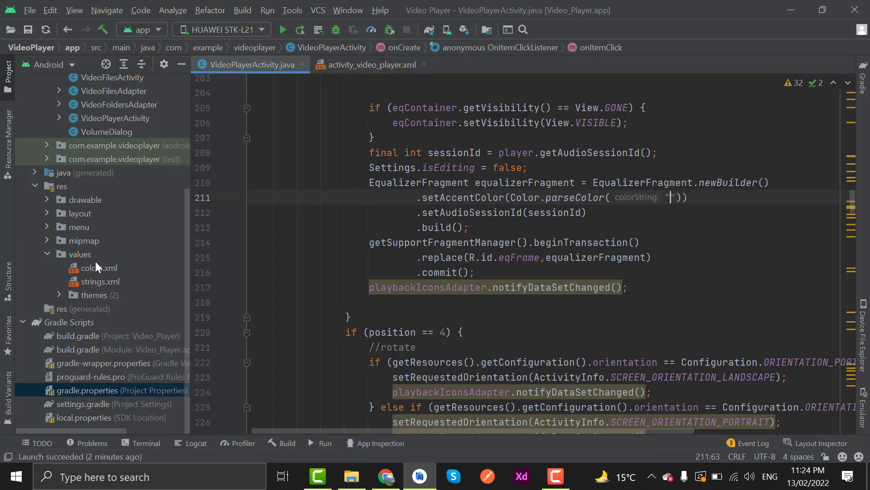
Copy purple_200's hex from colors.xml and enter "#1A78F2" in parseColor
{"action": "double_click", "coordinate": [100, 268]}
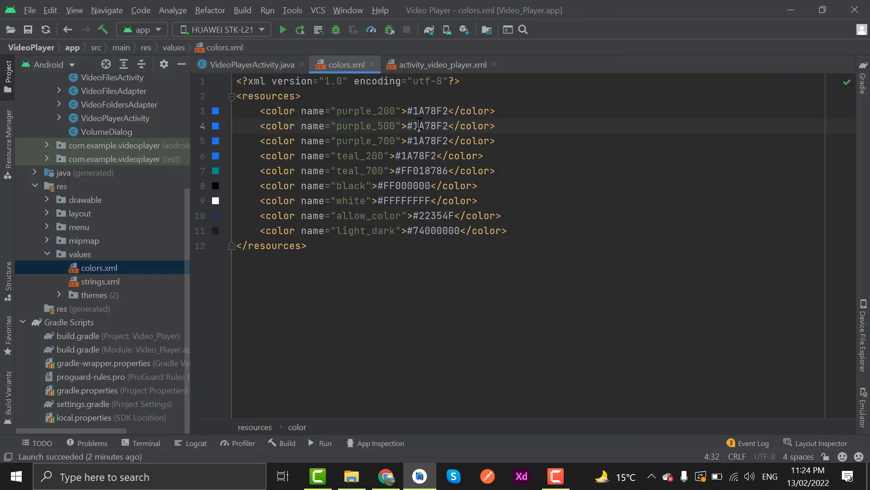
{"action": "double_click", "coordinate": [427, 111]}
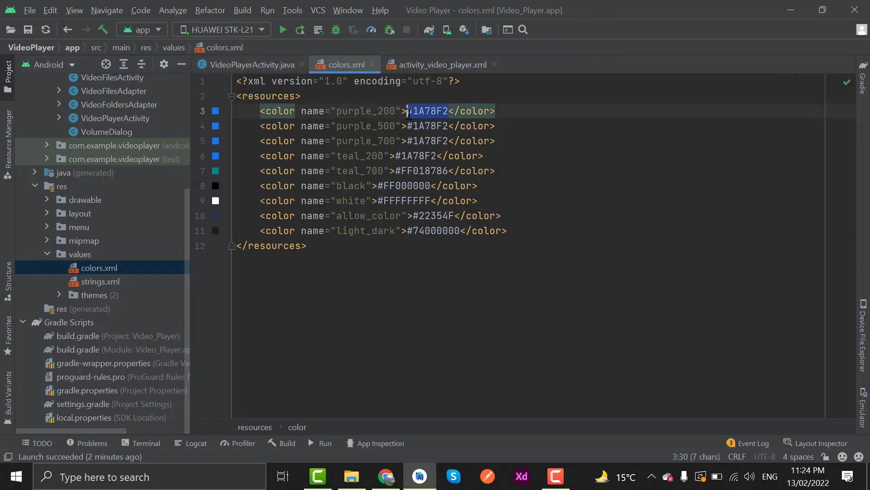
{"action": "left_click", "coordinate": [249, 65]}
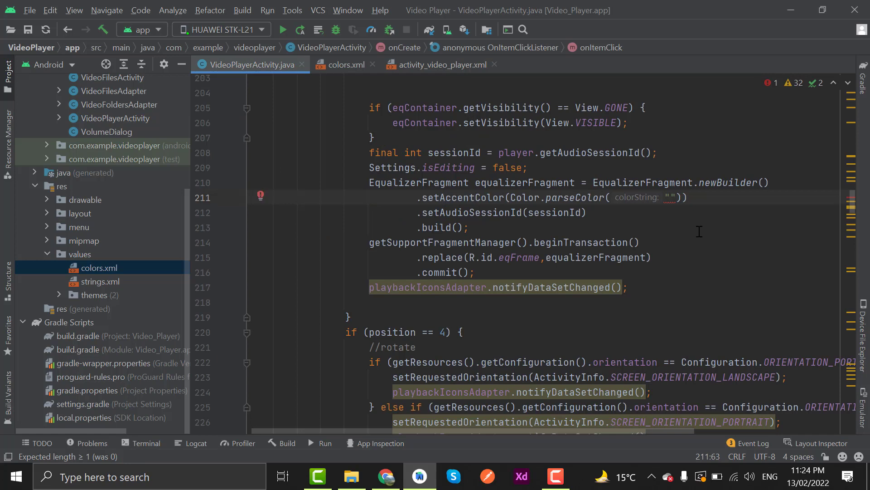
{"action": "type", "text": "#1A78F2"}
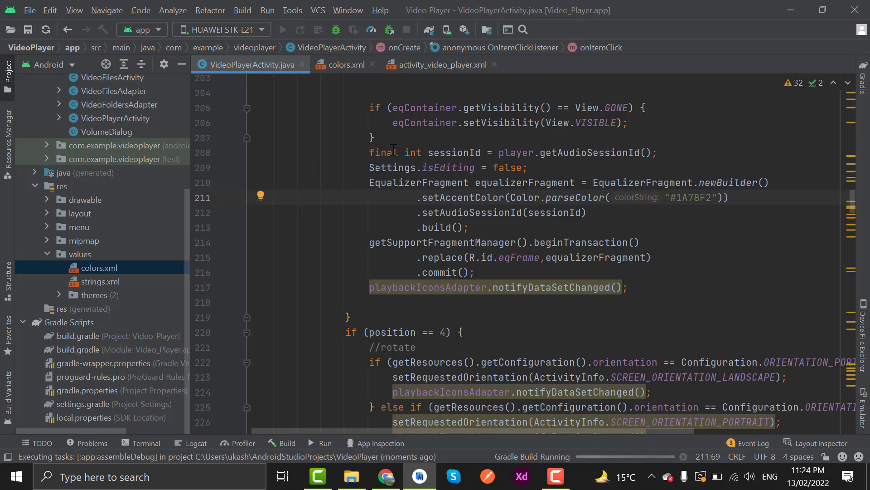
Run the fixed app, play Android Auto in BMW, and open the equalizer presets list
{"action": "left_click", "coordinate": [373, 138]}
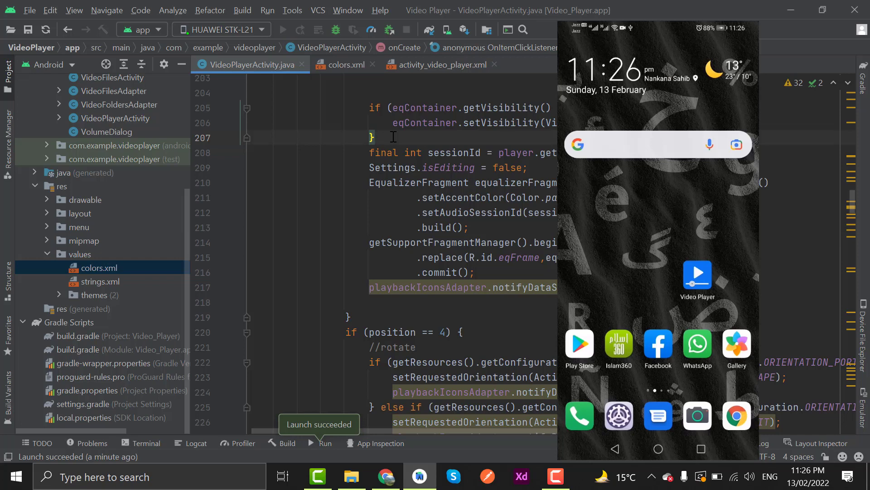
{"action": "left_click", "coordinate": [697, 274]}
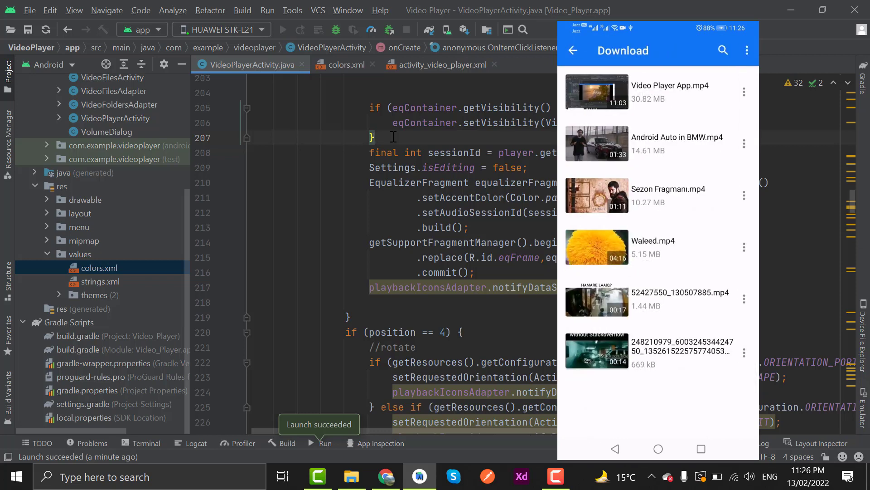
{"action": "left_click", "coordinate": [678, 143]}
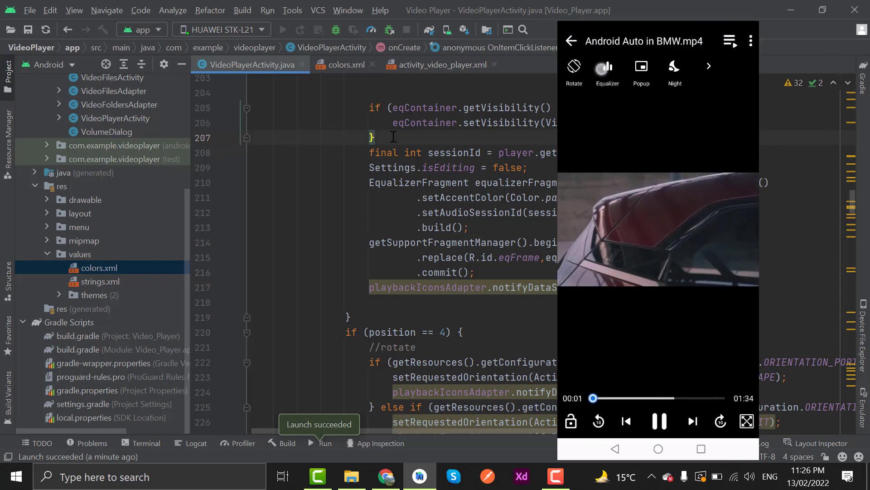
{"action": "left_click", "coordinate": [606, 67]}
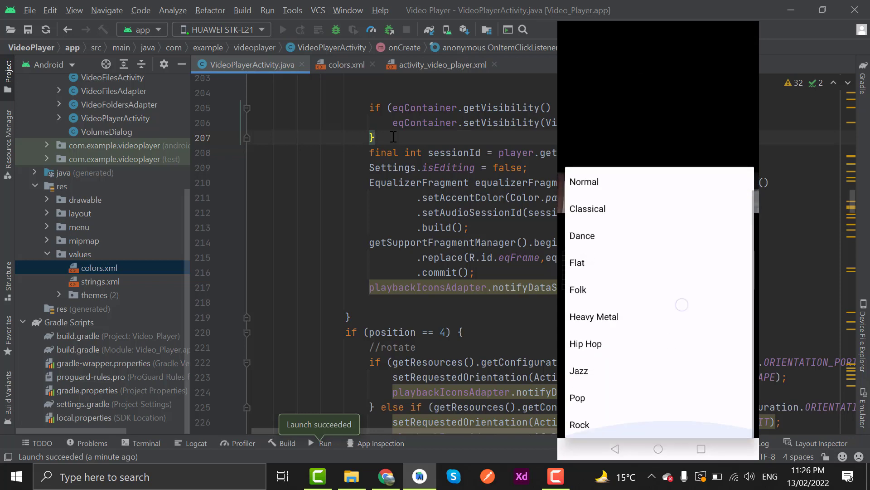
{"action": "left_click", "coordinate": [593, 317]}
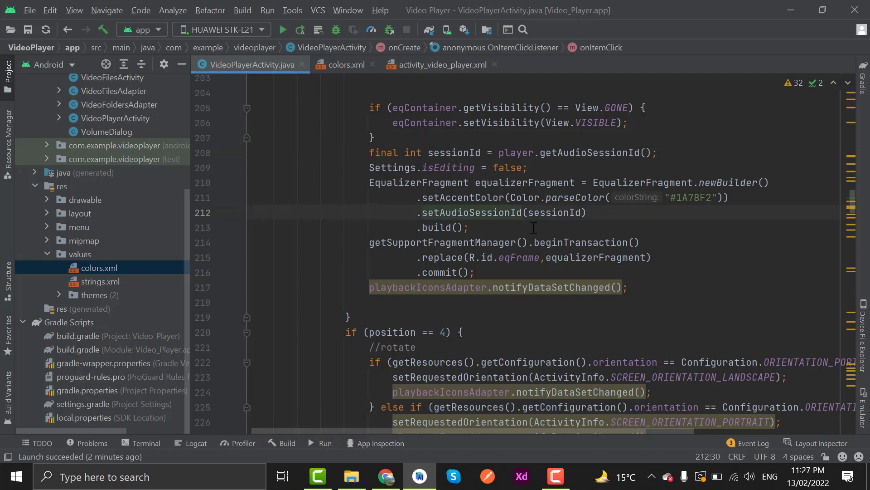
Clear onBackPressed's old body and get the fragment via findFragmentById(R.id.eqFrame)
{"action": "scroll", "scroll_direction": "down", "scroll_amount": 3}
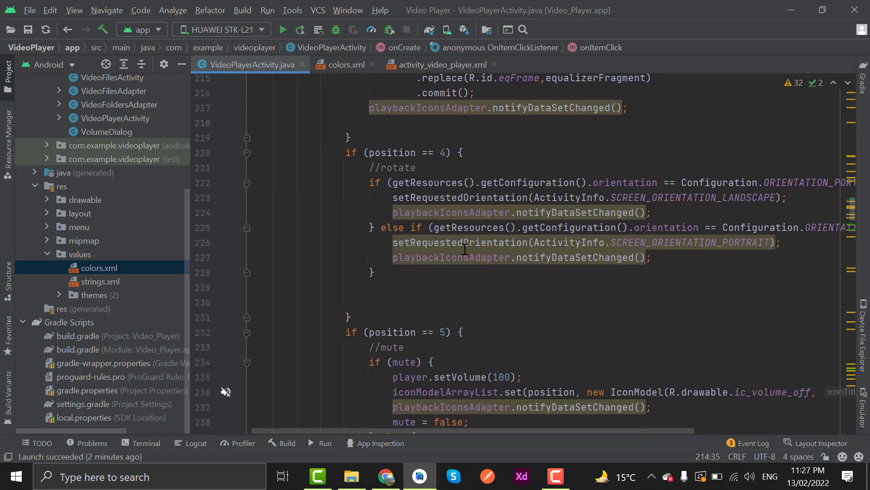
{"action": "scroll", "scroll_direction": "down", "scroll_amount": 3}
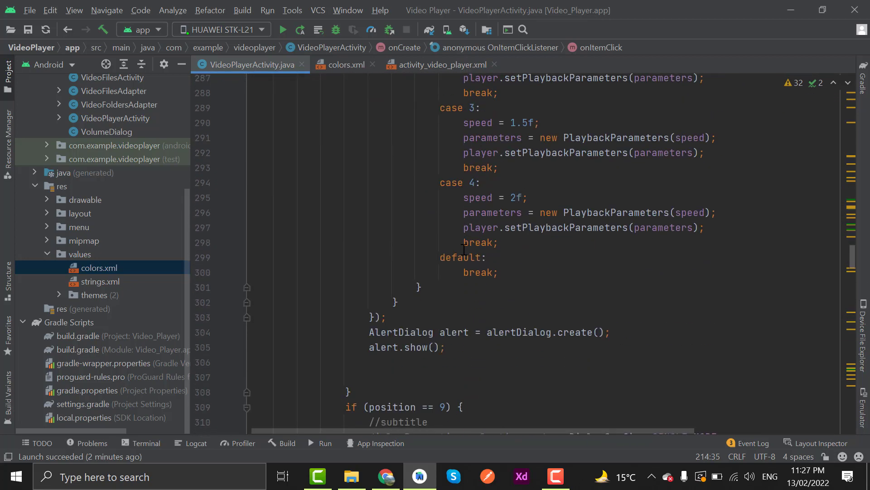
{"action": "scroll", "scroll_direction": "down", "scroll_amount": 3}
{"action": "type", "text": "onBack"}
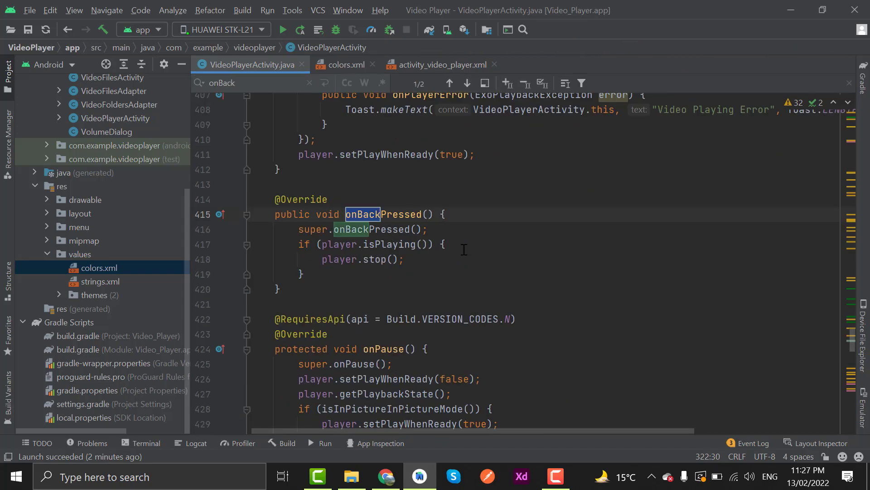
{"action": "left_click", "coordinate": [449, 84]}
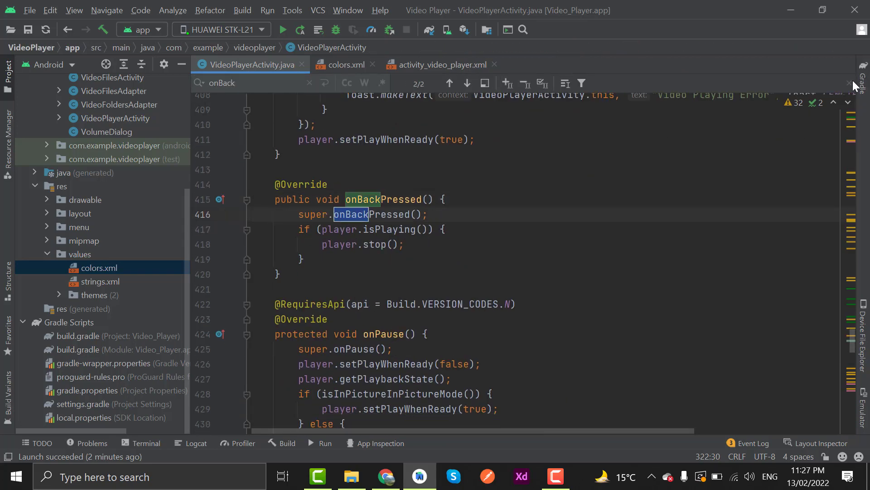
{"action": "left_click", "coordinate": [308, 82]}
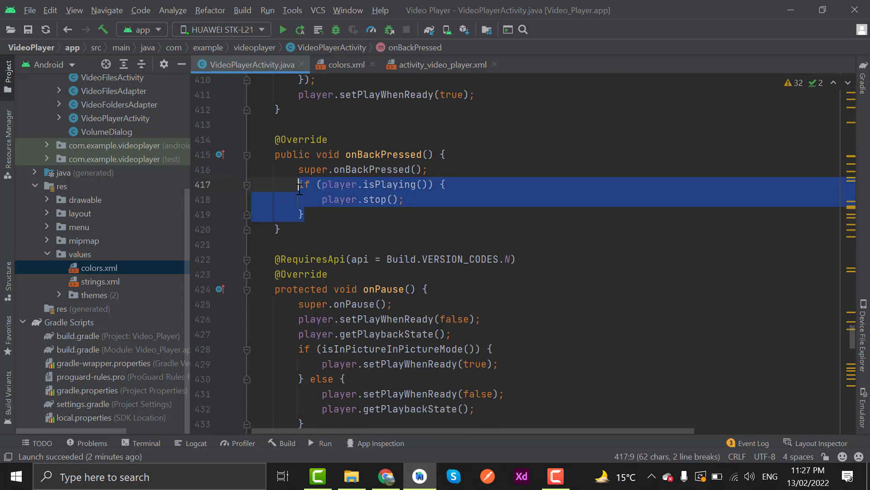
{"action": "key", "text": "Delete"}
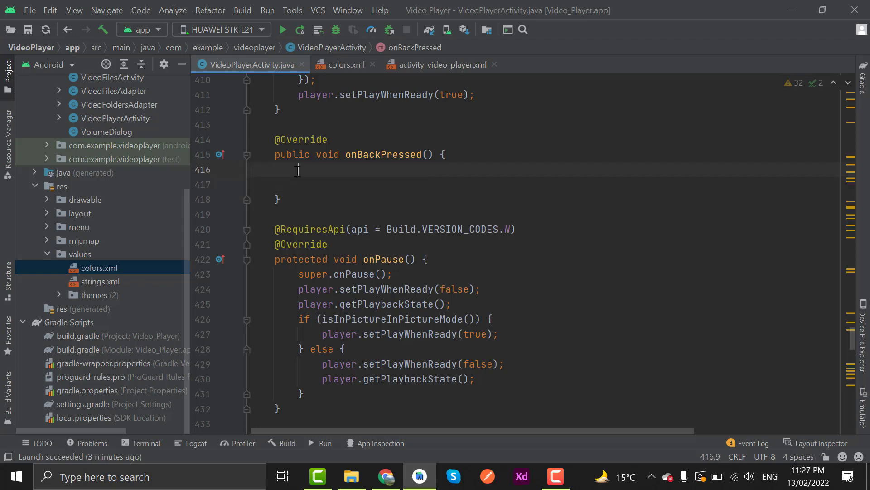
{"action": "type", "text": "Fragment fragment"}
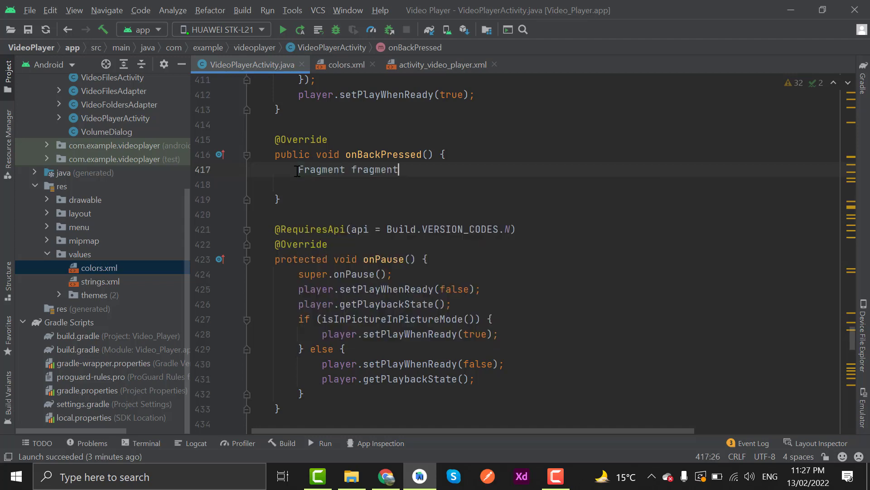
{"action": "type", "text": "= getSupportFragmentManager("}
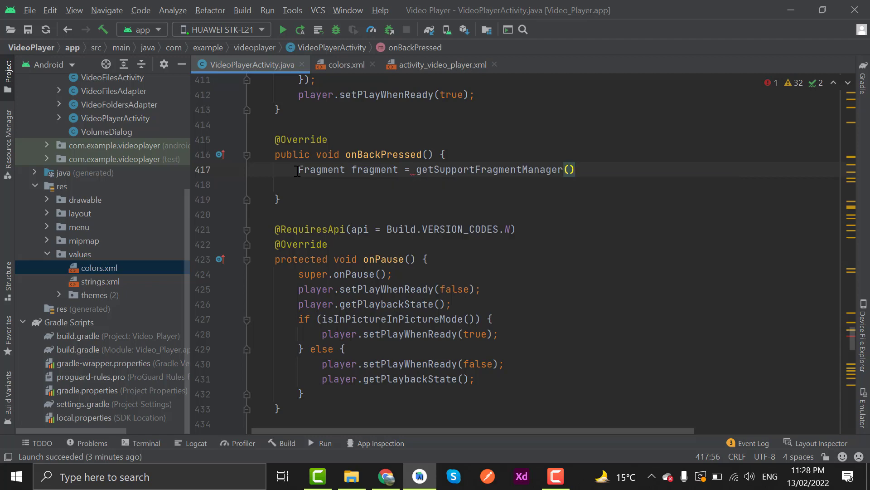
{"action": "type", "text": ".f"}
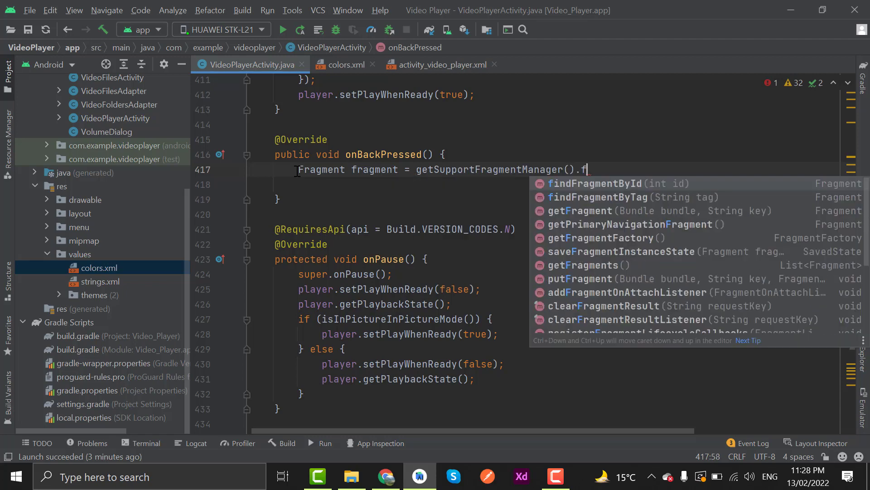
{"action": "left_click", "coordinate": [596, 183]}
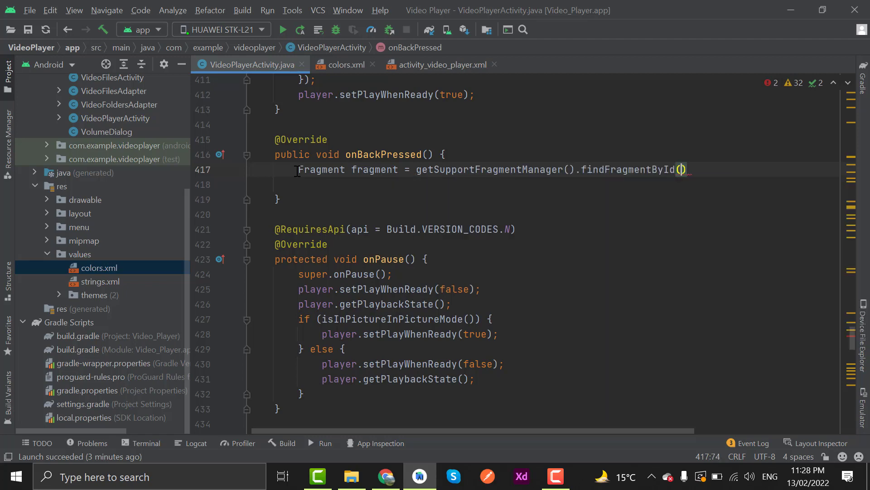
{"action": "type", "text": "R.id"}
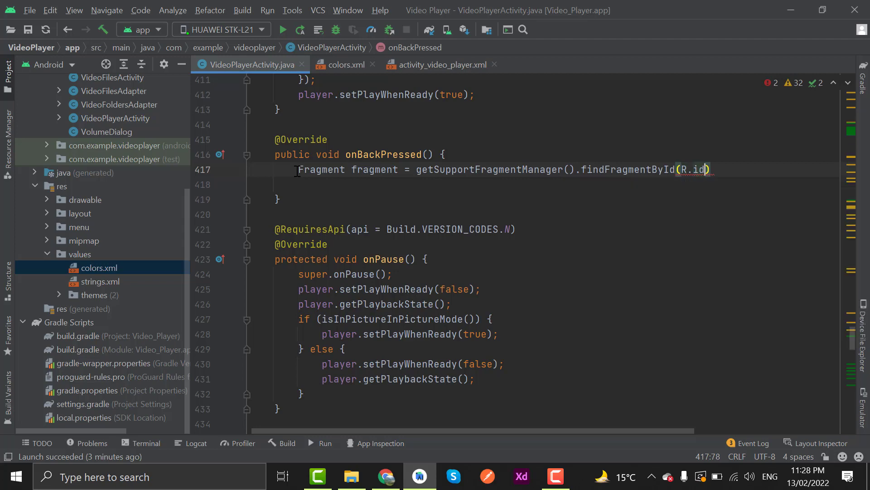
{"action": "type", "text": "eqFrame"}
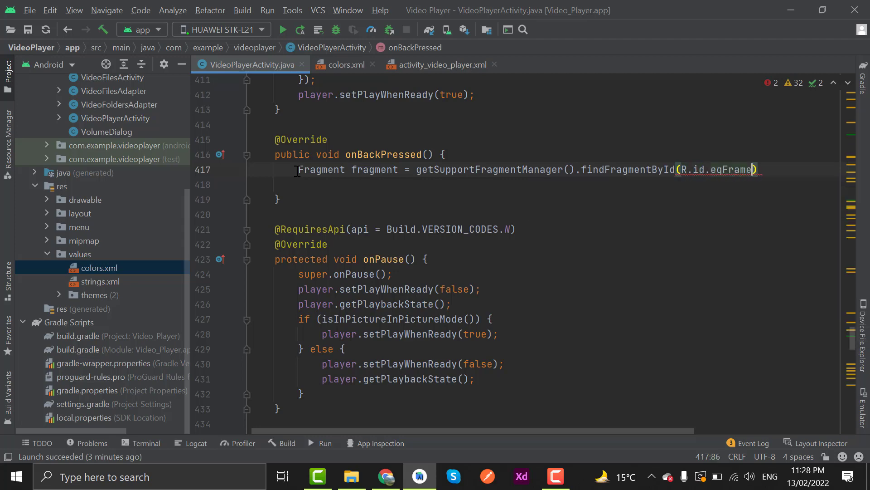
Call super.onBackPressed() when eqContainer visibility equals View.GONE
{"action": "type", "text": "if"}
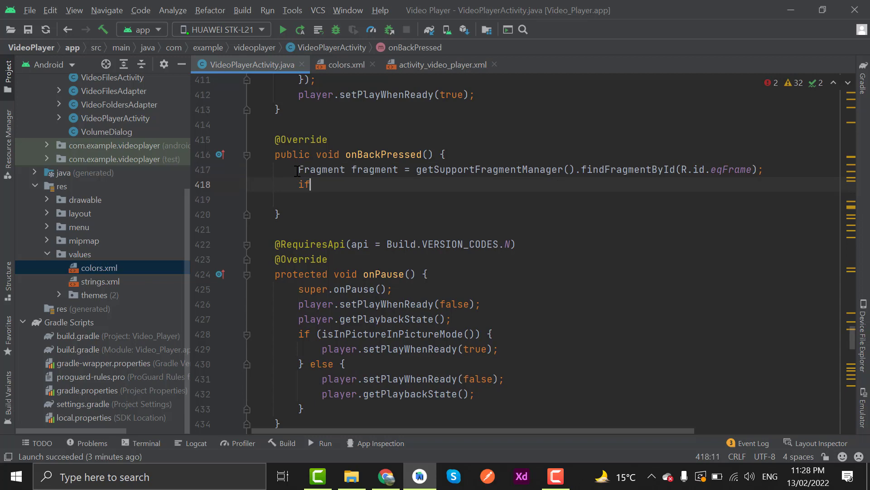
{"action": "type", "text": "(eqContainer"}
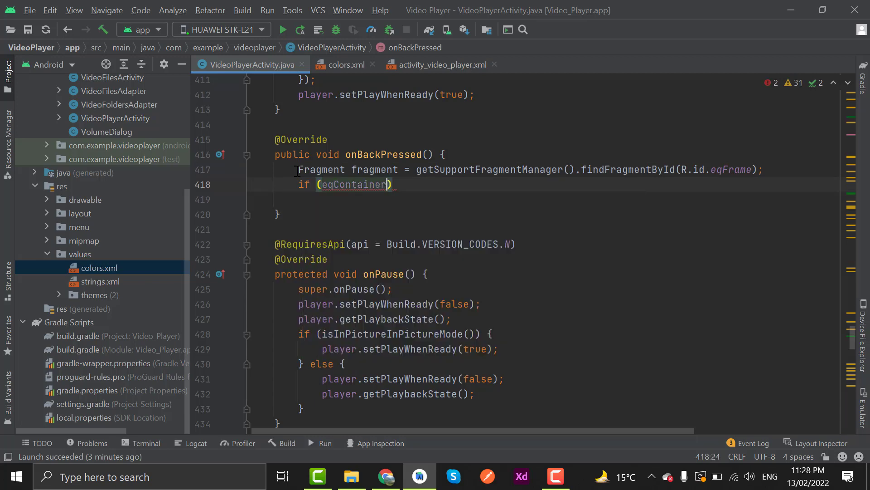
{"action": "type", "text": ".getVisibility()"}
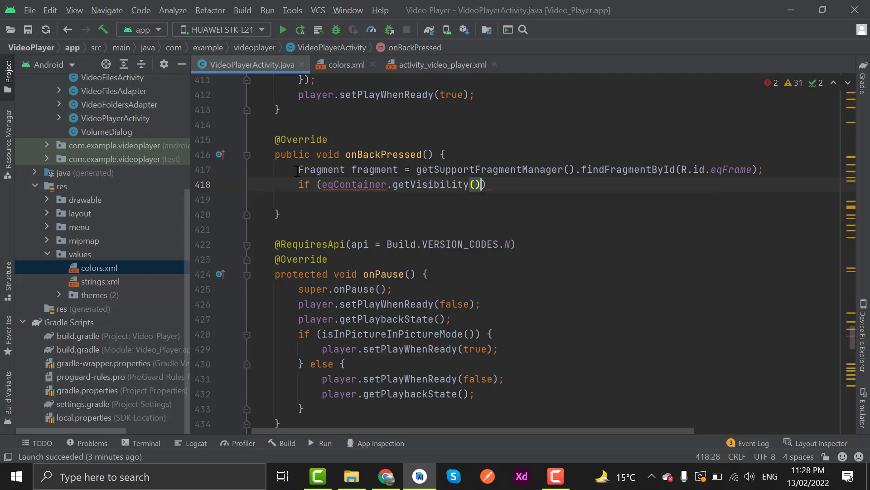
{"action": "type", "text": "=="}
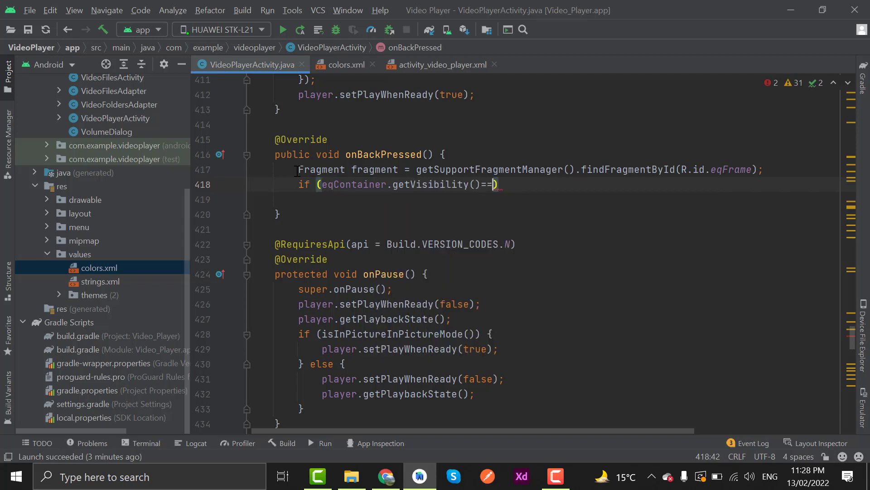
{"action": "type", "text": "GO"}
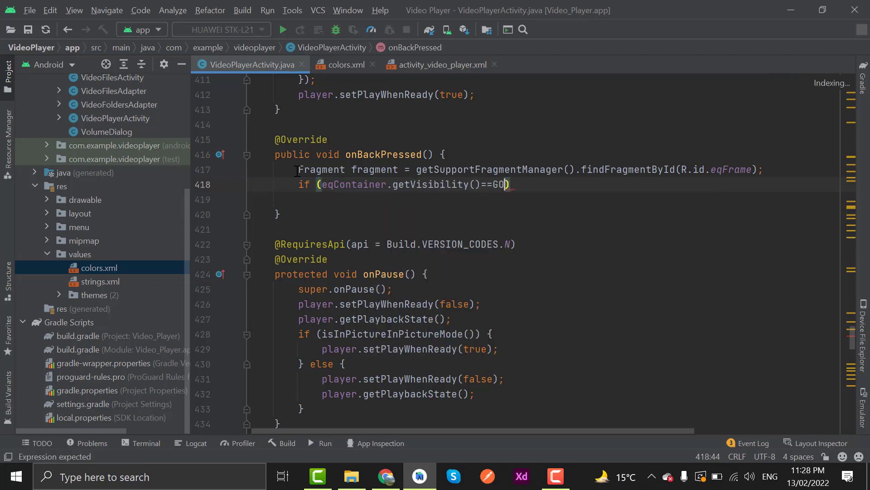
{"action": "type", "text": "View.GONE"}
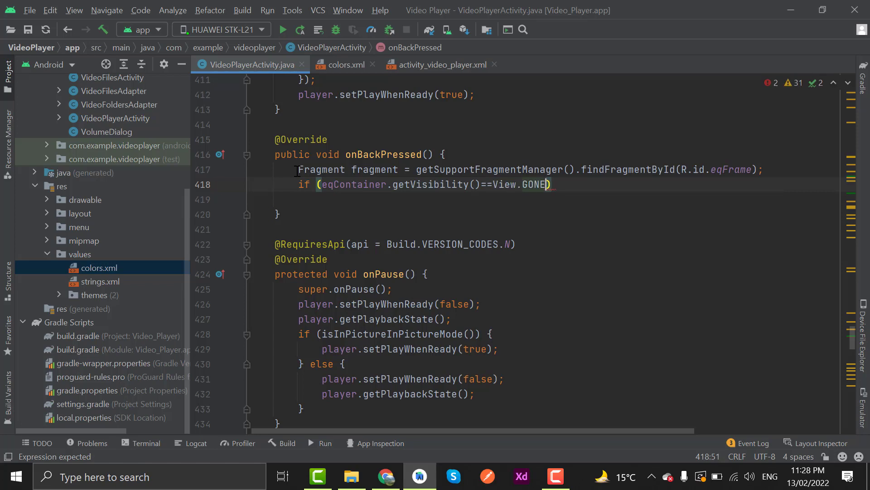
{"action": "type", "text": "{"}
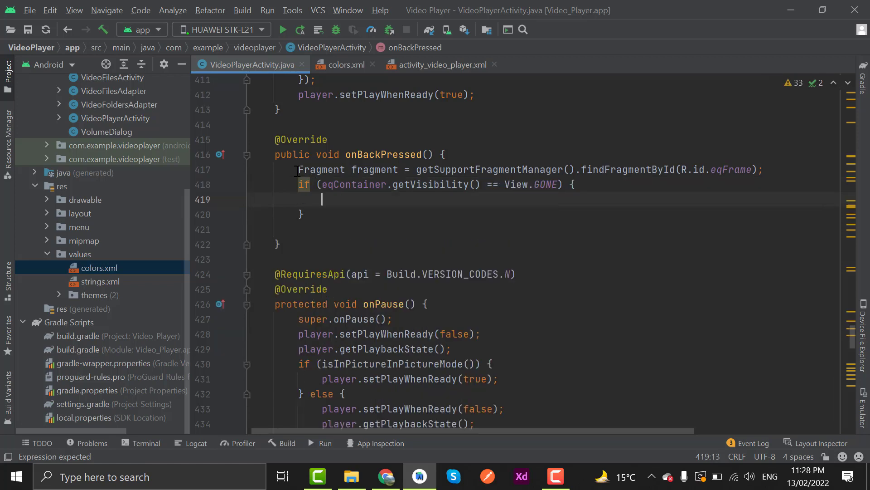
{"action": "type", "text": "su"}
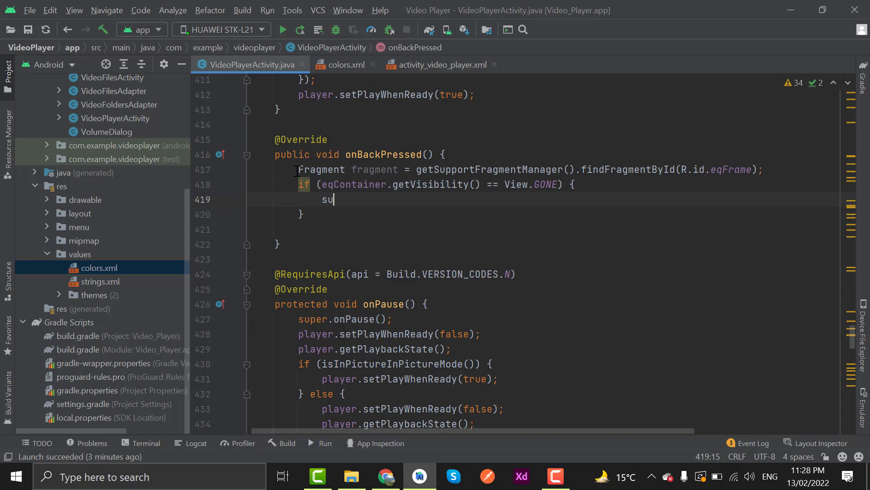
{"action": "type", "text": "per."}
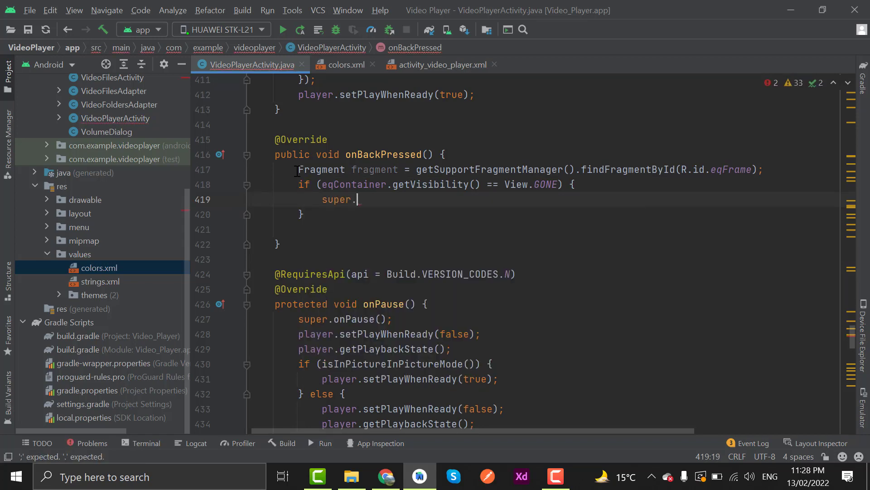
{"action": "type", "text": "onBackPressed();"}
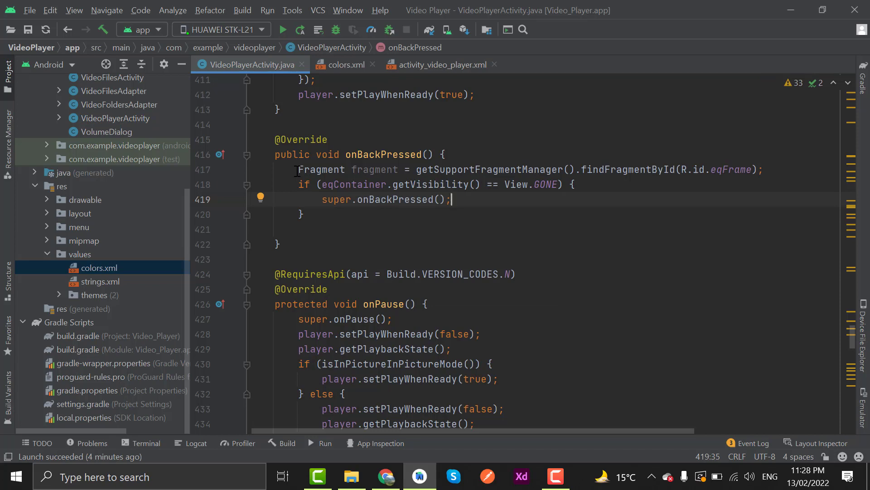
{"action": "mouse_move", "coordinate": [149, 193]}
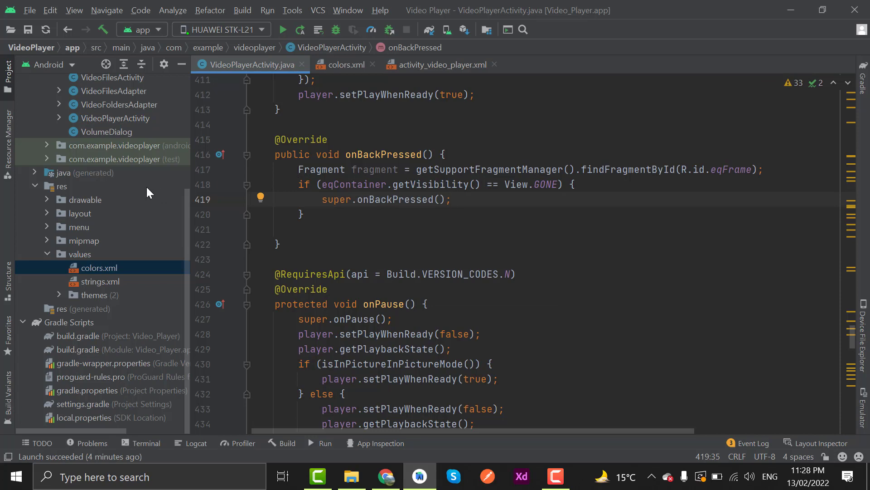
{"action": "mouse_move", "coordinate": [553, 184]}
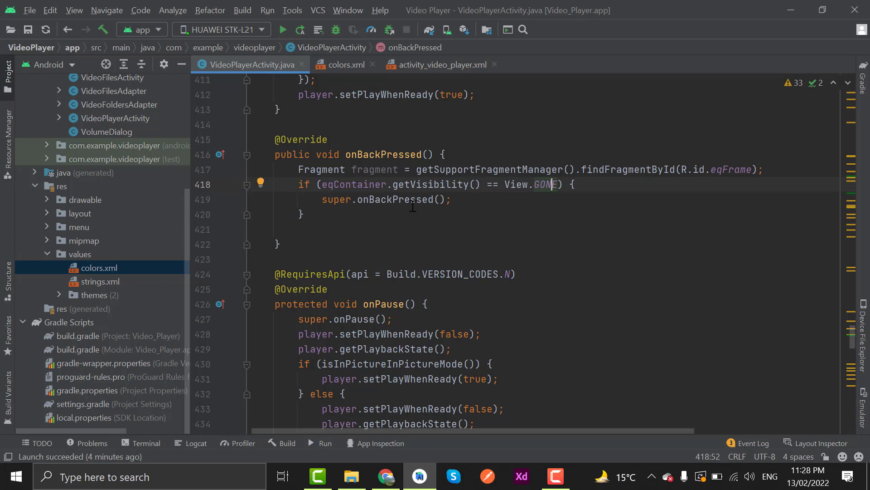
{"action": "left_click", "coordinate": [328, 199]}
{"action": "type", "text": " else {"}
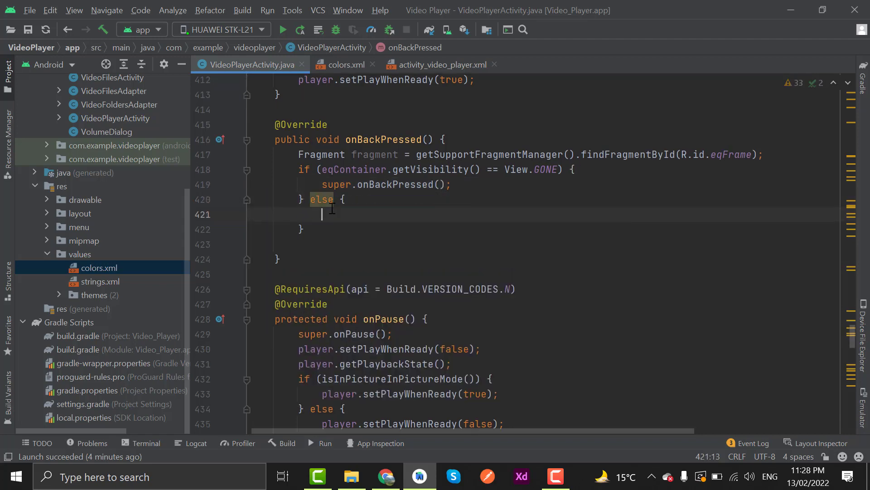
Add an if checking fragment.isVisible() && eqContainer.getVisibility() == View.VISIBLE
{"action": "type", "text": "if"}
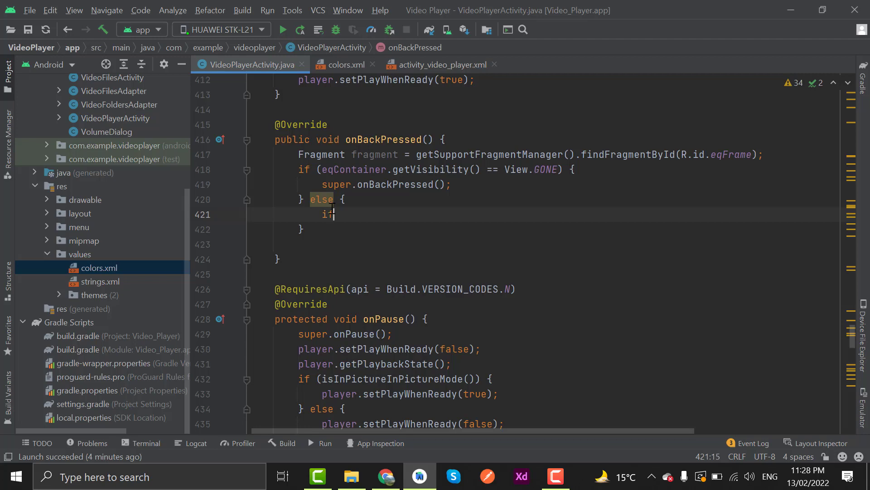
{"action": "type", "text": "(f"}
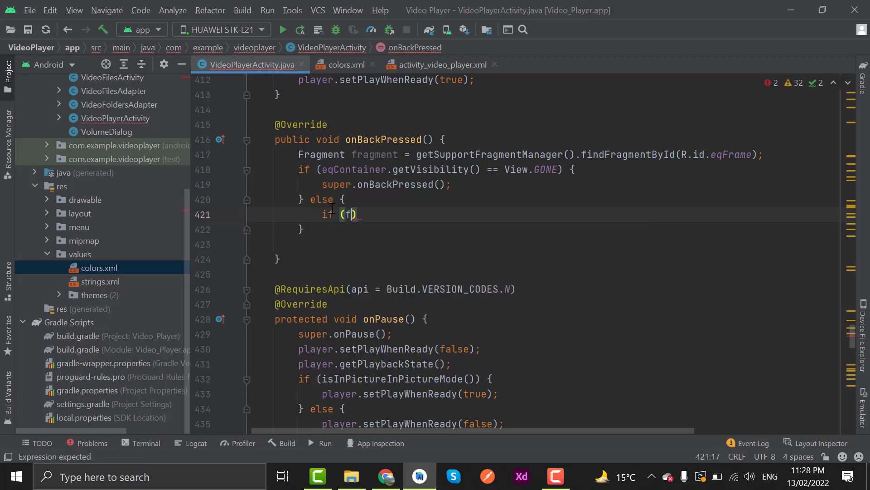
{"action": "type", "text": "ragment"}
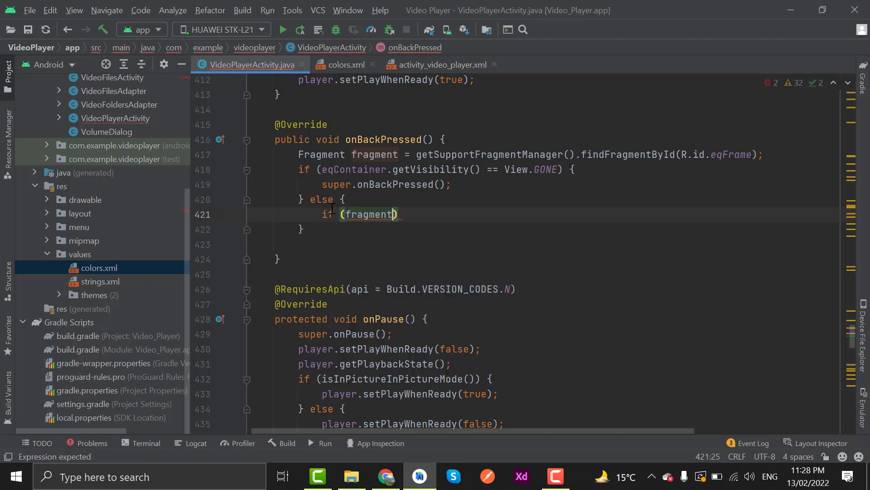
{"action": "type", "text": ".isVisible()"}
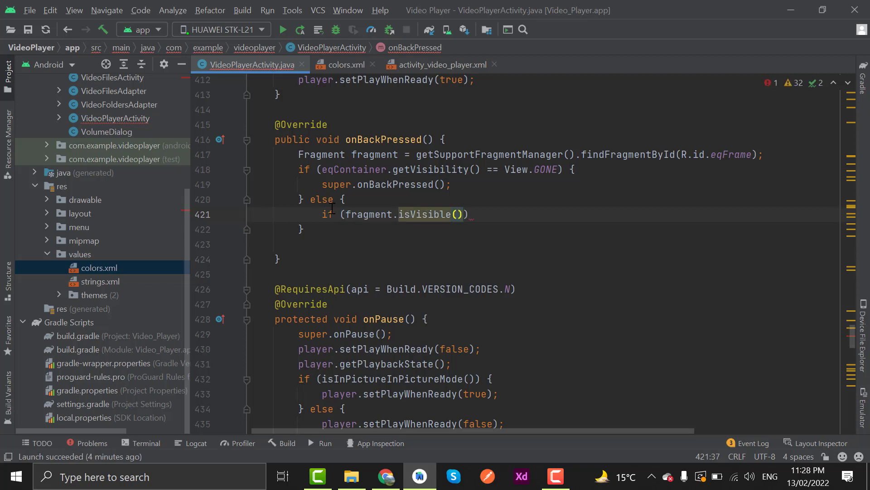
{"action": "type", "text": "&&eq"}
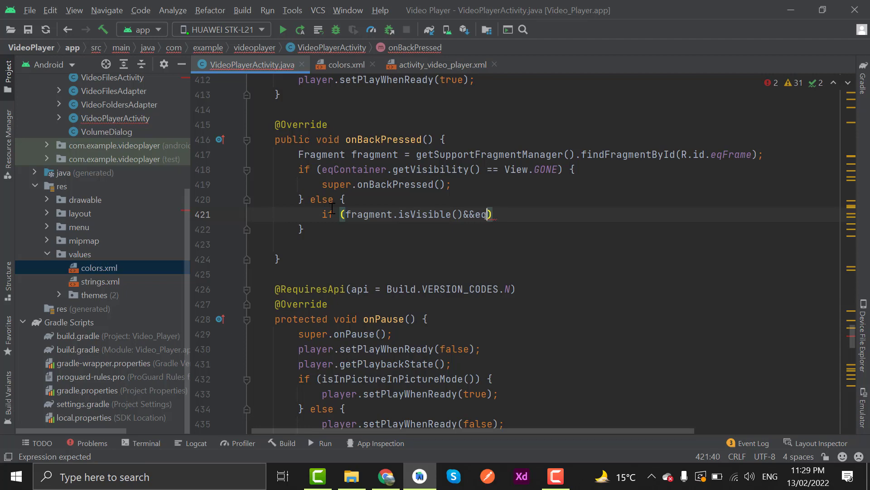
{"action": "type", "text": "Container."}
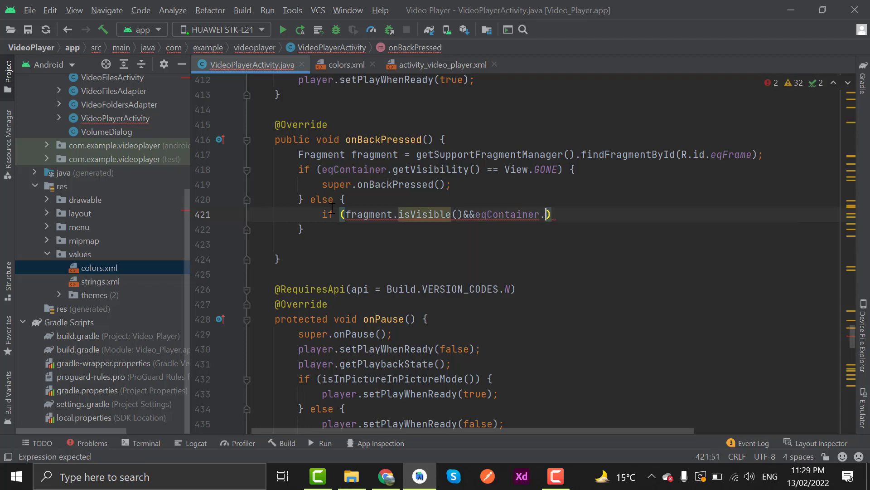
{"action": "type", "text": "getVisibility()"}
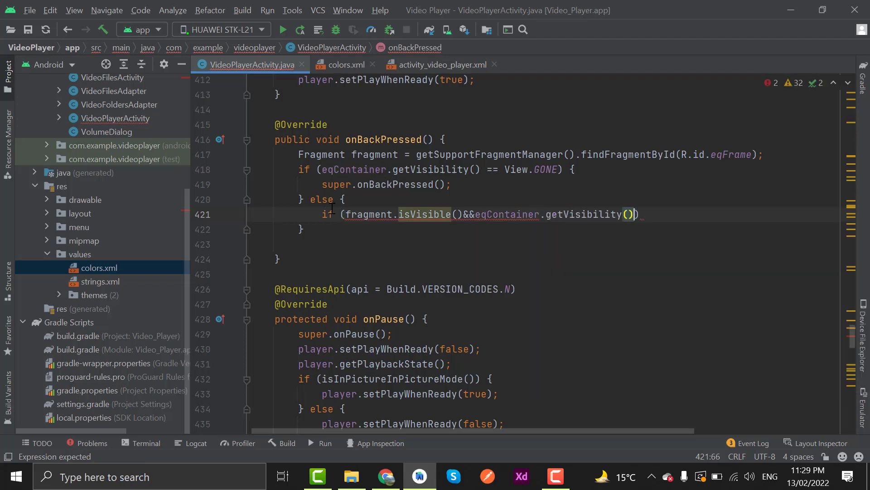
{"action": "type", "text": "=="}
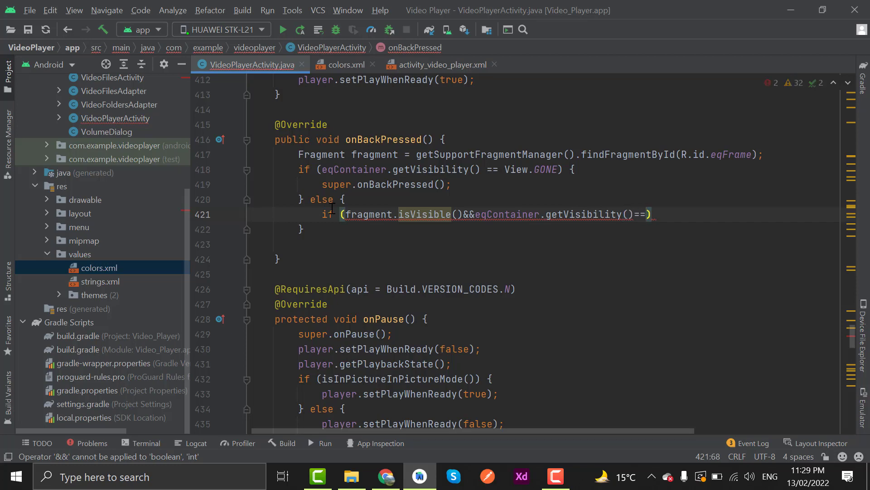
{"action": "type", "text": "View.VISIBLE"}
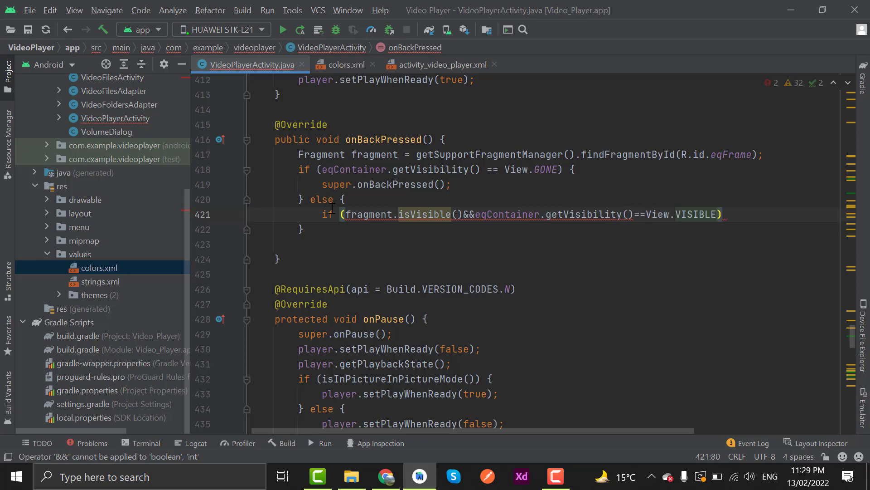
Hide eqContainer with setVisibility(View.GONE) and begin another else branch
{"action": "type", "text": "eqContainer.setVisibility();"}
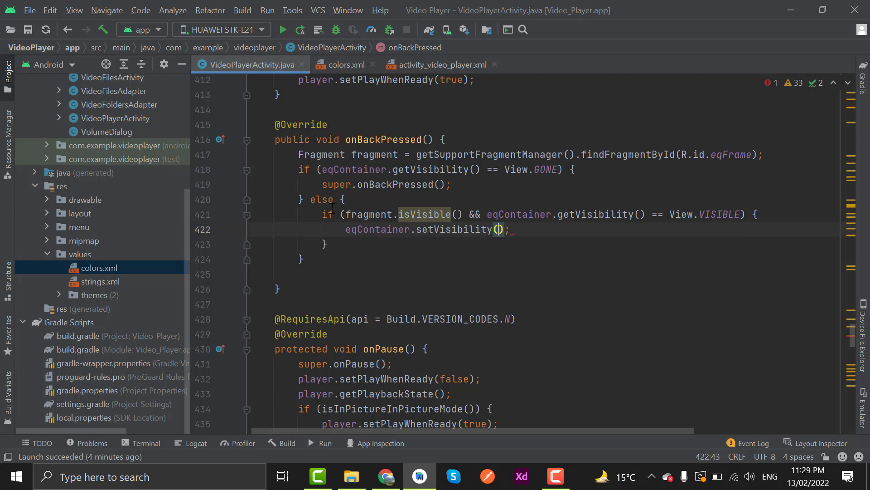
{"action": "type", "text": "GO"}
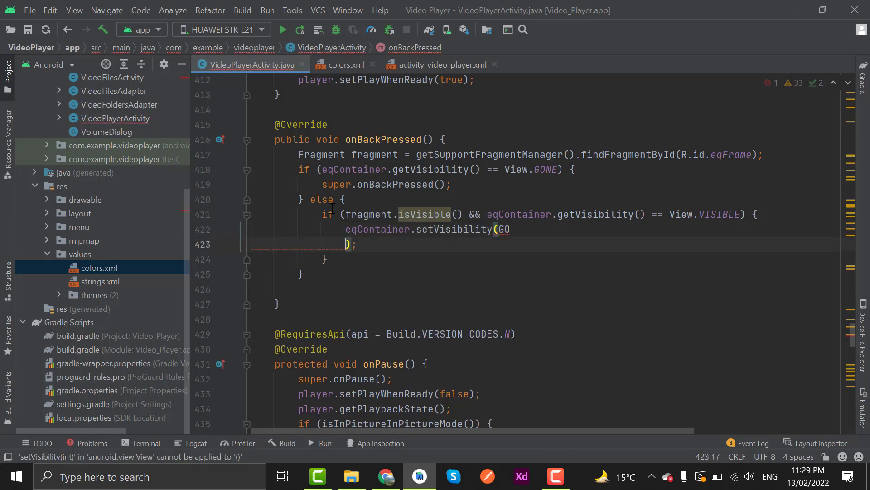
{"action": "type", "text": "View.GONE);"}
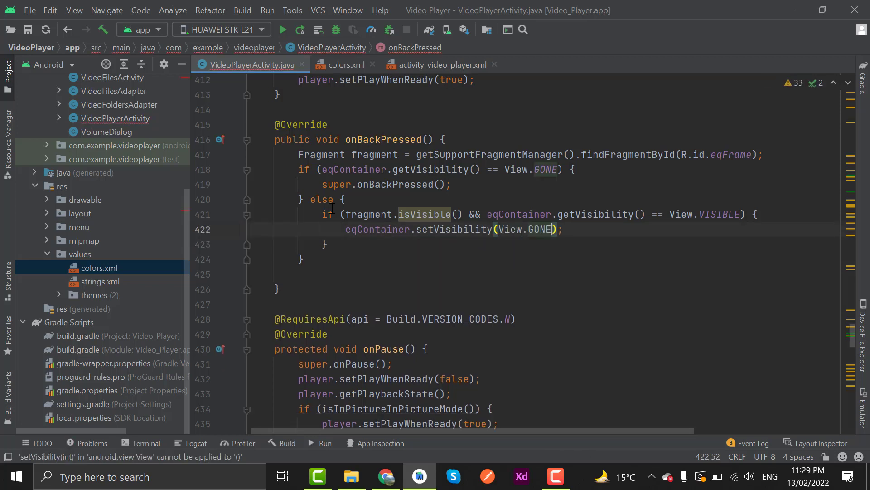
{"action": "key", "text": "enter"}
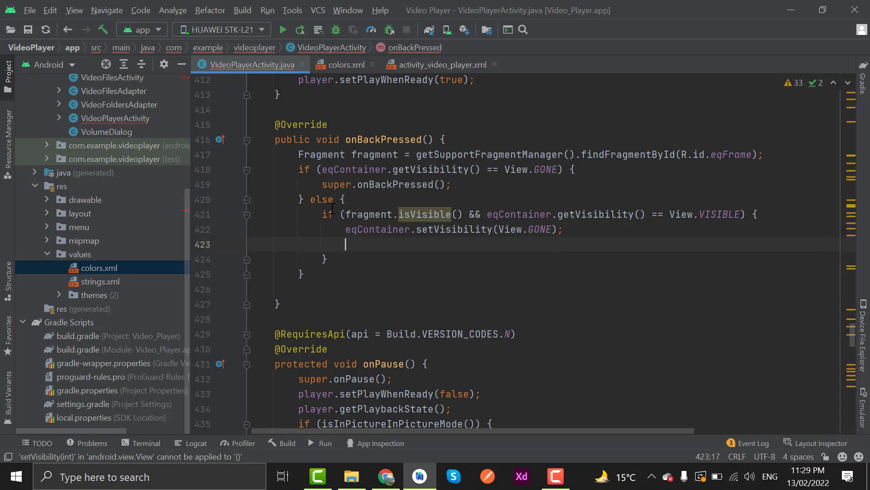
{"action": "type", "text": "}else {"}
{"action": "type", "text": "if ("}
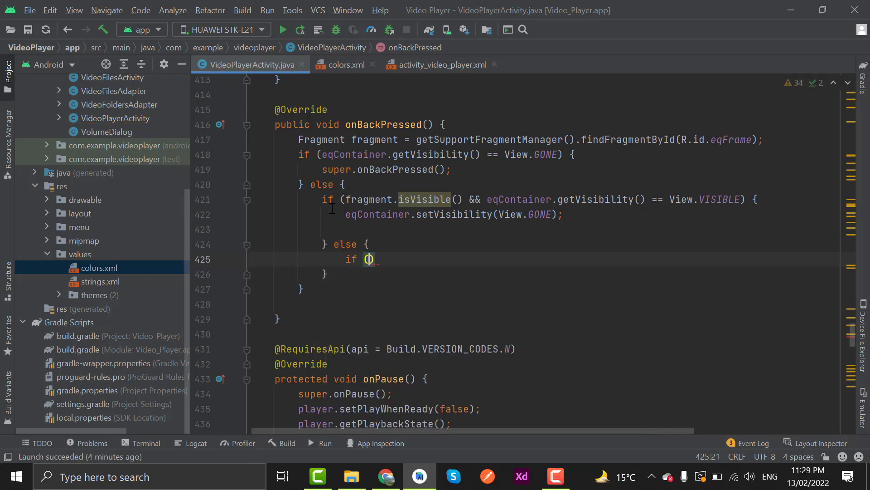
Add an else branch releasing a non-null player, then calling super.onBackPressed()
{"action": "type", "text": "player"}
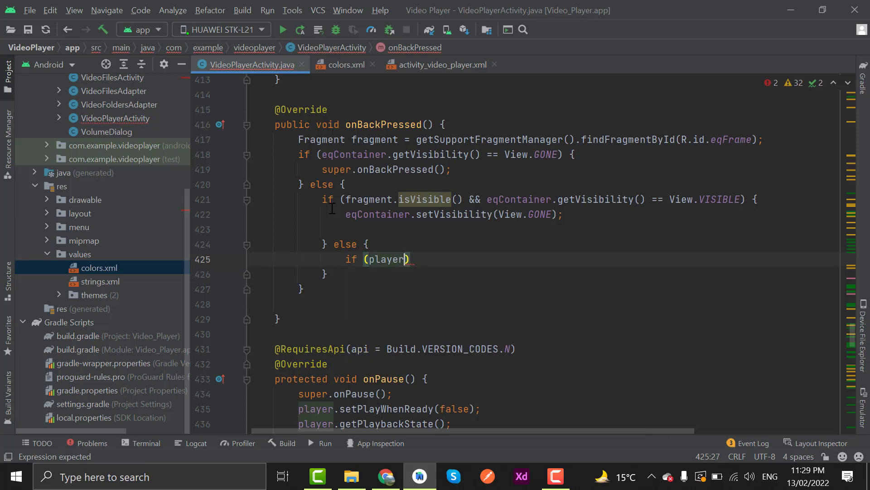
{"action": "type", "text": "!=nu"}
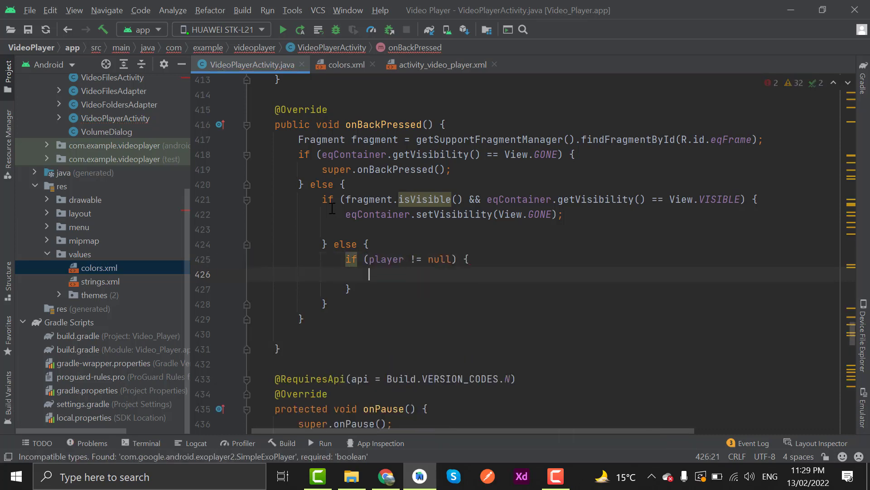
{"action": "type", "text": "player."}
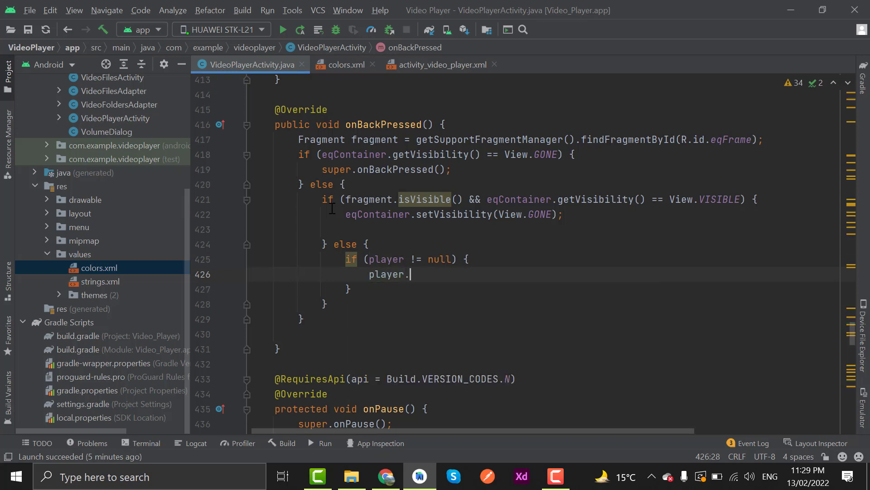
{"action": "type", "text": "release();"}
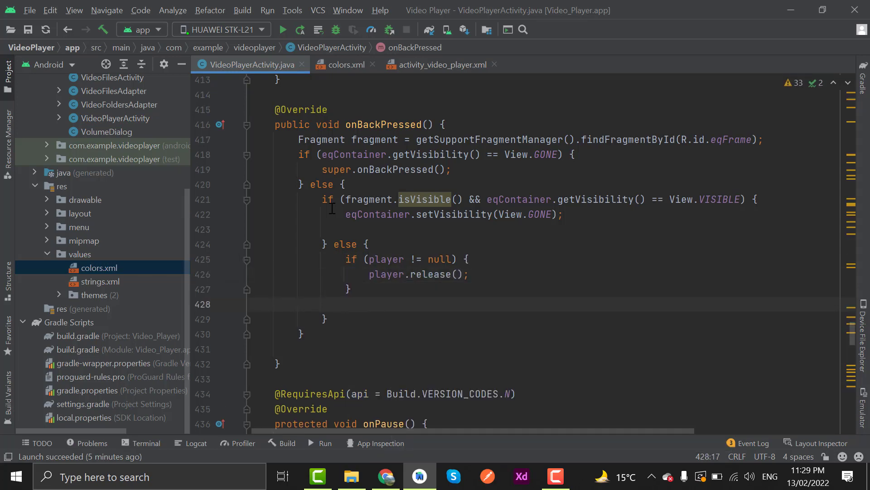
{"action": "type", "text": "super.onBackPressed();"}
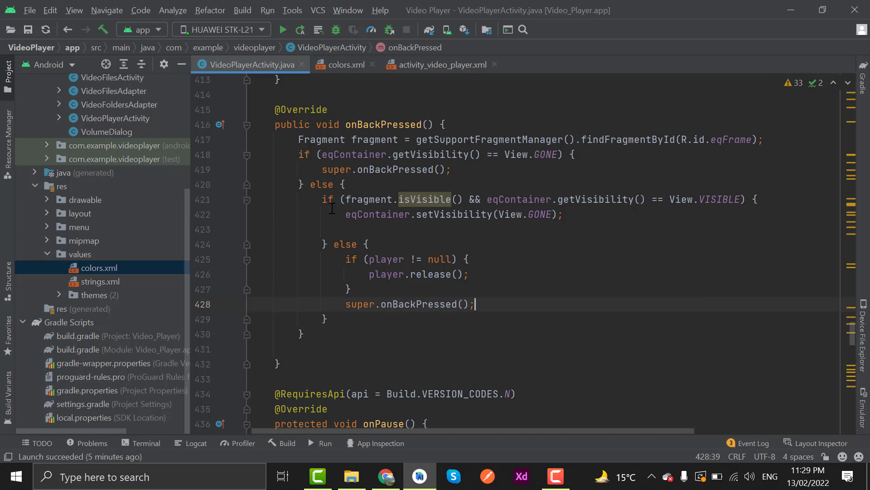
{"action": "left_click", "coordinate": [282, 30]}
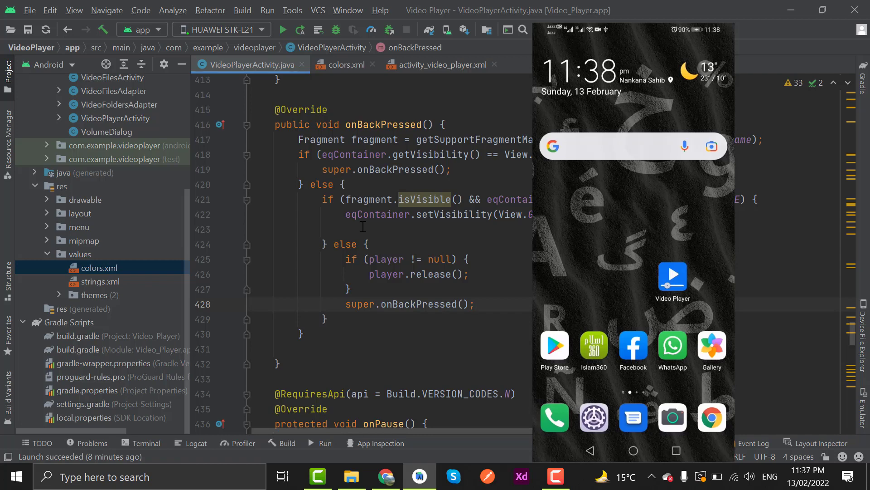
Launch Video Player, play Android Auto in BMW.mp4, and turn on the equalizer
{"action": "left_click", "coordinate": [672, 277]}
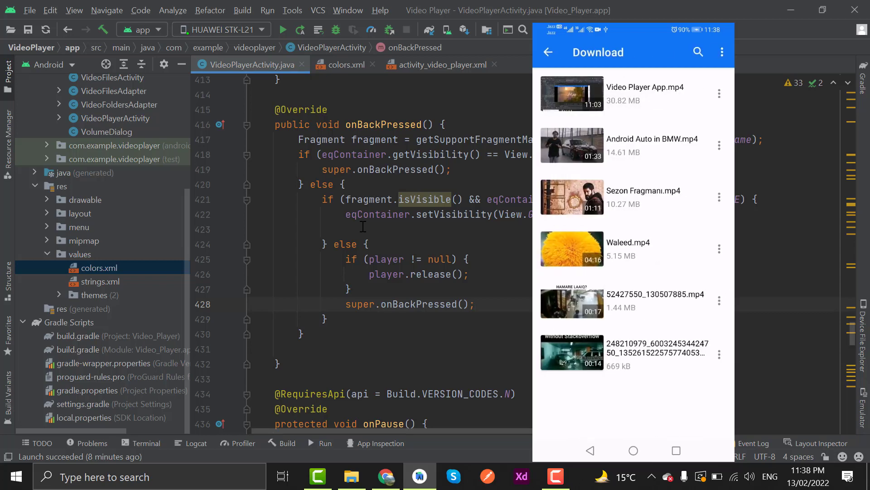
{"action": "left_click", "coordinate": [652, 139]}
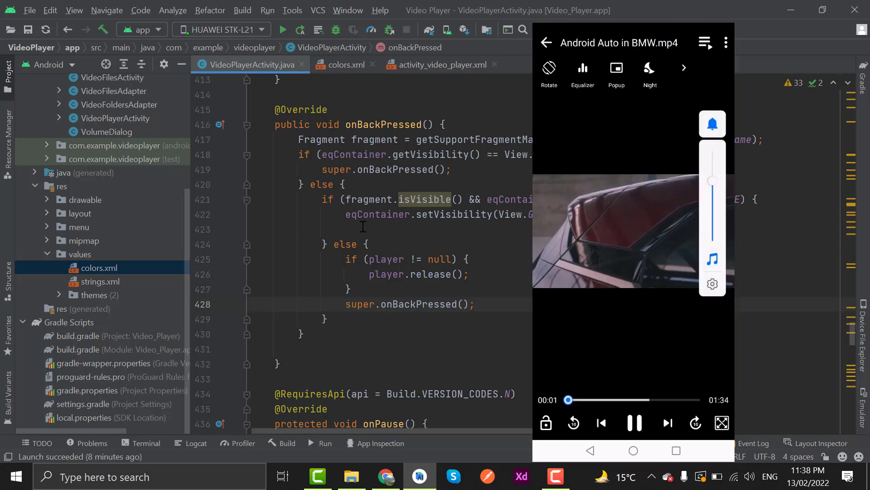
{"action": "left_click", "coordinate": [582, 75]}
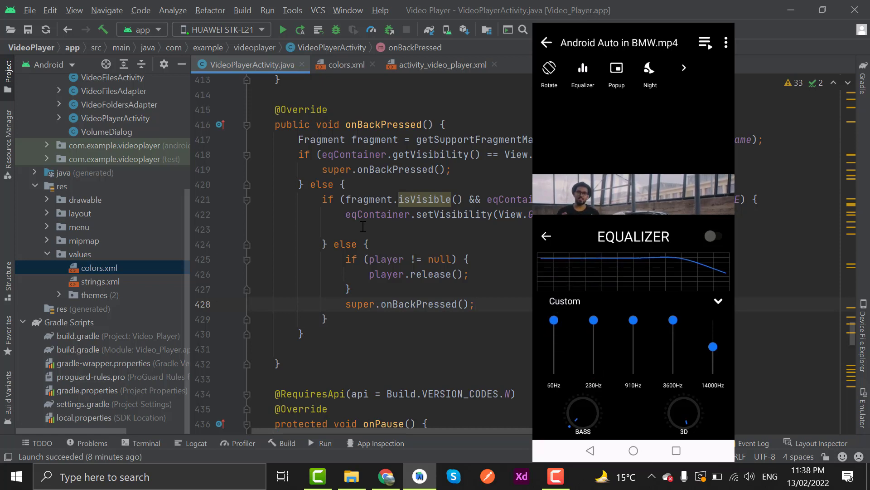
{"action": "left_click", "coordinate": [716, 236]}
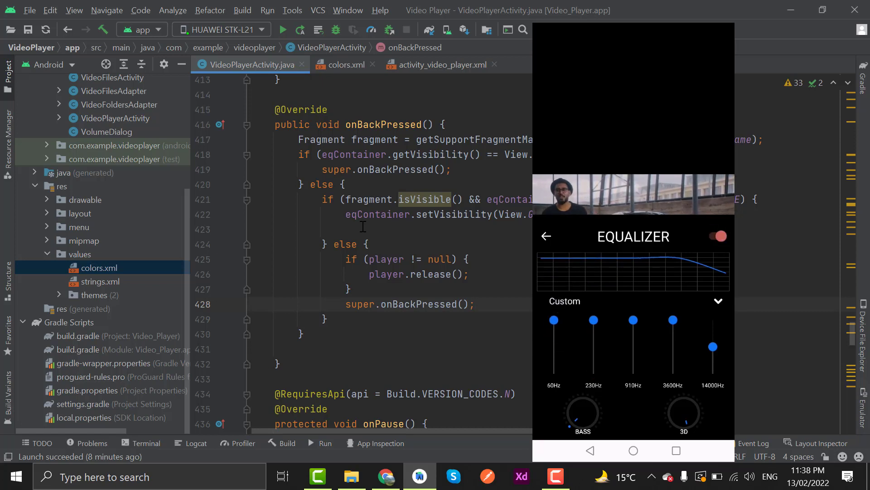